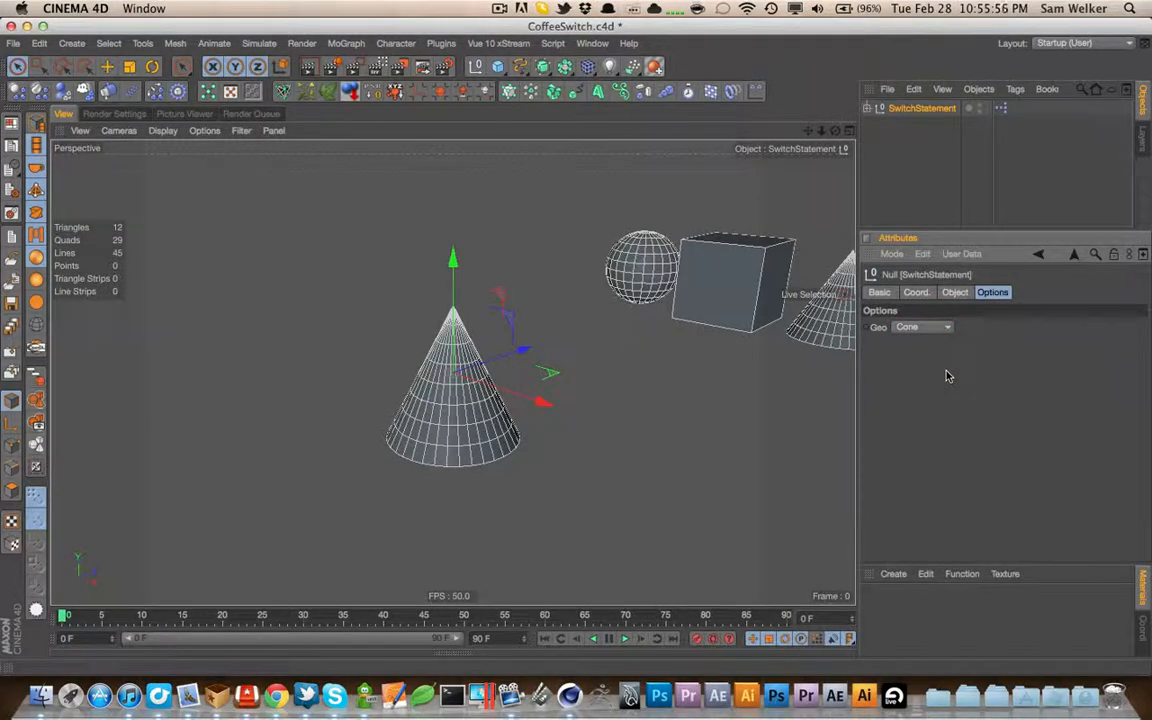
Save the scene
key("cmd+s")
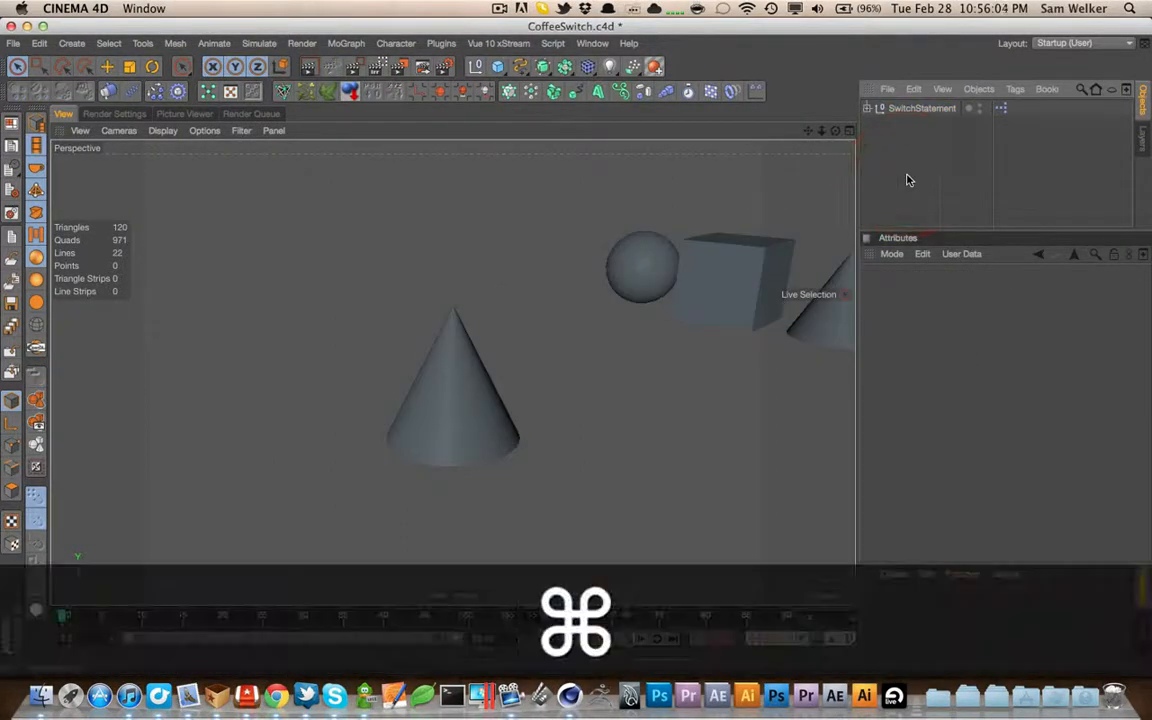
key("cmd+s")
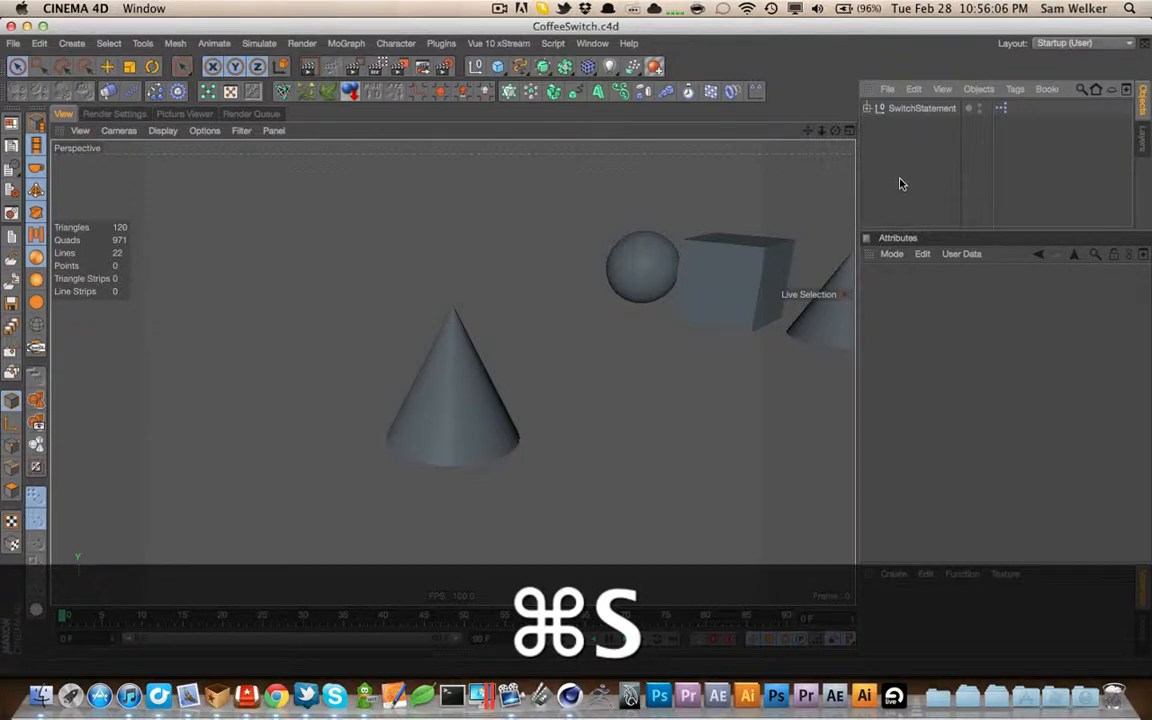
key("cmd+s")
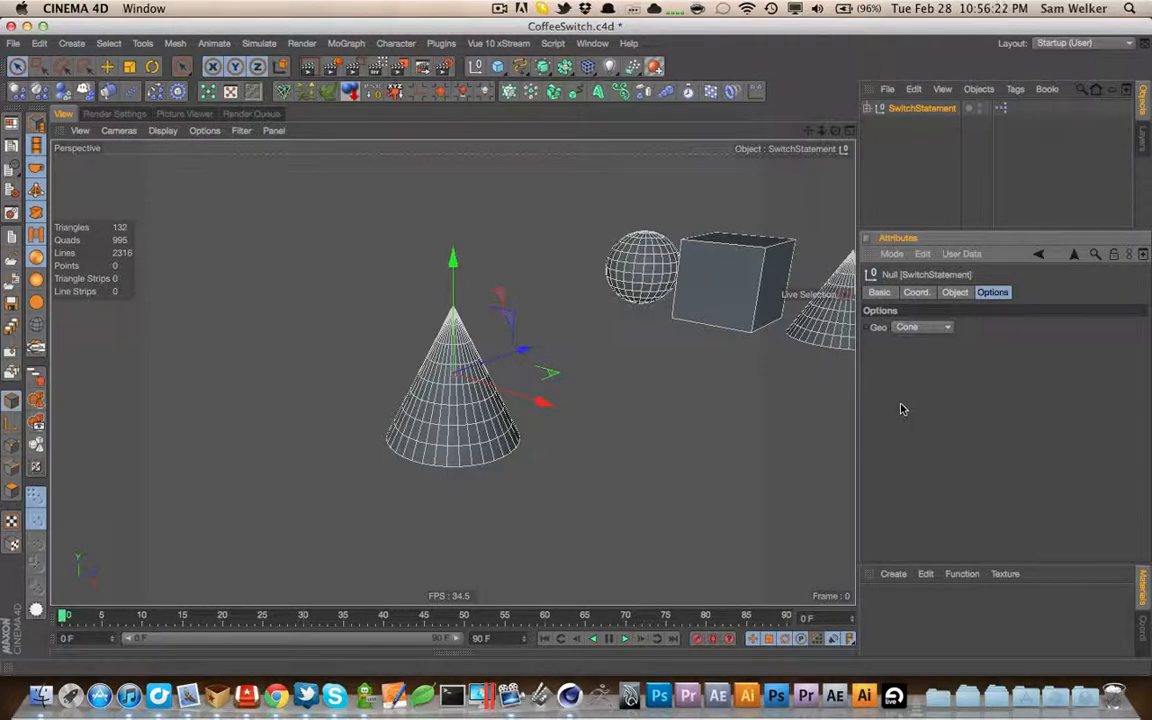
mouse_move(910, 377)
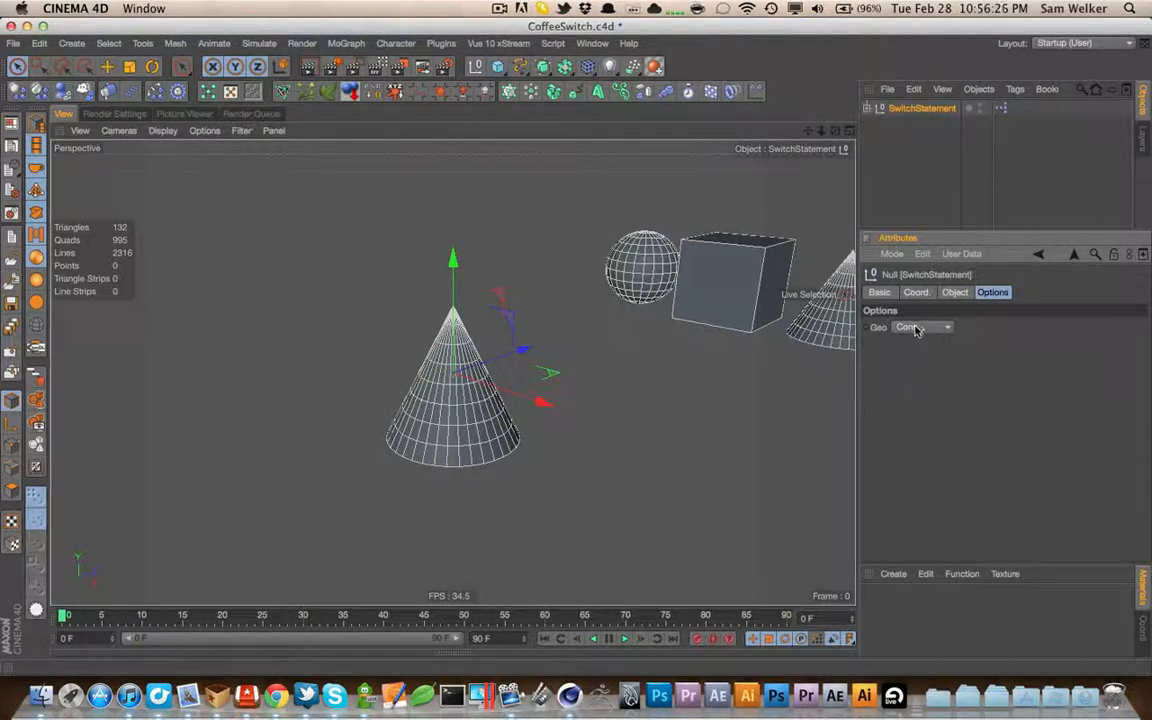
Cycle the Geo dropdown through Cube and Cone, finishing on Sphere
left_click(920, 327)
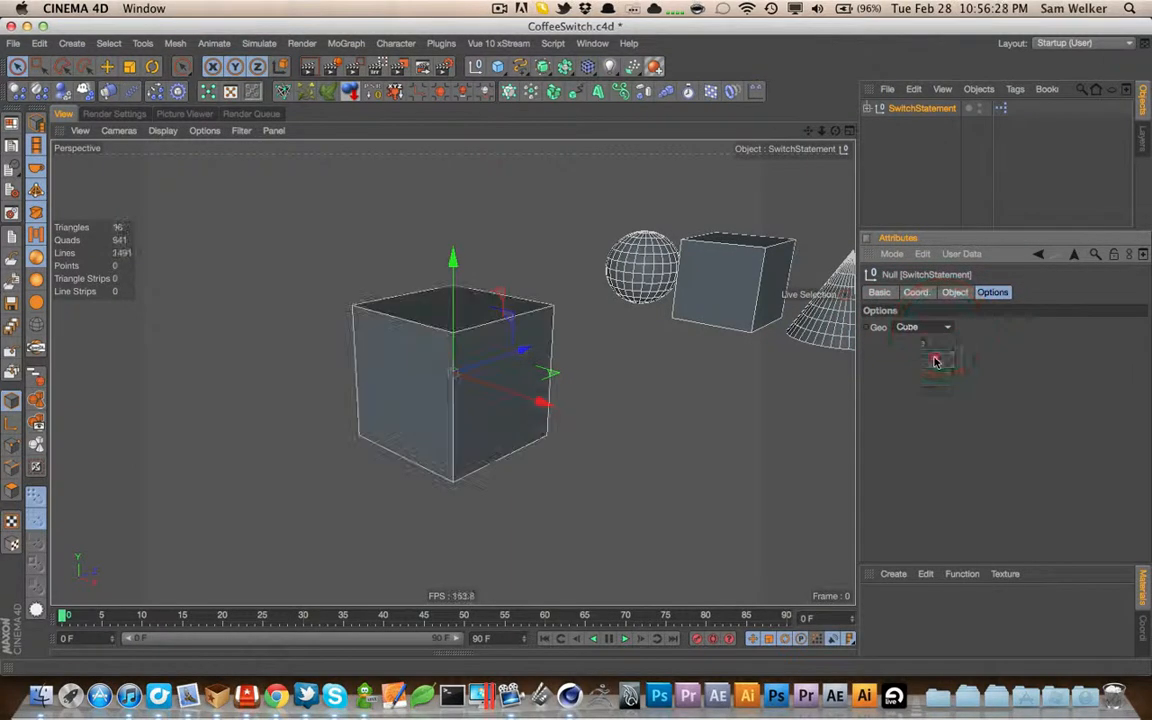
left_click(922, 327)
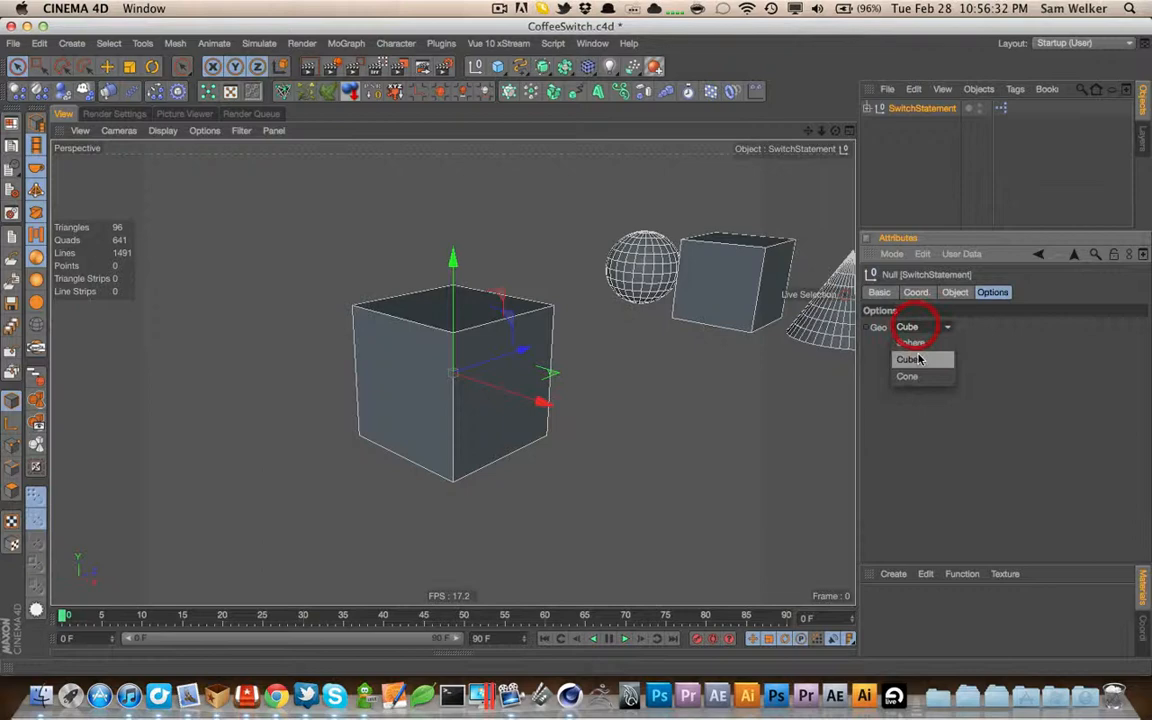
left_click(910, 342)
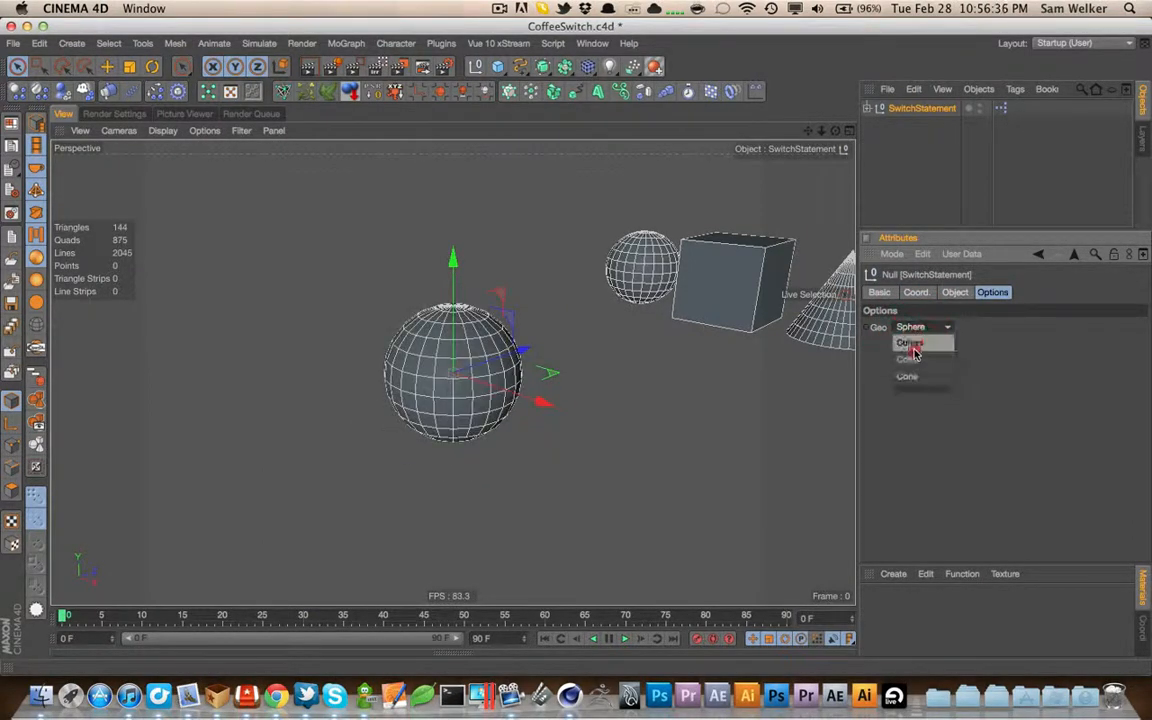
left_click(907, 327)
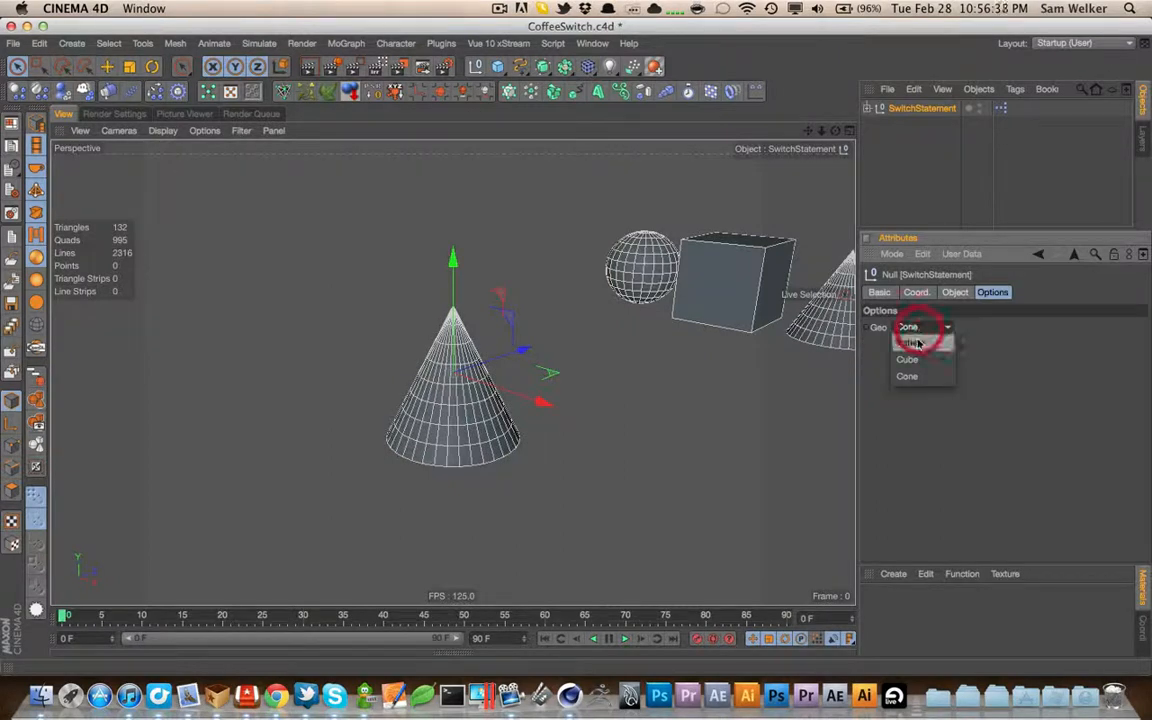
left_click(917, 343)
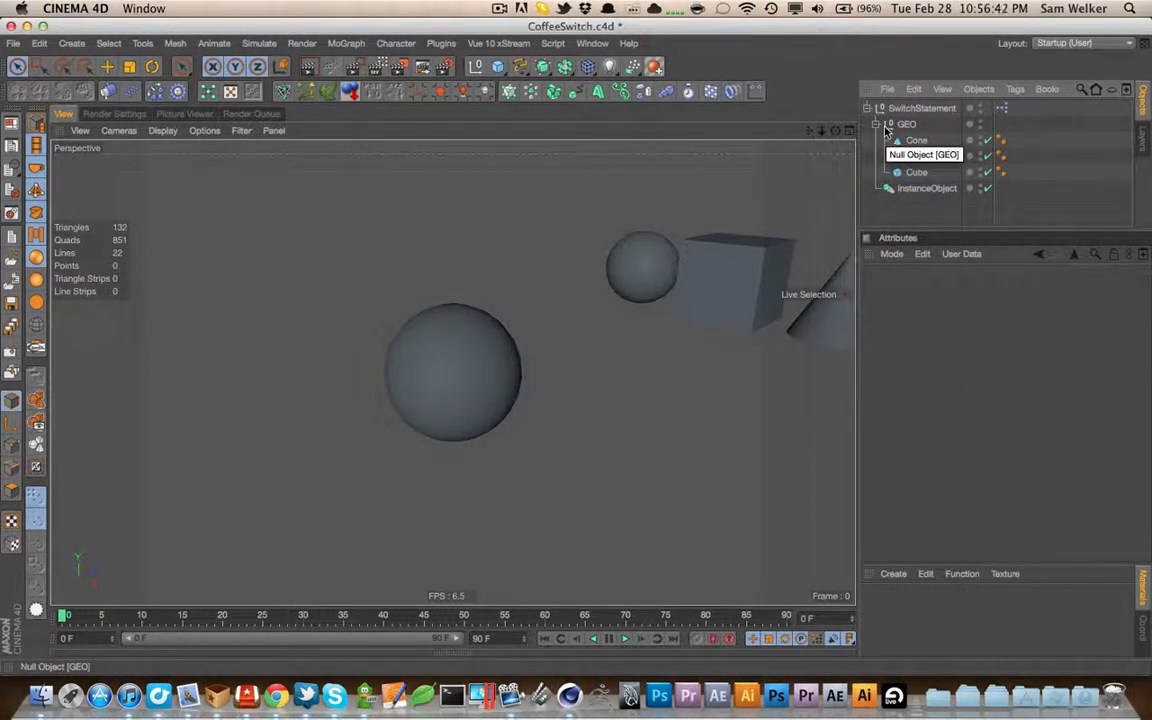
Expand GEO and inspect its Cone, Sphere and Cube children
left_click(876, 124)
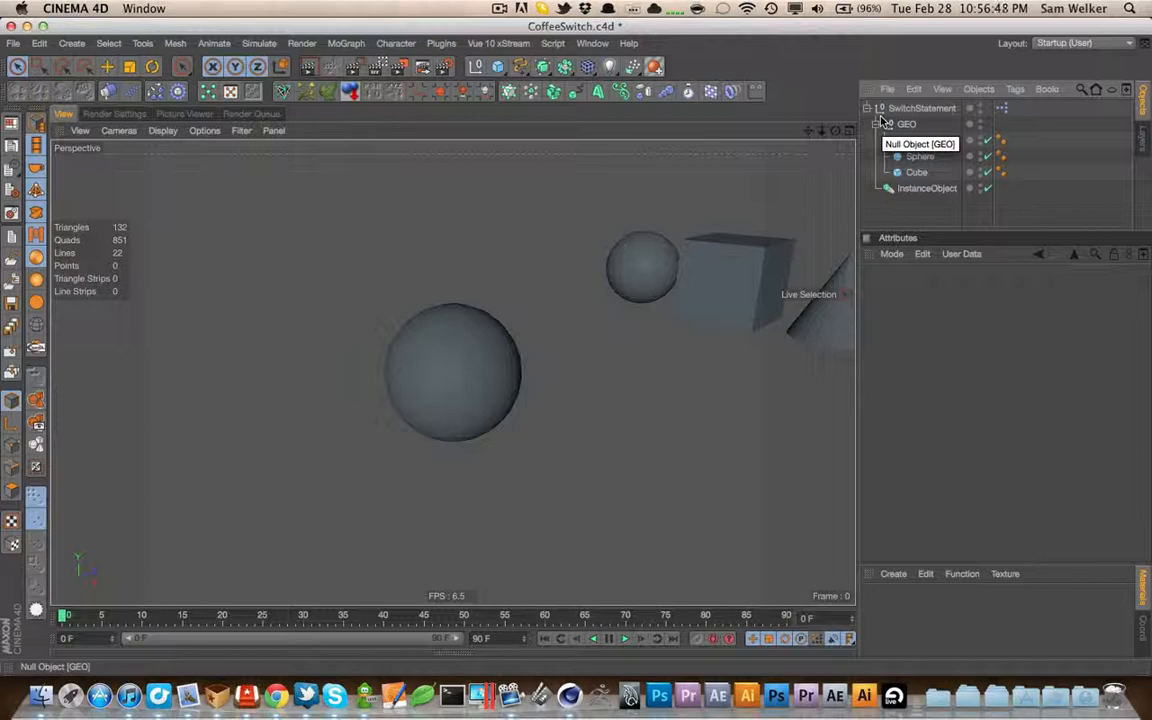
left_click(877, 124)
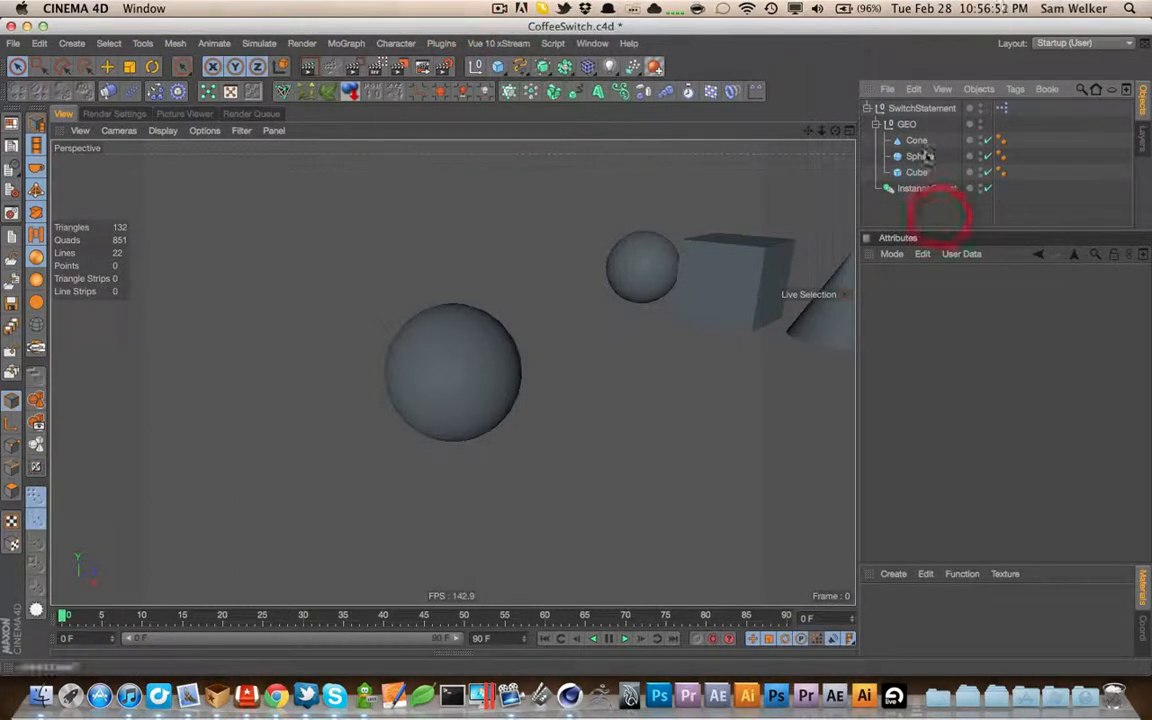
left_click(916, 140)
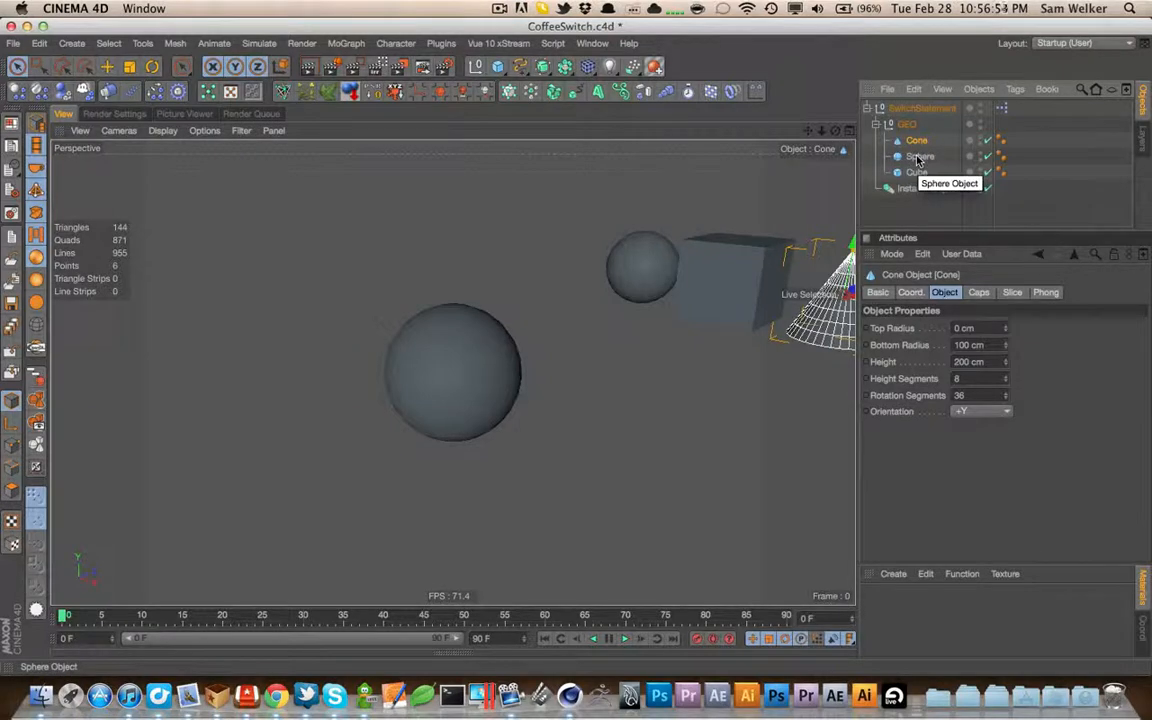
left_click(919, 156)
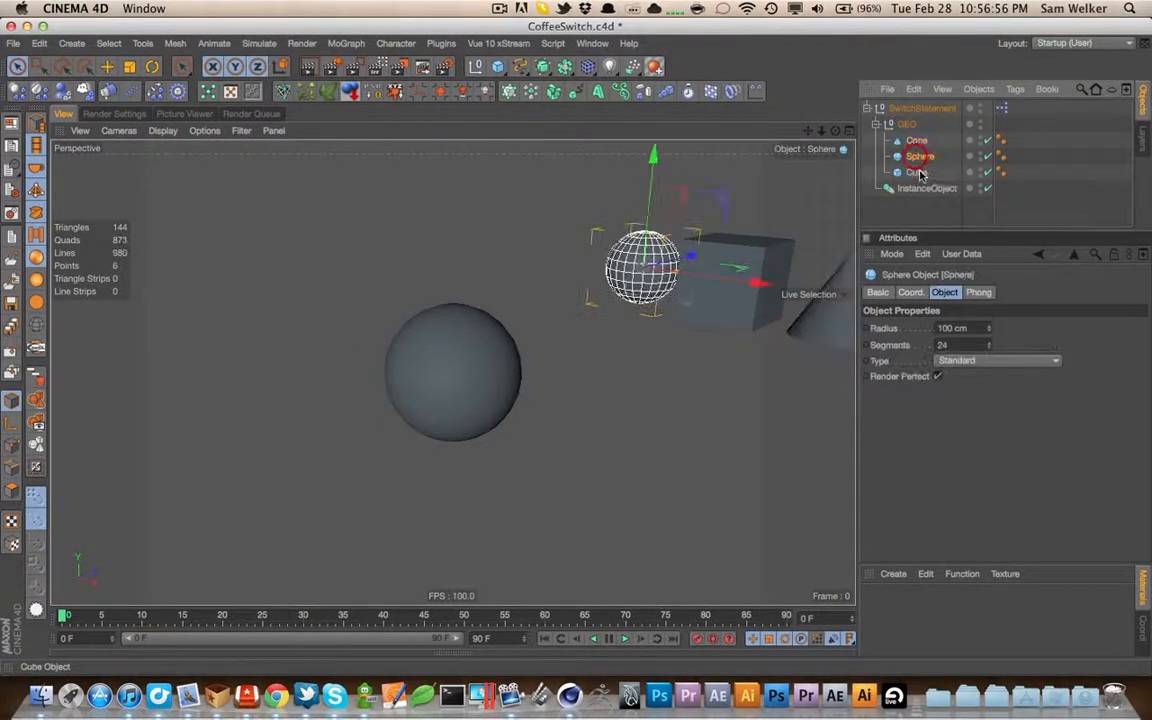
left_click(916, 140)
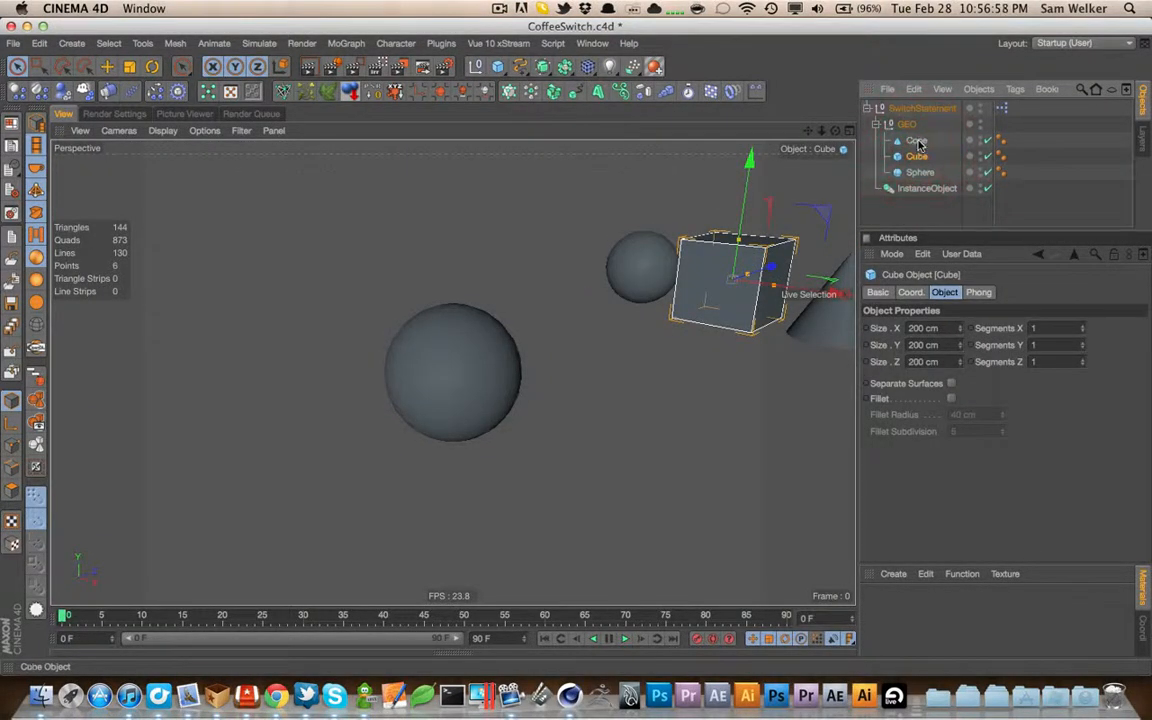
Collapse GEO, select SwitchStatement and set its Geo to Cube
left_click(906, 123)
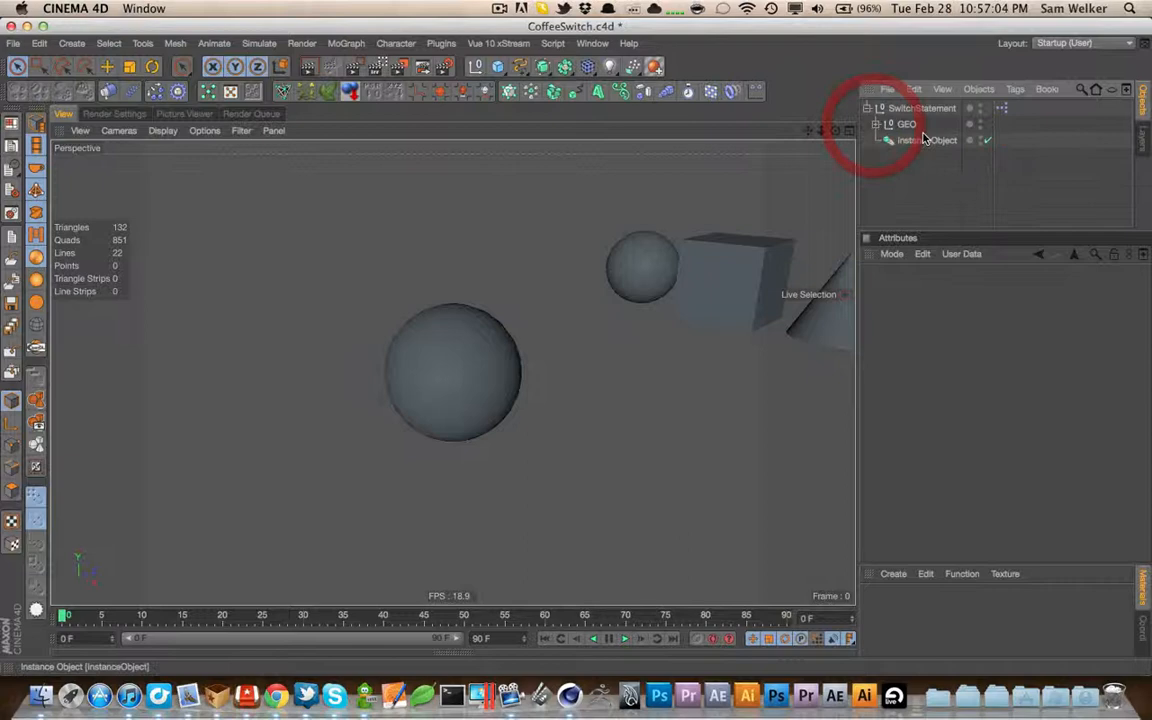
left_click(925, 140)
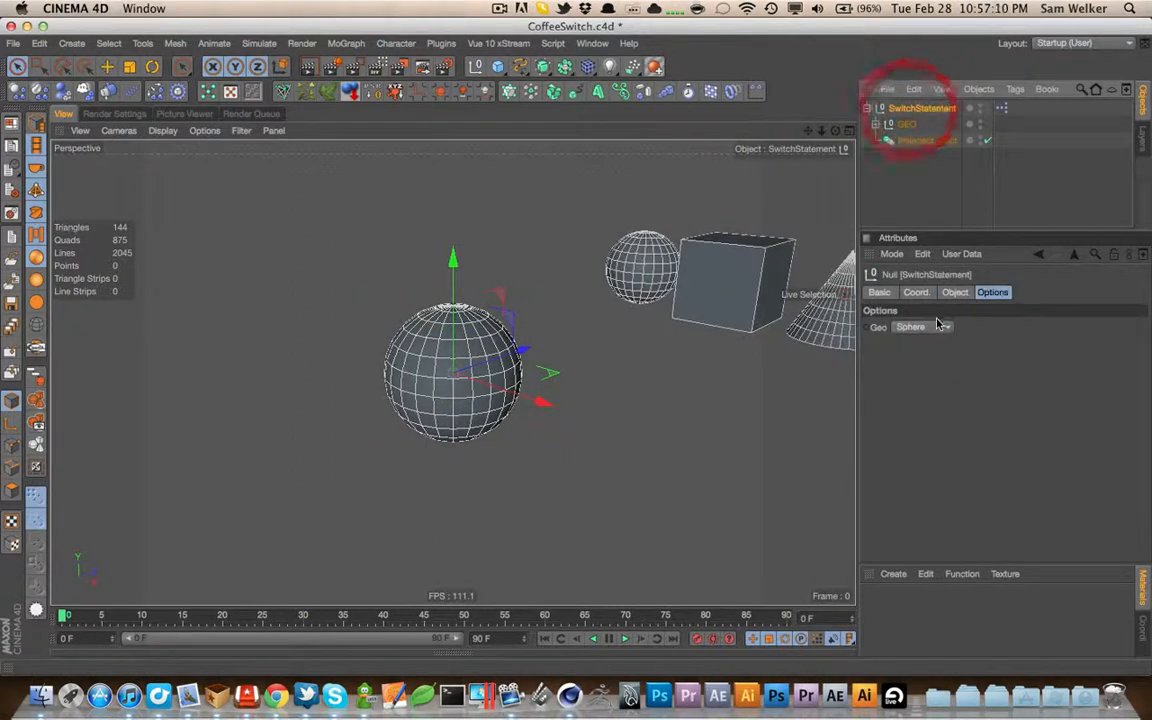
left_click(920, 326)
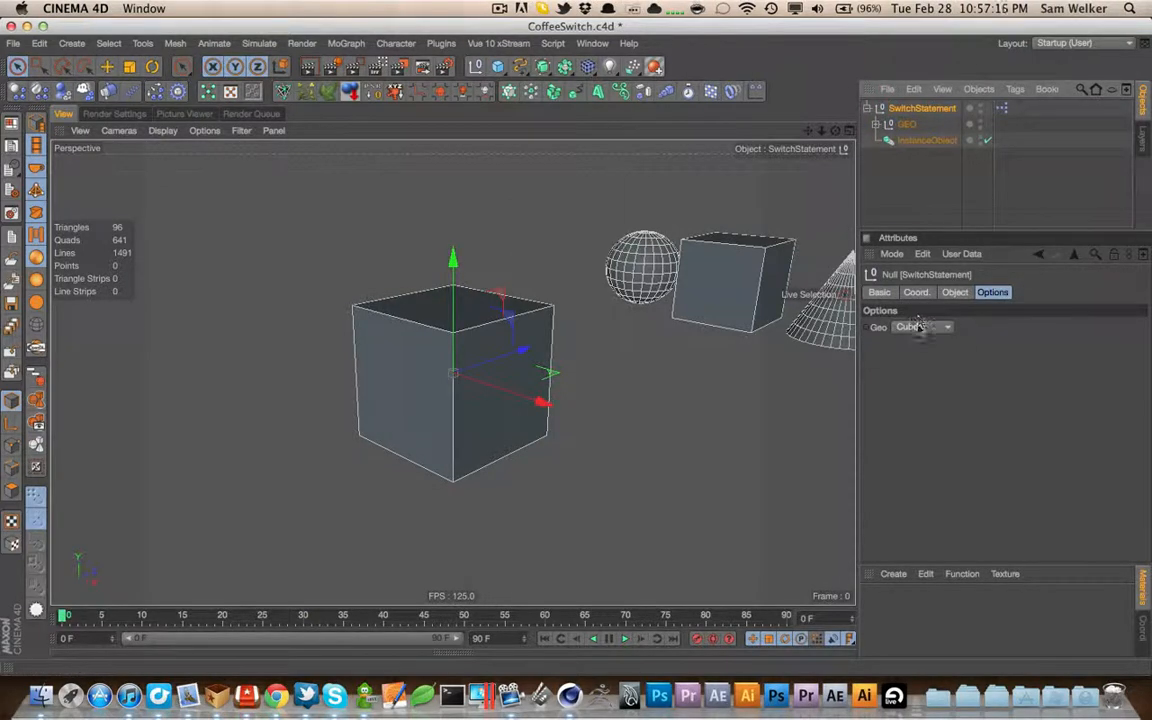
Open SwitchStatement's XPresso graph and rearrange the COFFEE and InstanceObject nodes
left_click(1003, 109)
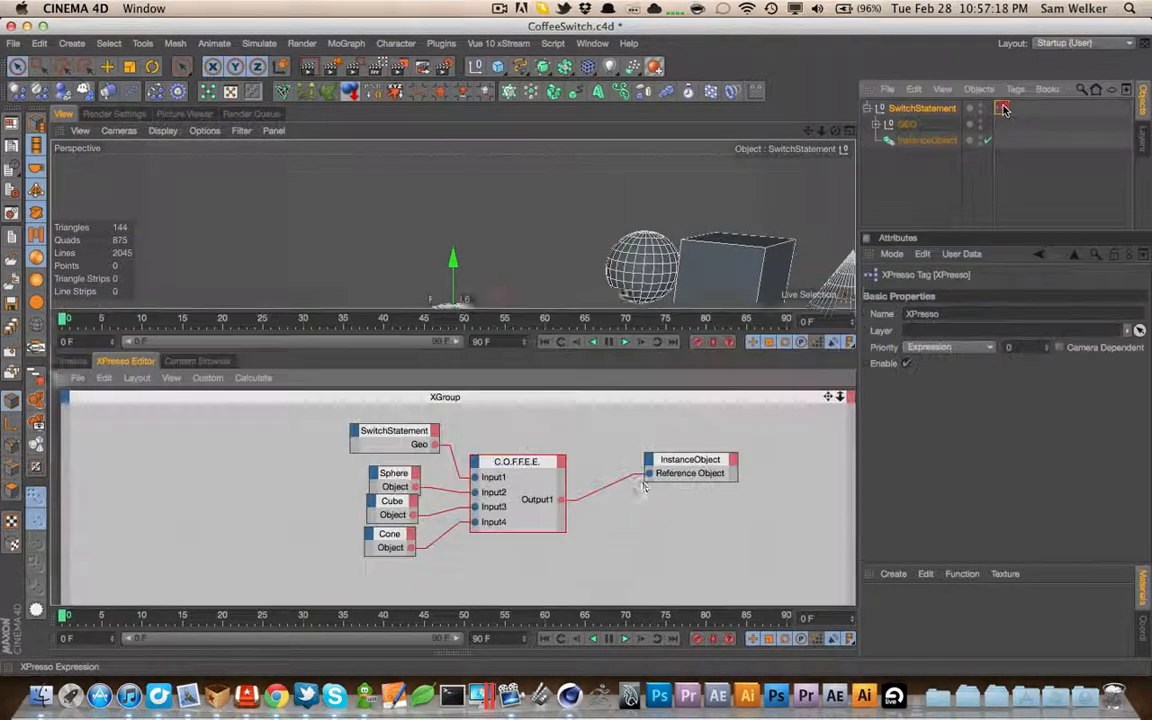
left_click(394, 430)
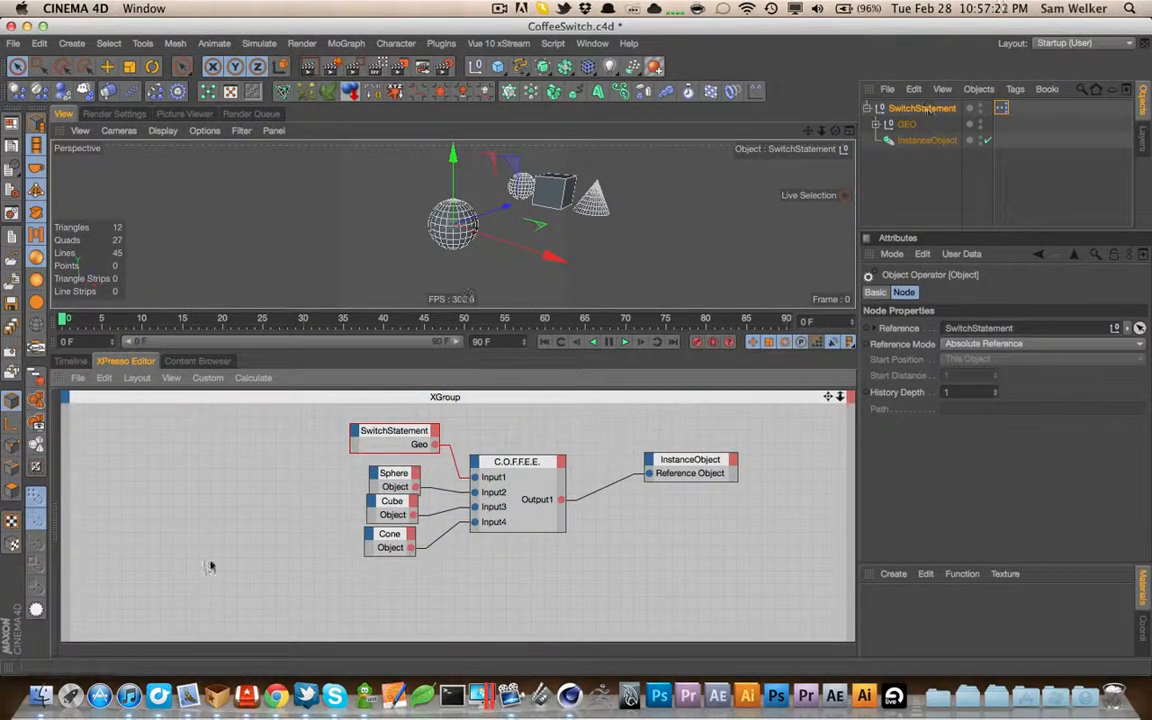
left_click(878, 123)
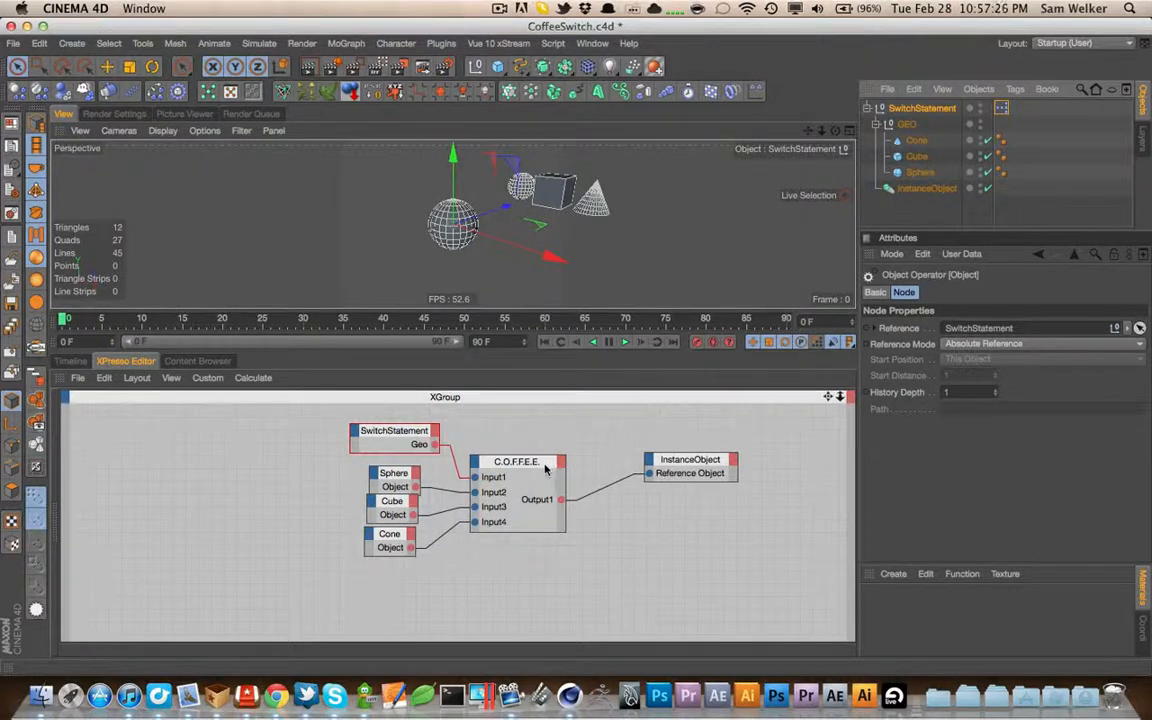
left_click(689, 463)
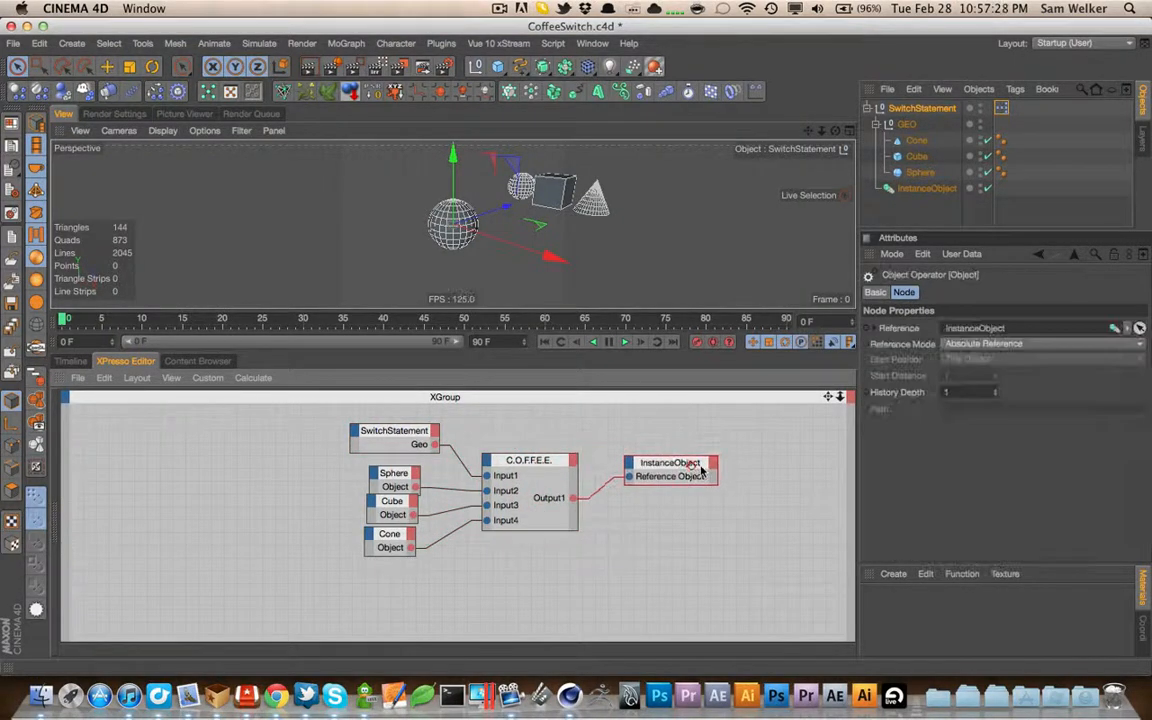
left_click(921, 108)
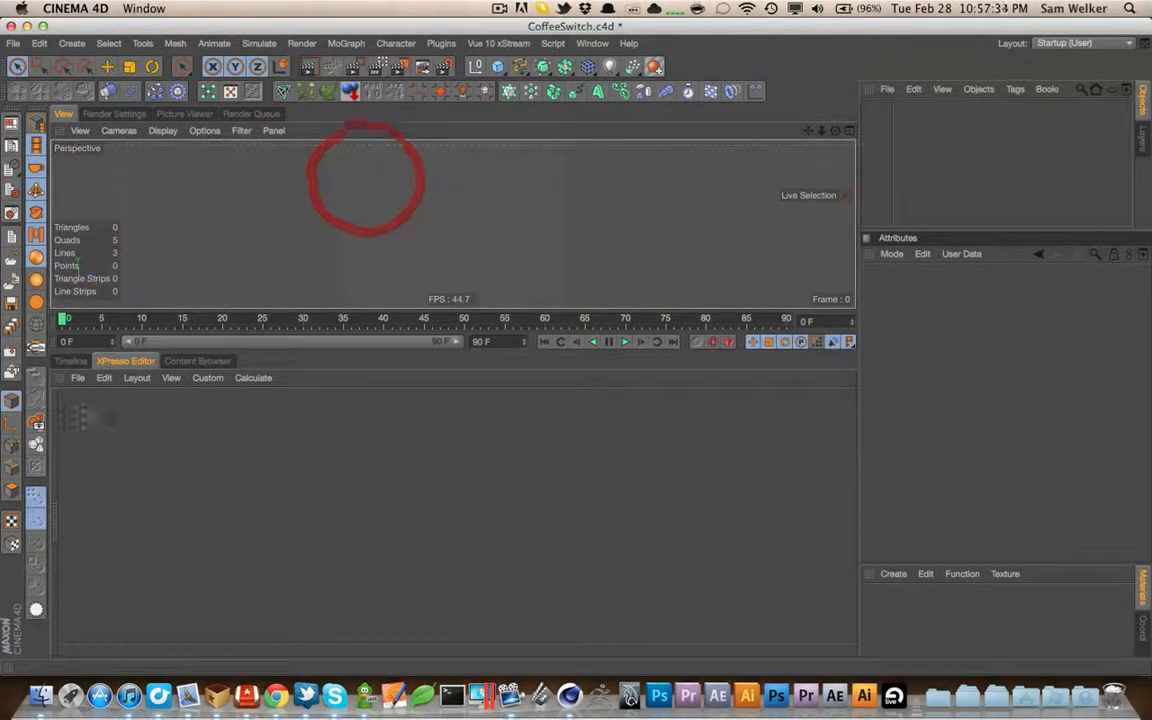
Empty the Object Manager and XPresso Editor, starting over with a SwitchStatement null
left_click(60, 378)
type("SwitchStatement")
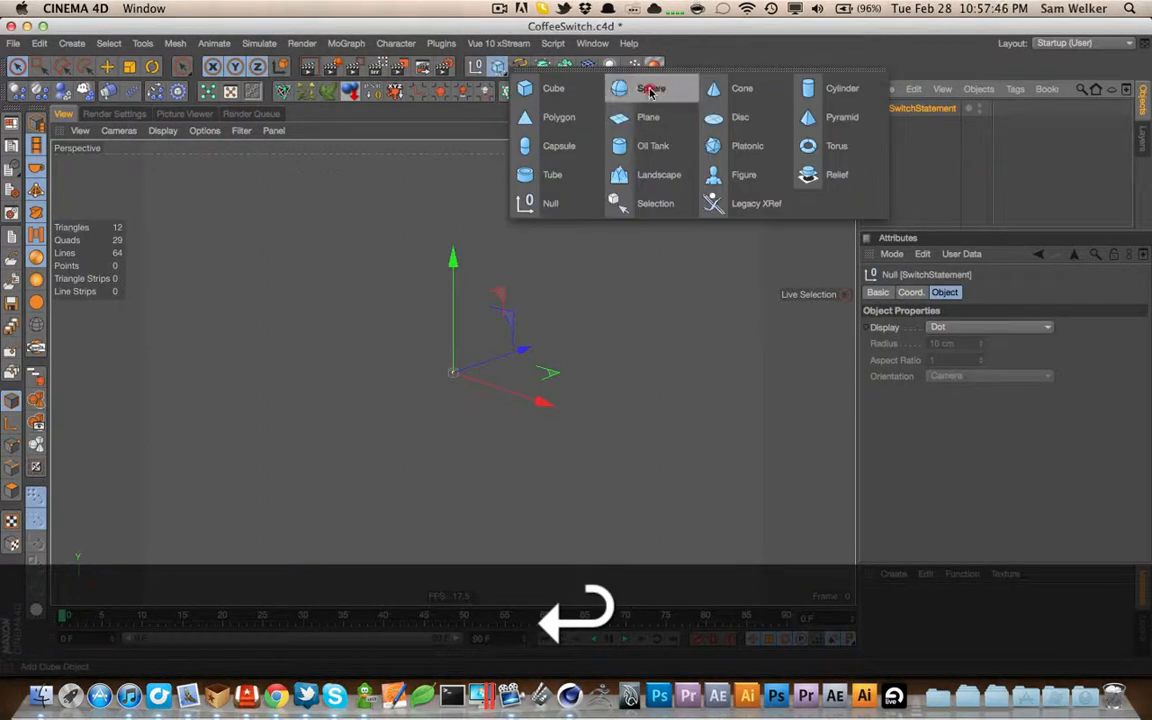
mouse_move(554, 88)
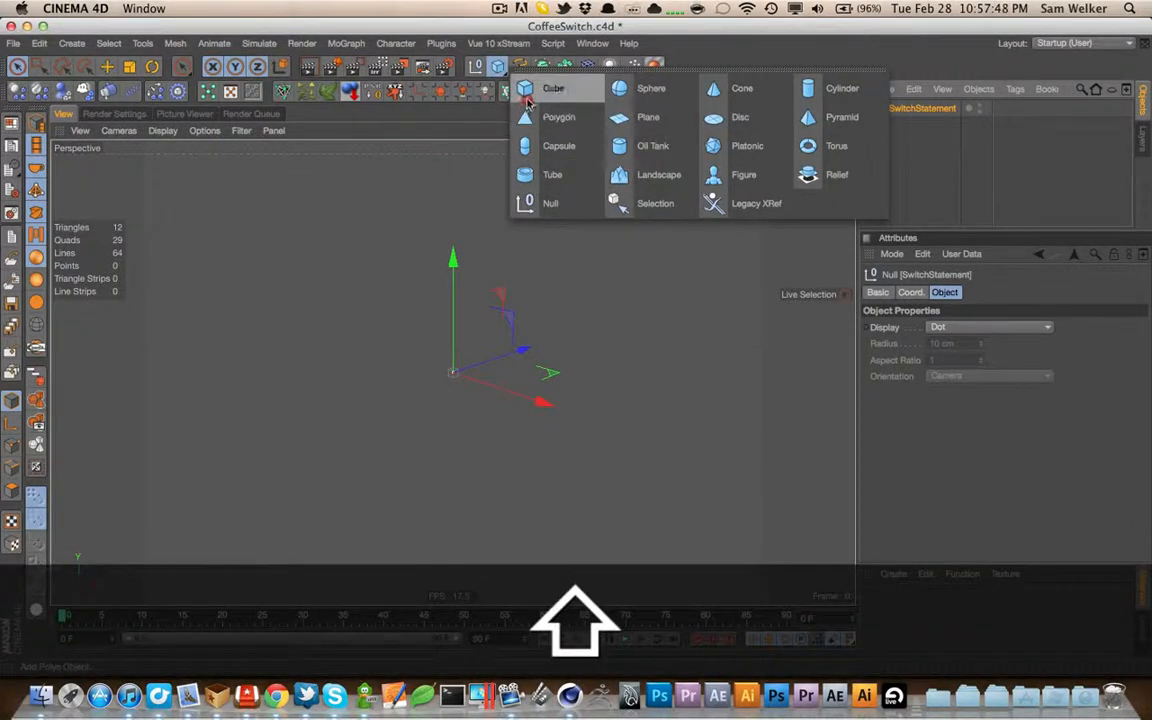
Add a Sphere under SwitchStatement with Bulge, Melt and Displacer deformers
left_click(651, 88)
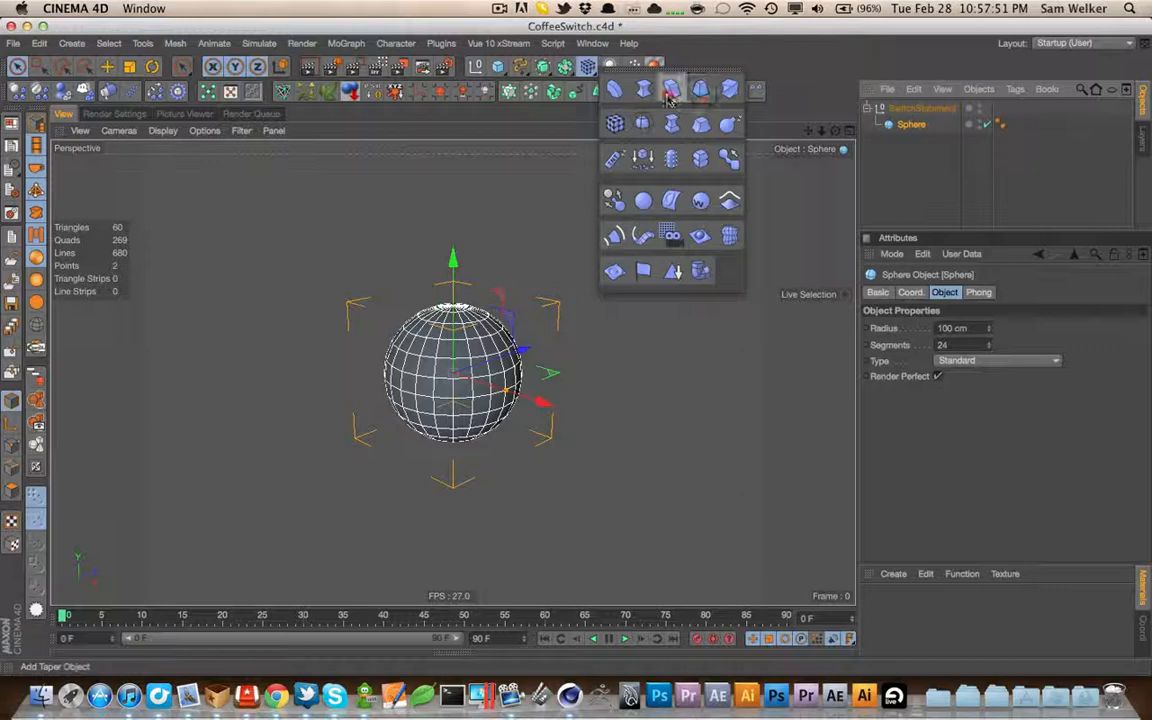
left_click(643, 91)
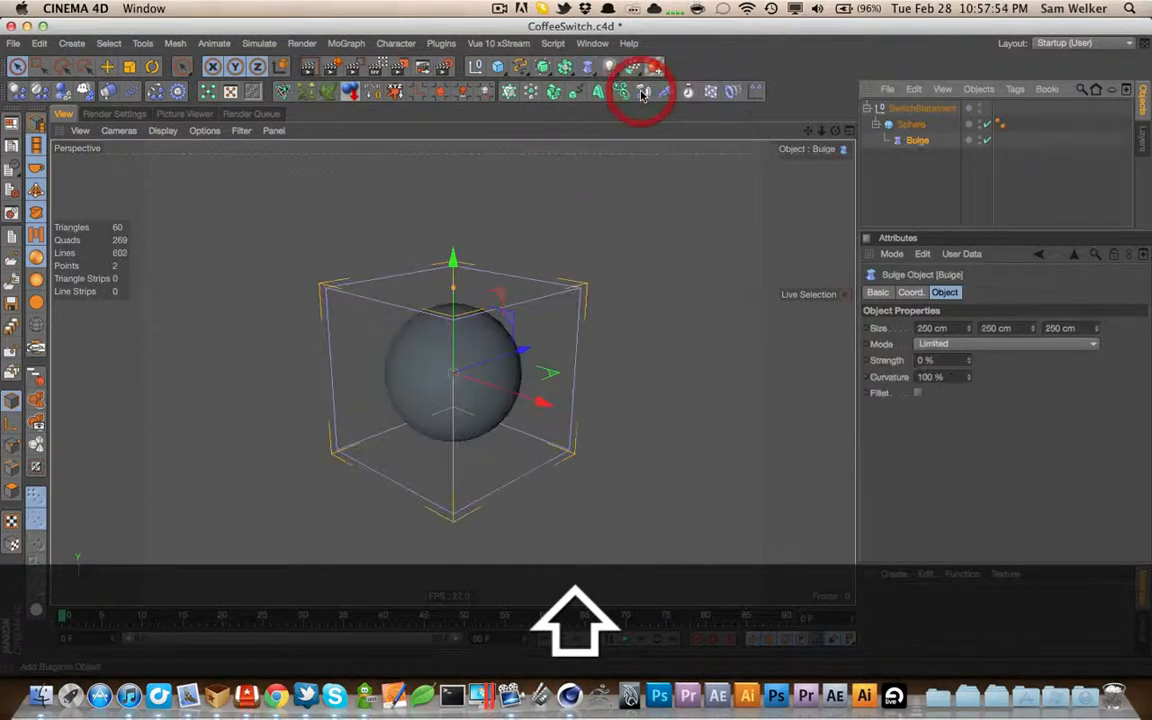
left_click(642, 91)
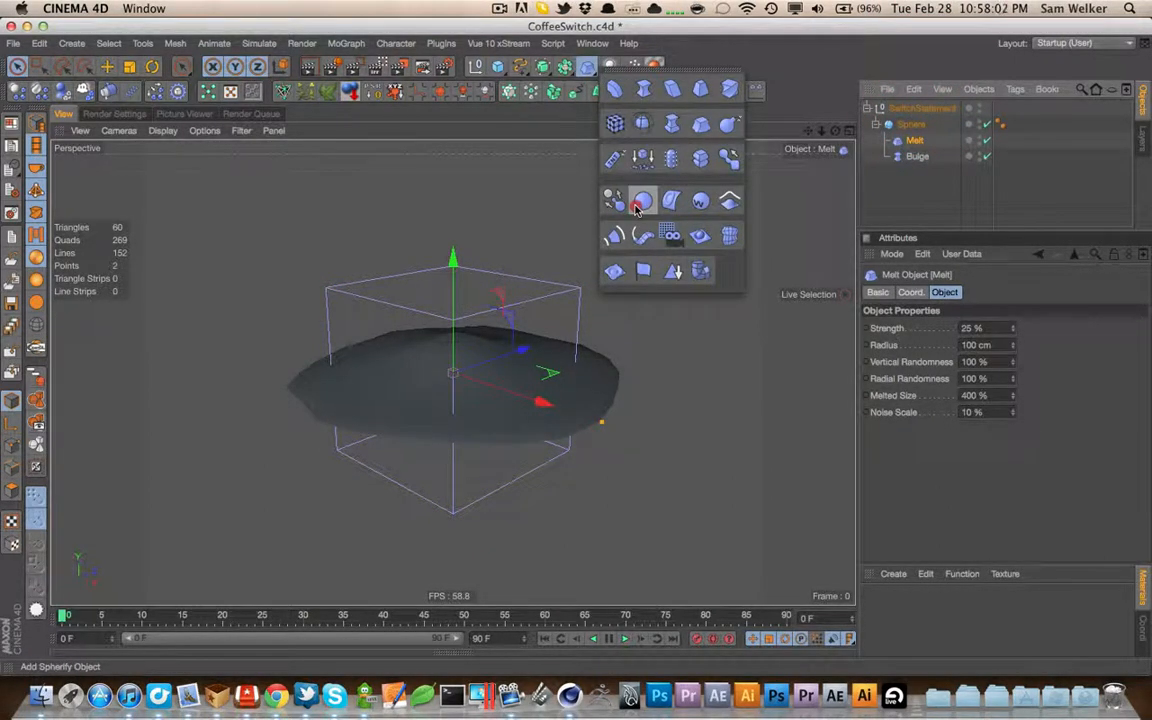
mouse_move(729, 235)
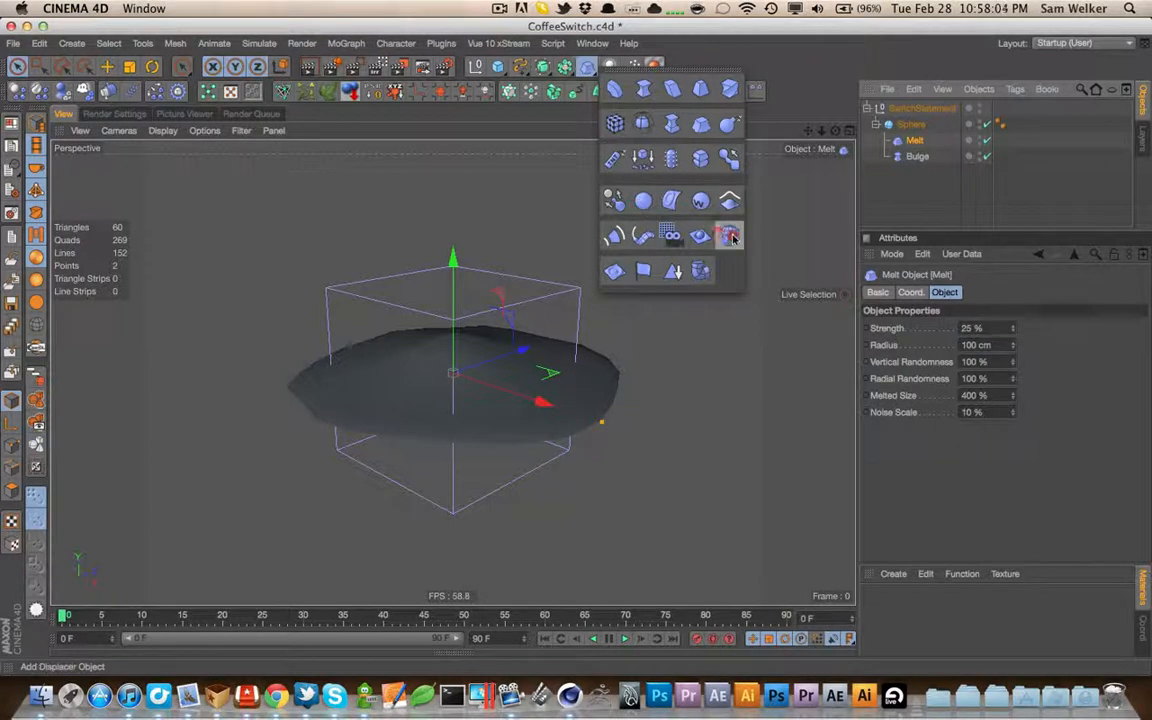
left_click(730, 236)
type("Deformers")
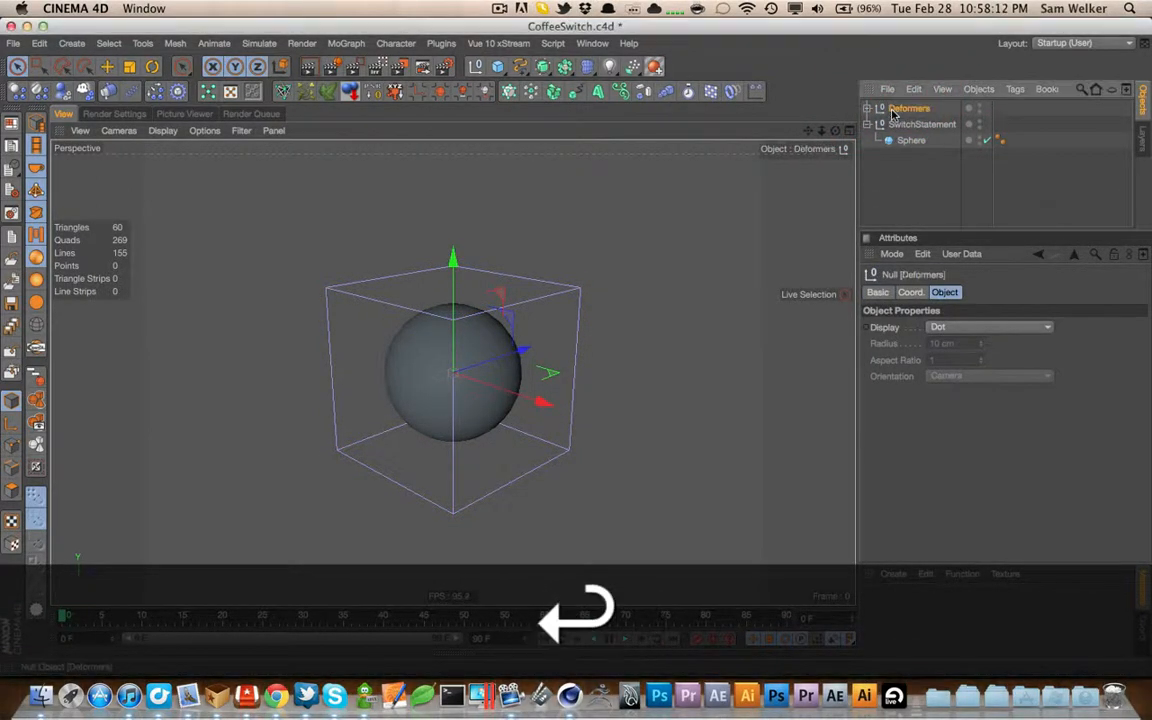
Create an instance named Sphere Instance whose Reference Object is Melt
left_click(911, 140)
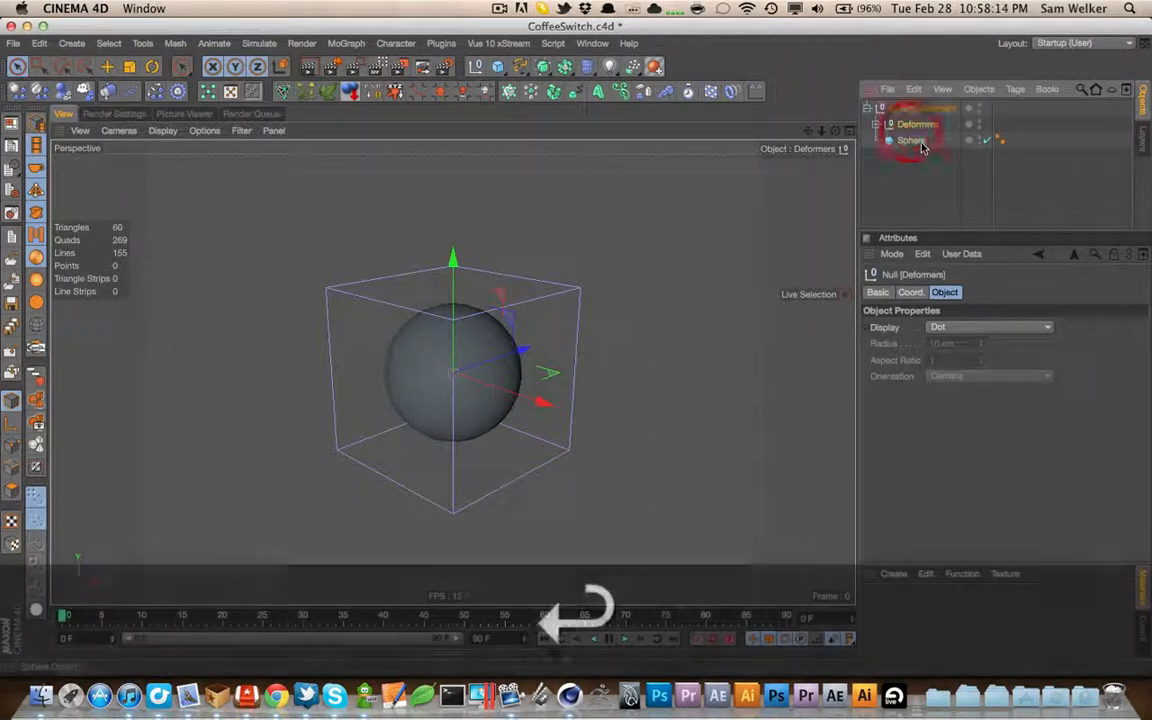
left_click(911, 140)
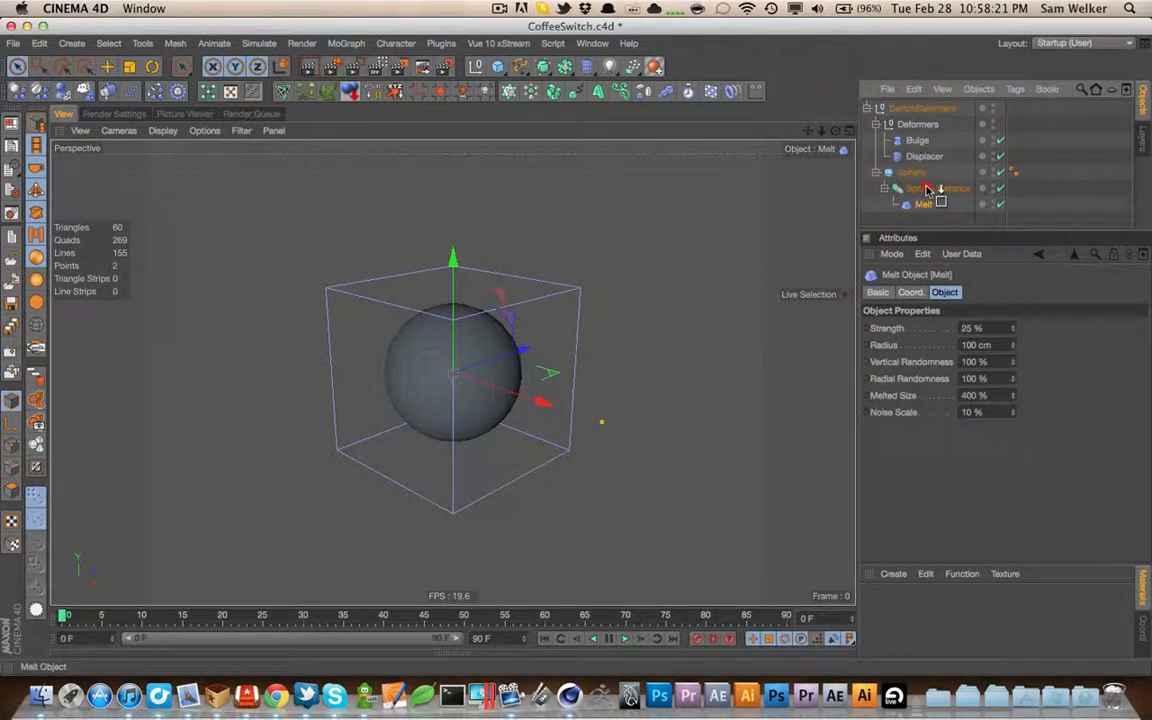
left_click(937, 204)
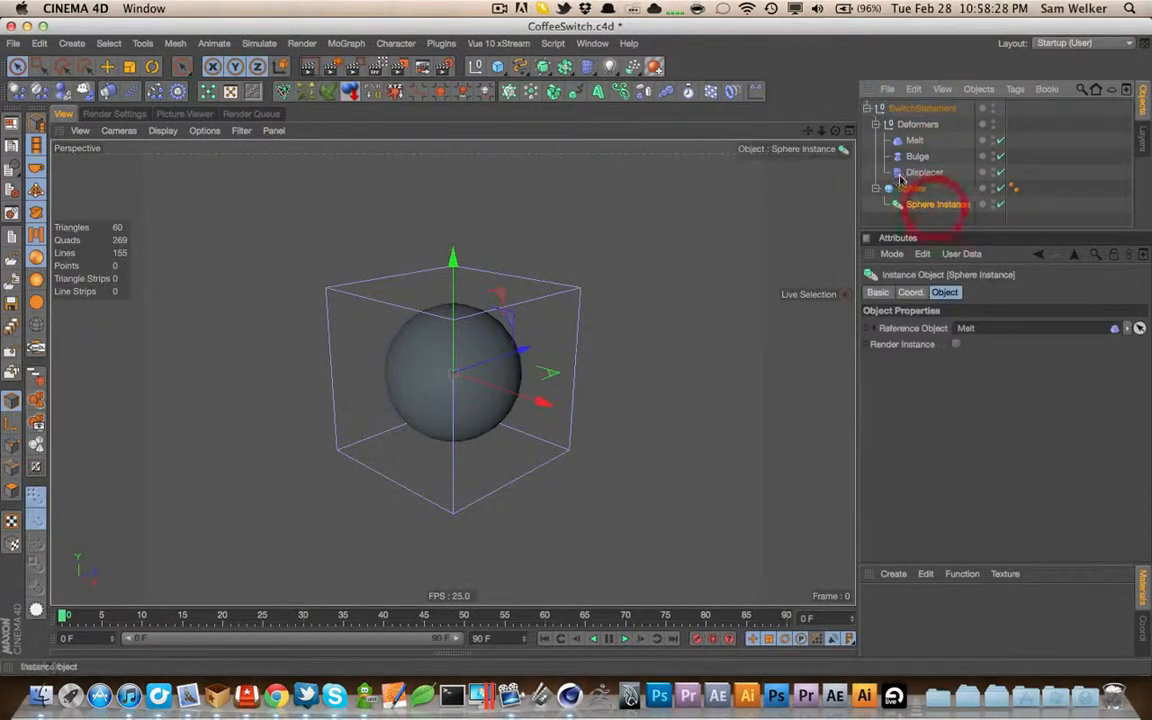
left_click(910, 188)
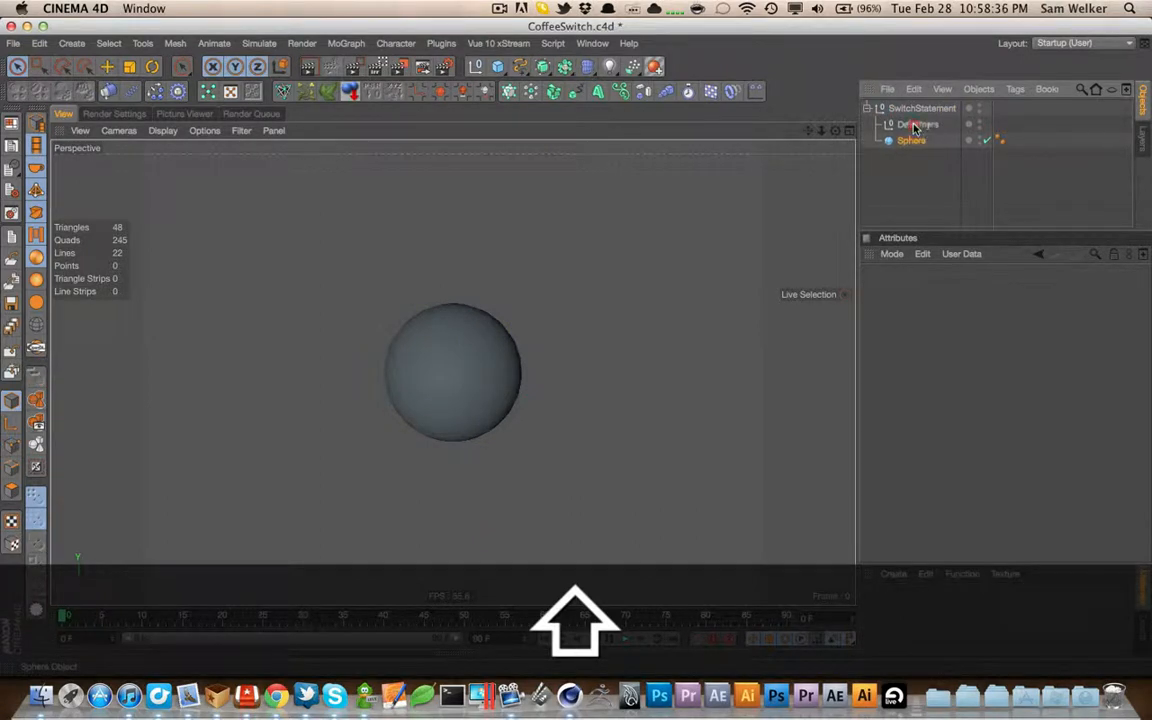
Rename the Deformers null to Geo, add a SwitchStatement instance, and save
left_click(910, 124)
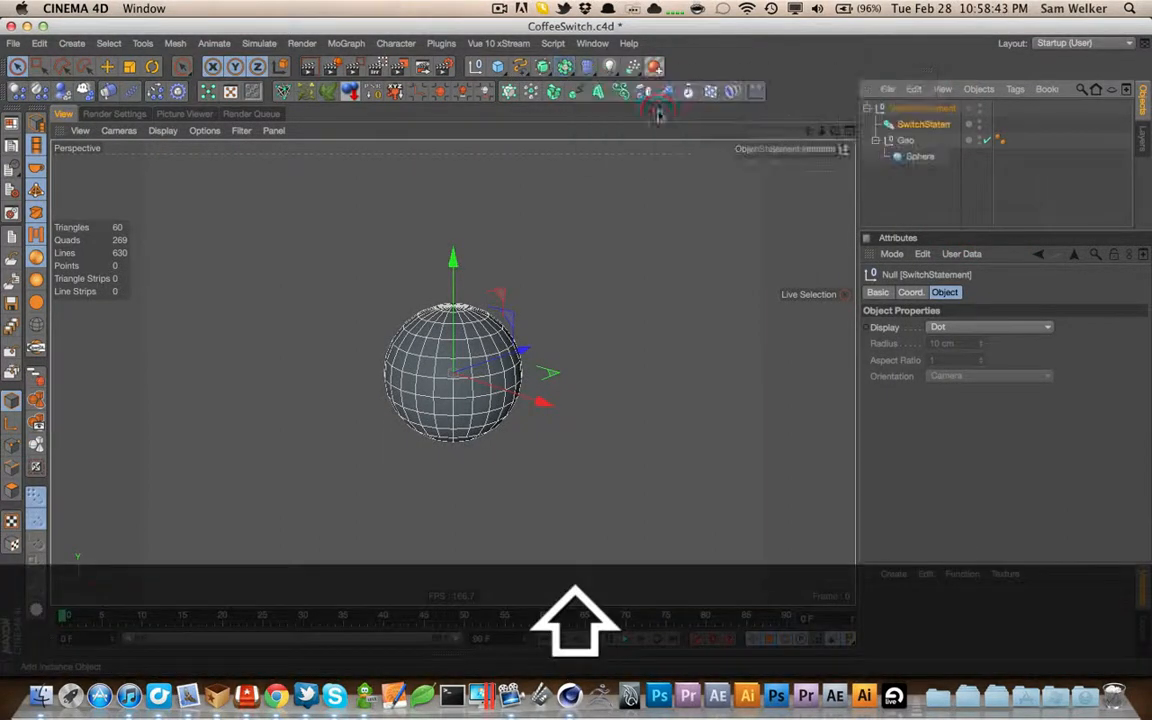
left_click(905, 140)
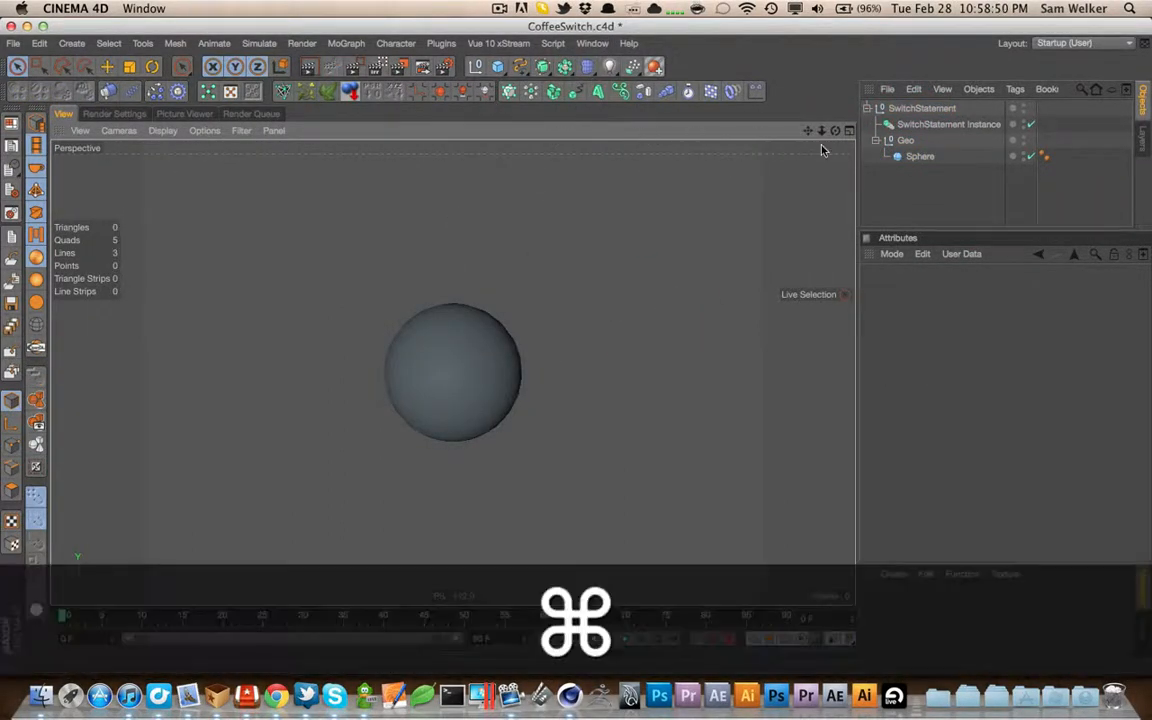
key("cmd+s")
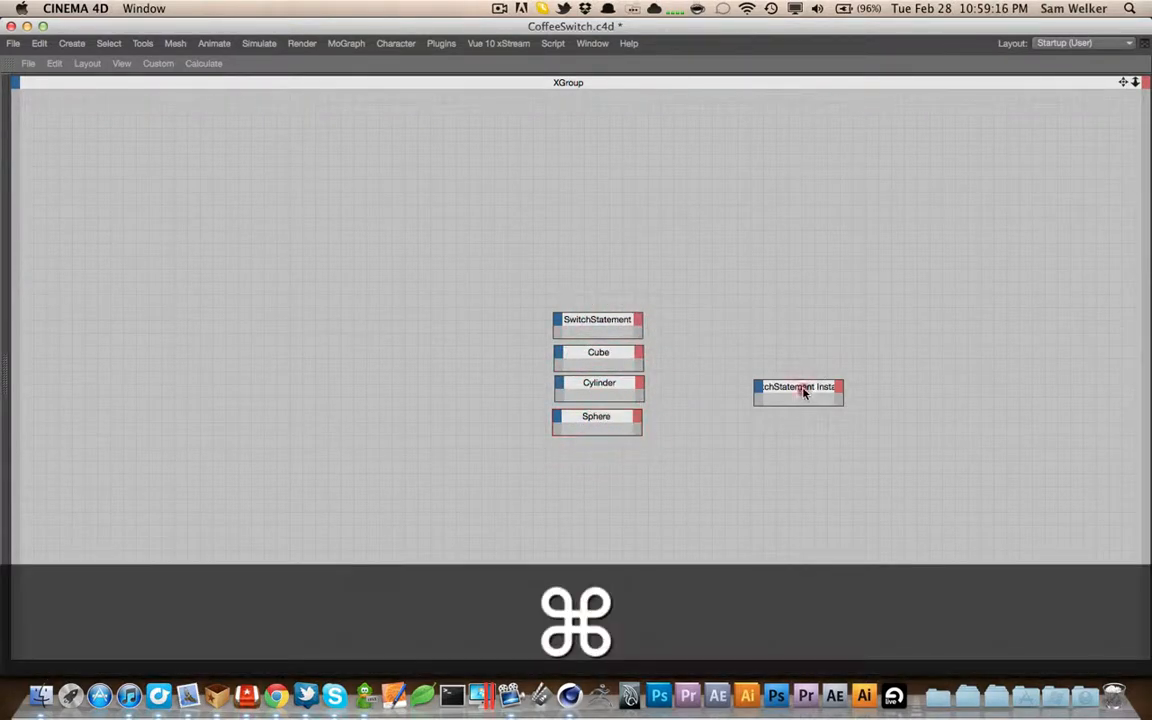
Add a four-input COFFEE node and give Cube, Cylinder and Sphere nodes Object outputs
right_click(798, 390)
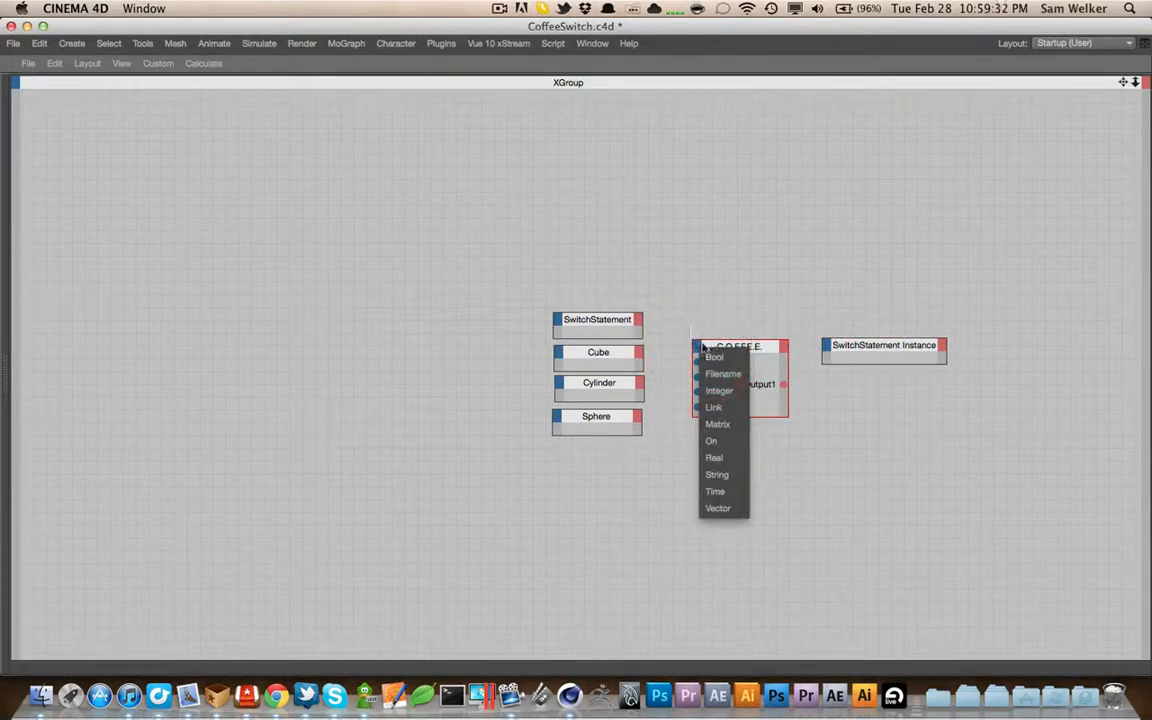
left_click(714, 457)
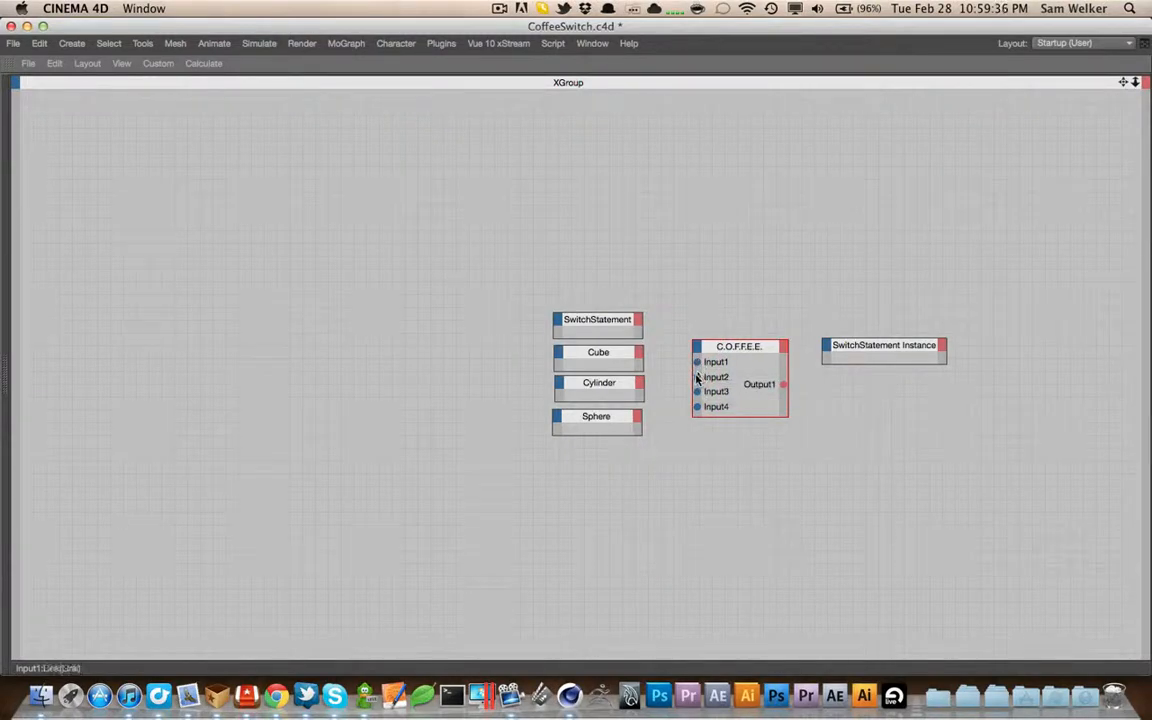
right_click(640, 355)
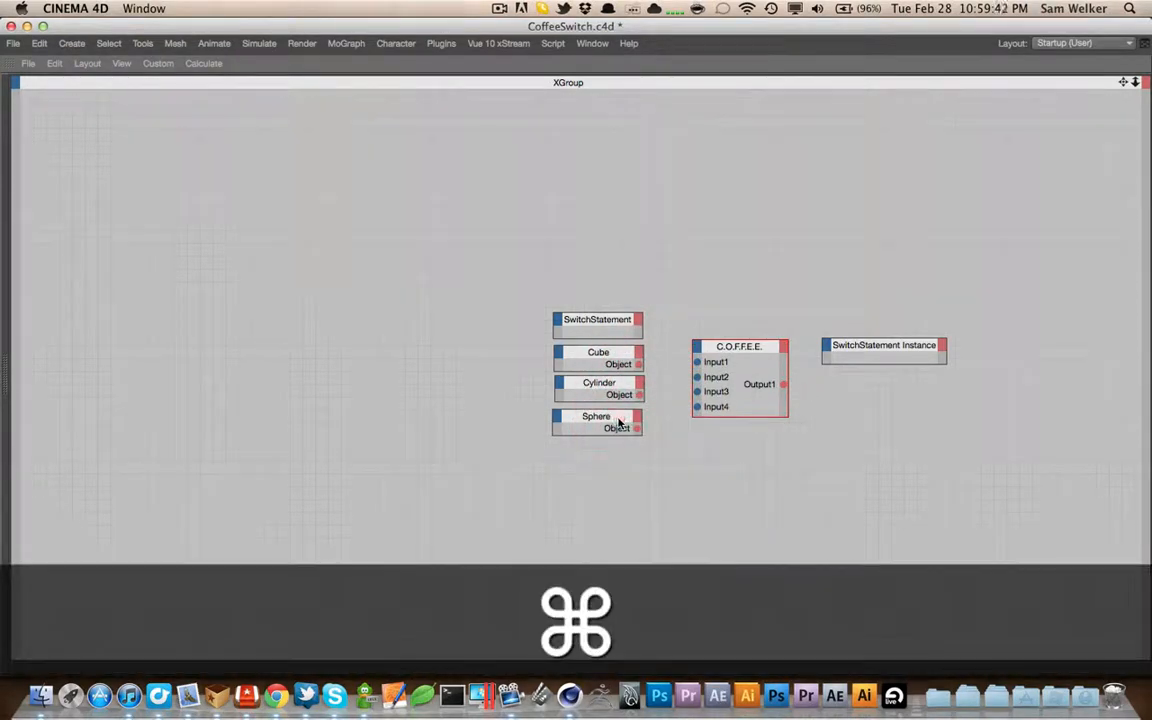
right_click(638, 319)
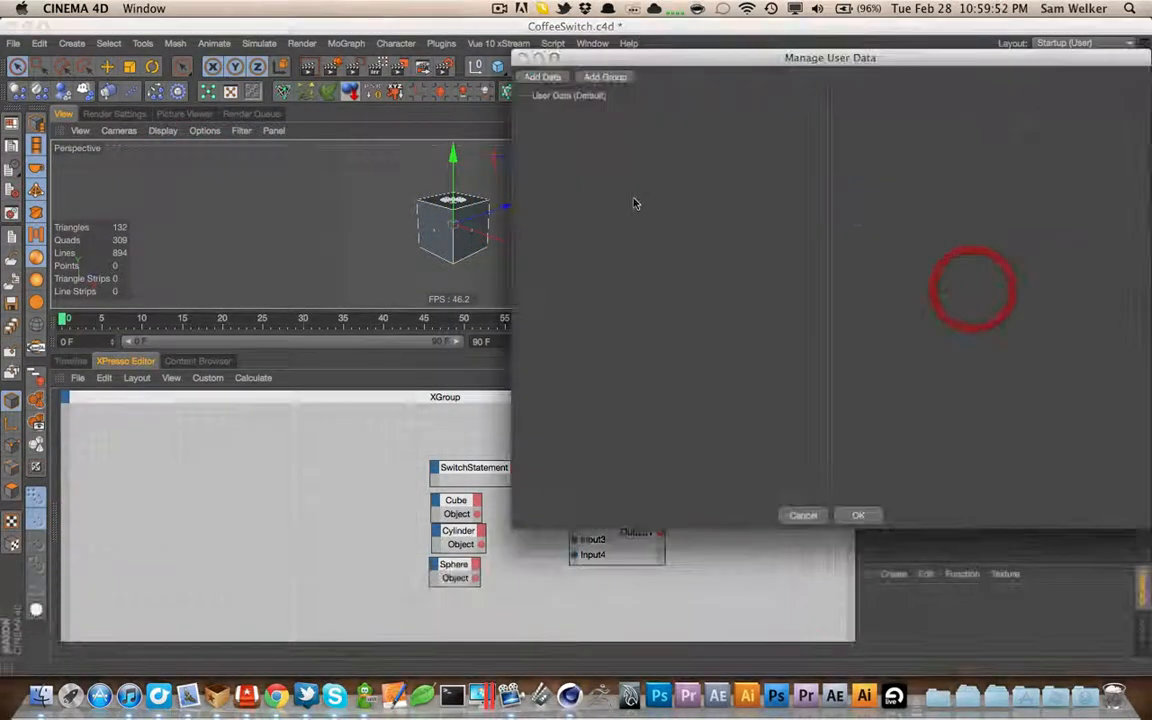
Add an Options group with an integer Switch cycle: 0 Cube, 1 Cylinder, 2 Sphere
left_click(604, 77)
type("Options")
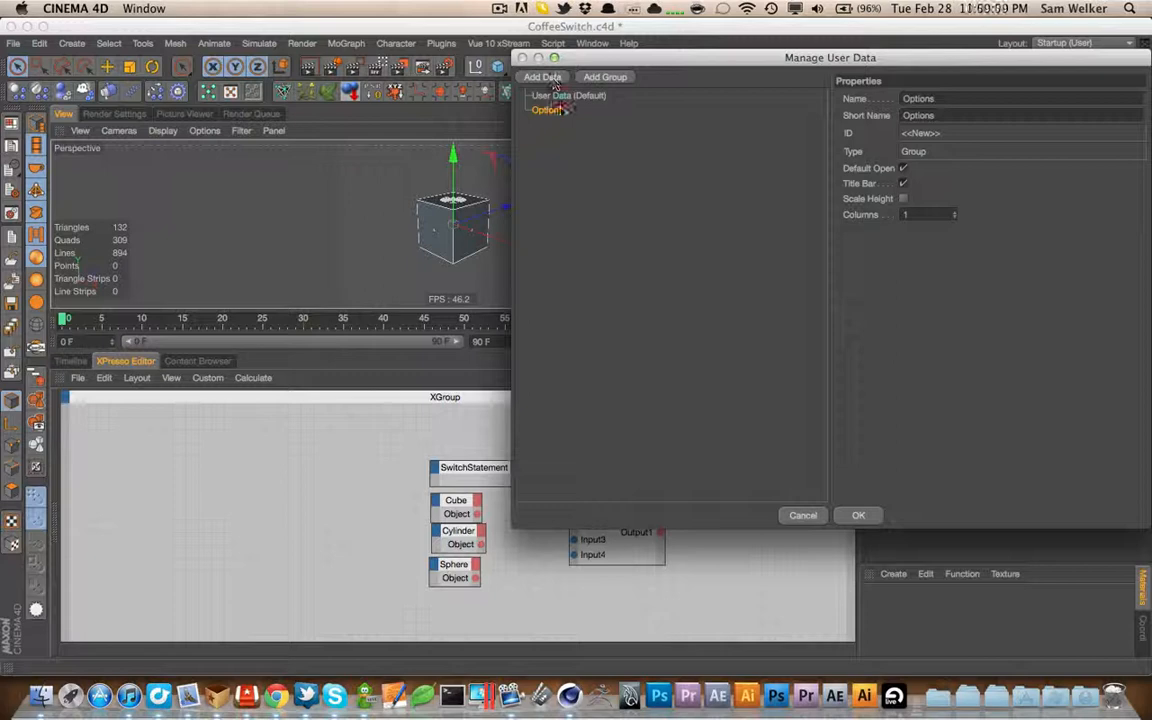
left_click(542, 77)
type("Switch")
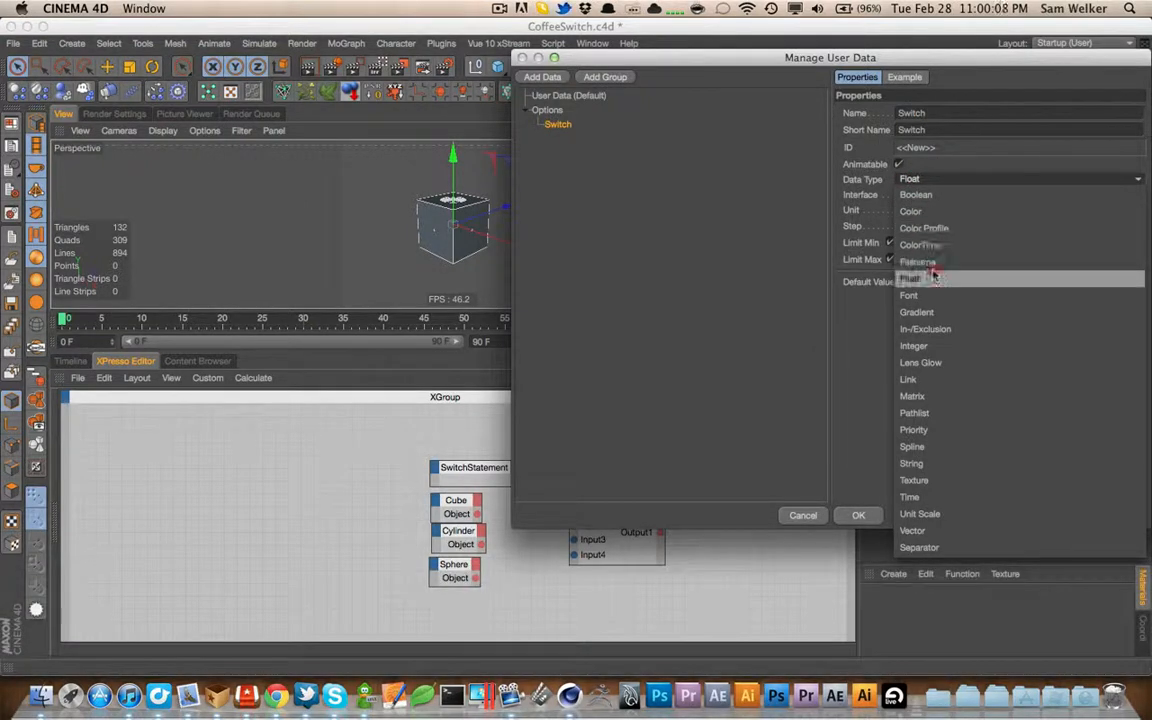
left_click(912, 345)
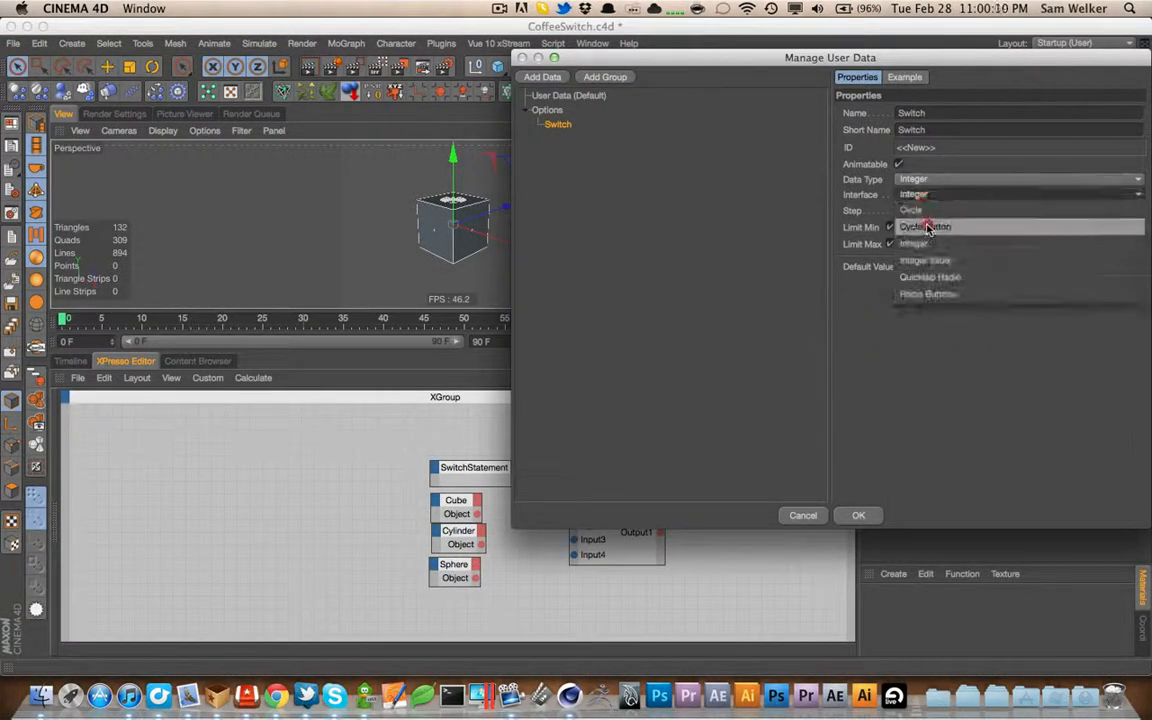
left_click(925, 226)
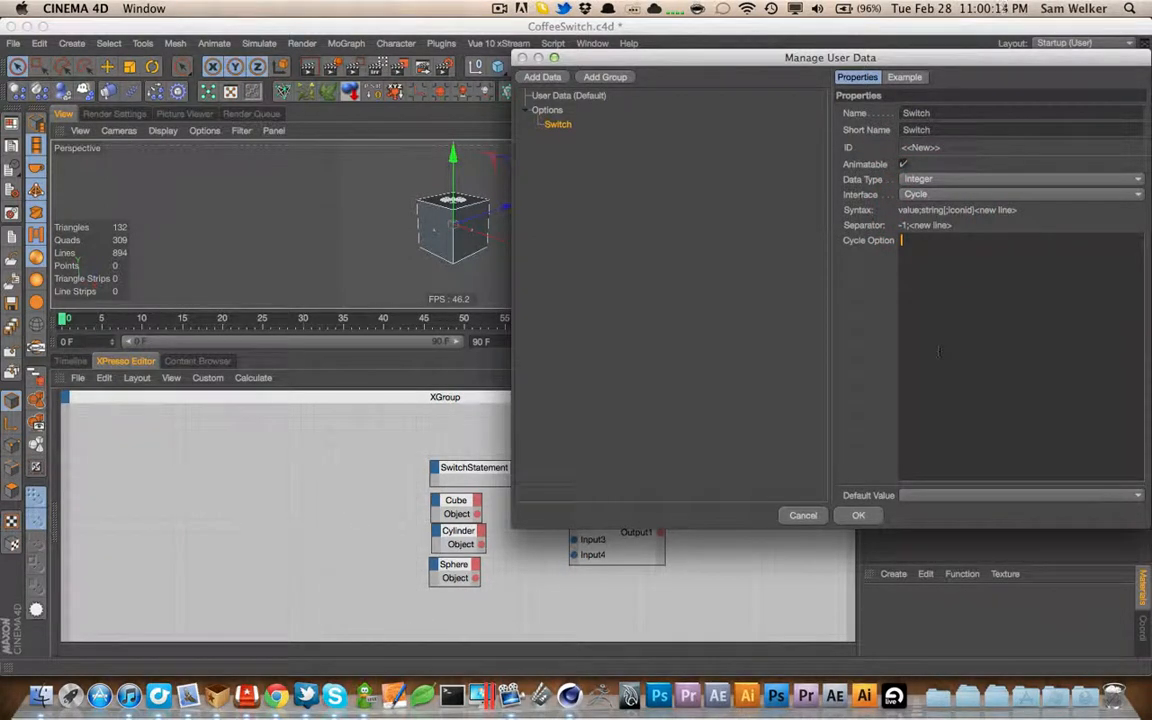
type("0;")
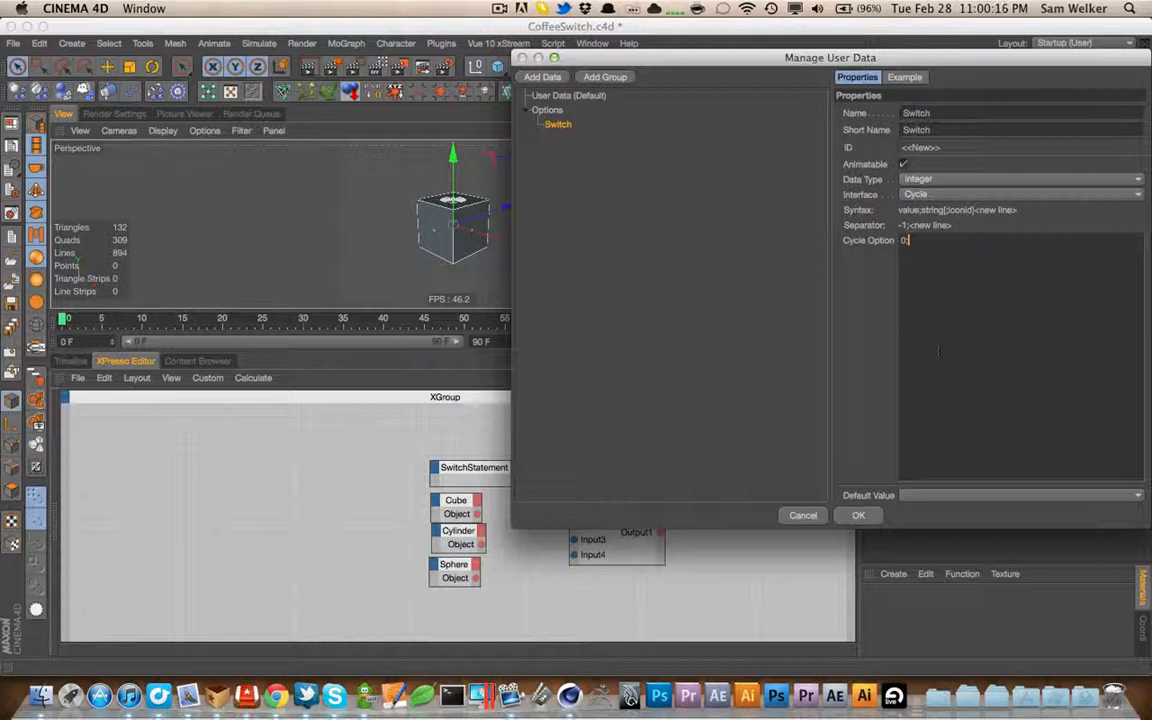
type("Cube")
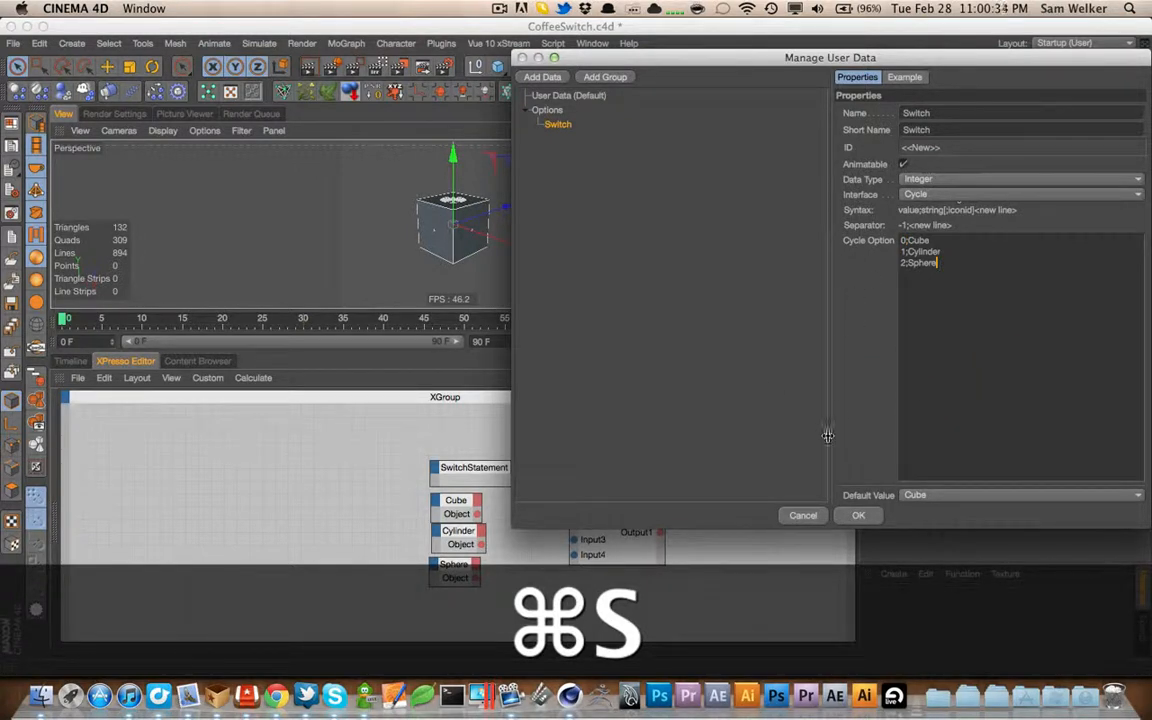
left_click(857, 515)
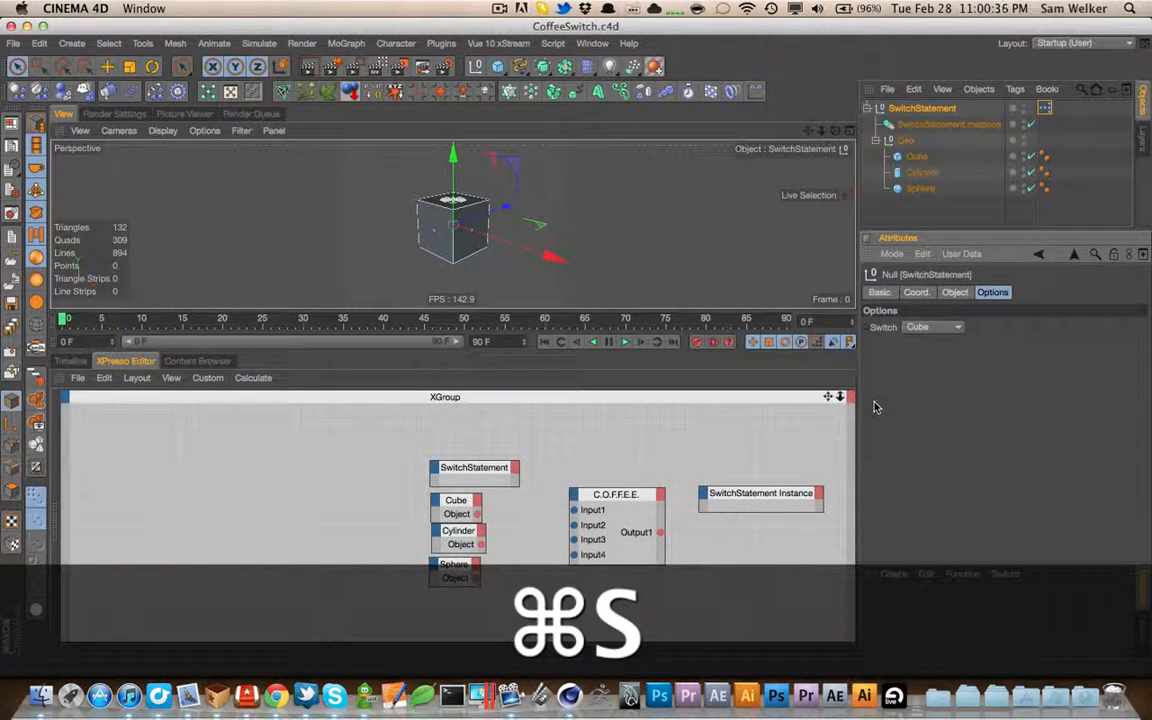
Save, add Switch output and Reference Object input ports, and wire them through COFFEE
key("cmd+s")
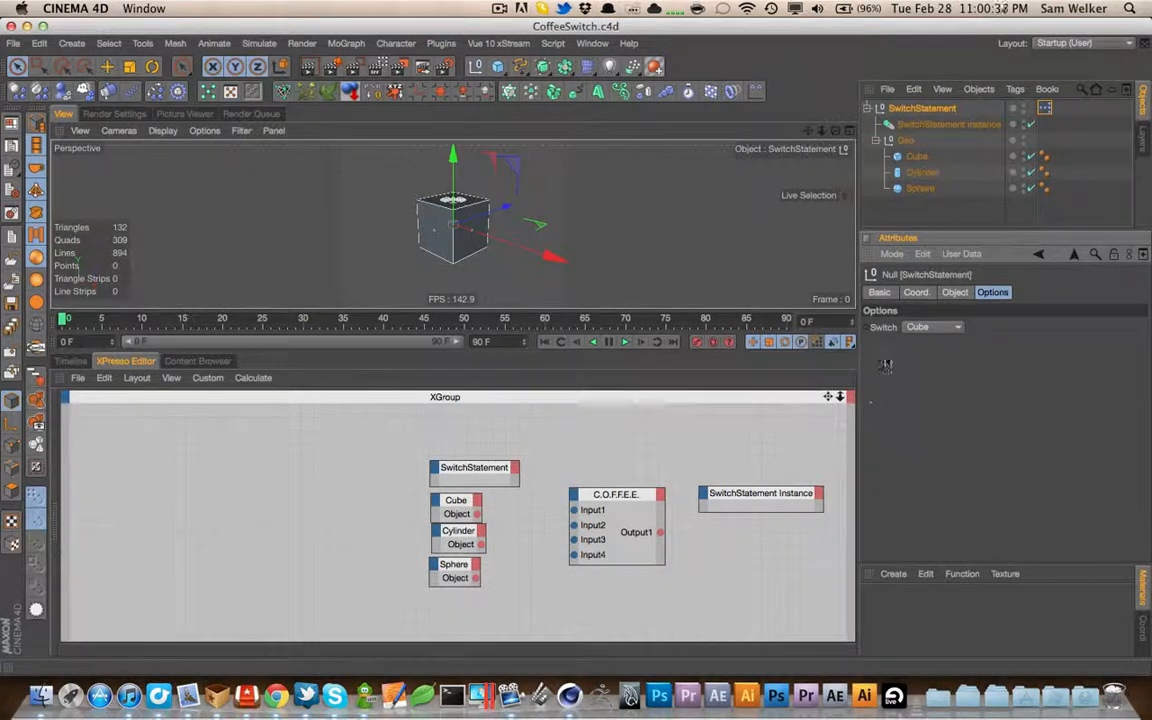
left_click(955, 327)
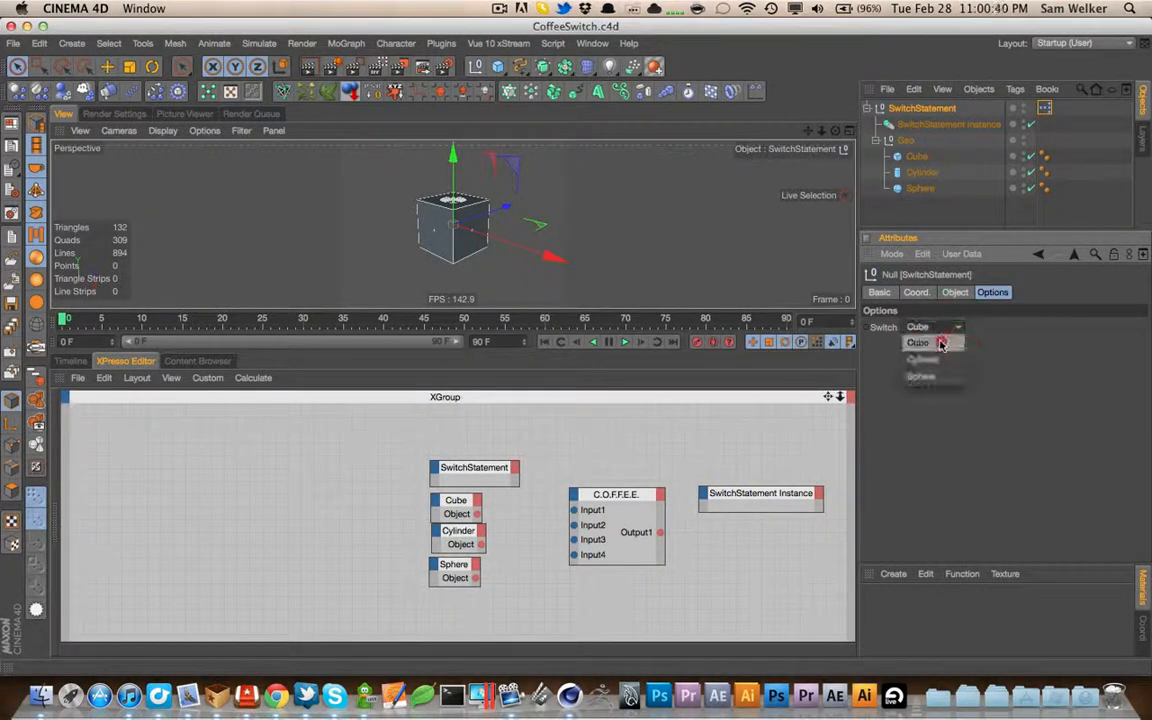
right_click(474, 467)
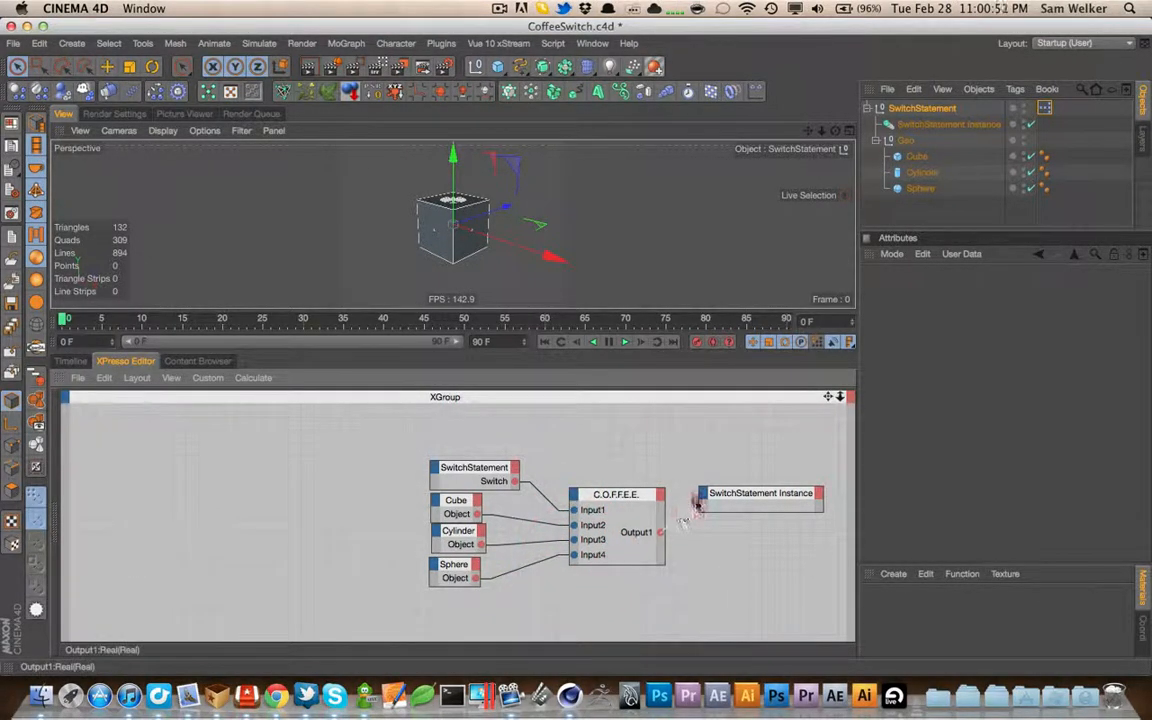
right_click(760, 493)
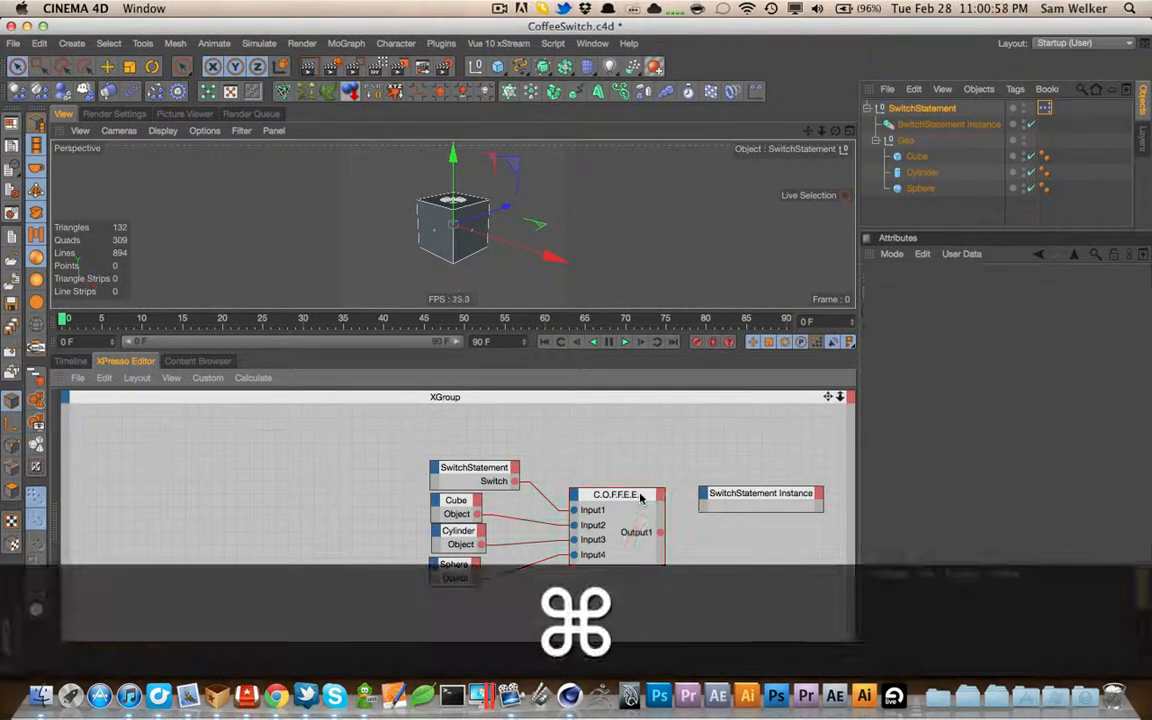
right_click(761, 492)
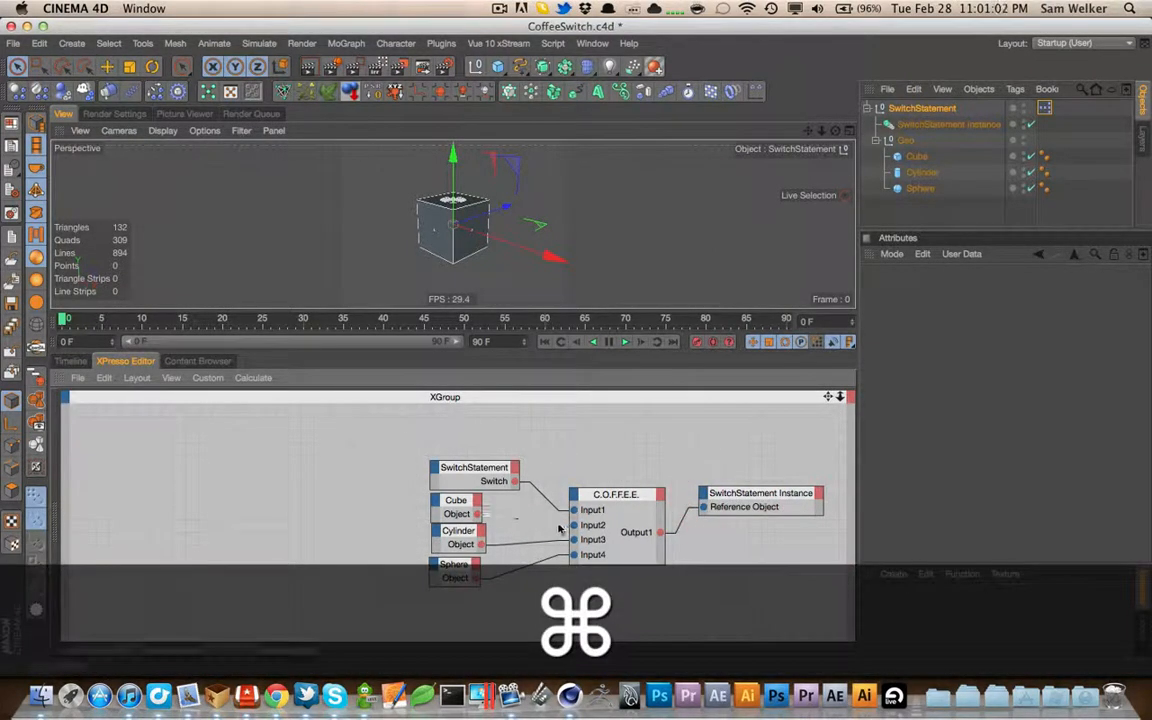
left_click(615, 494)
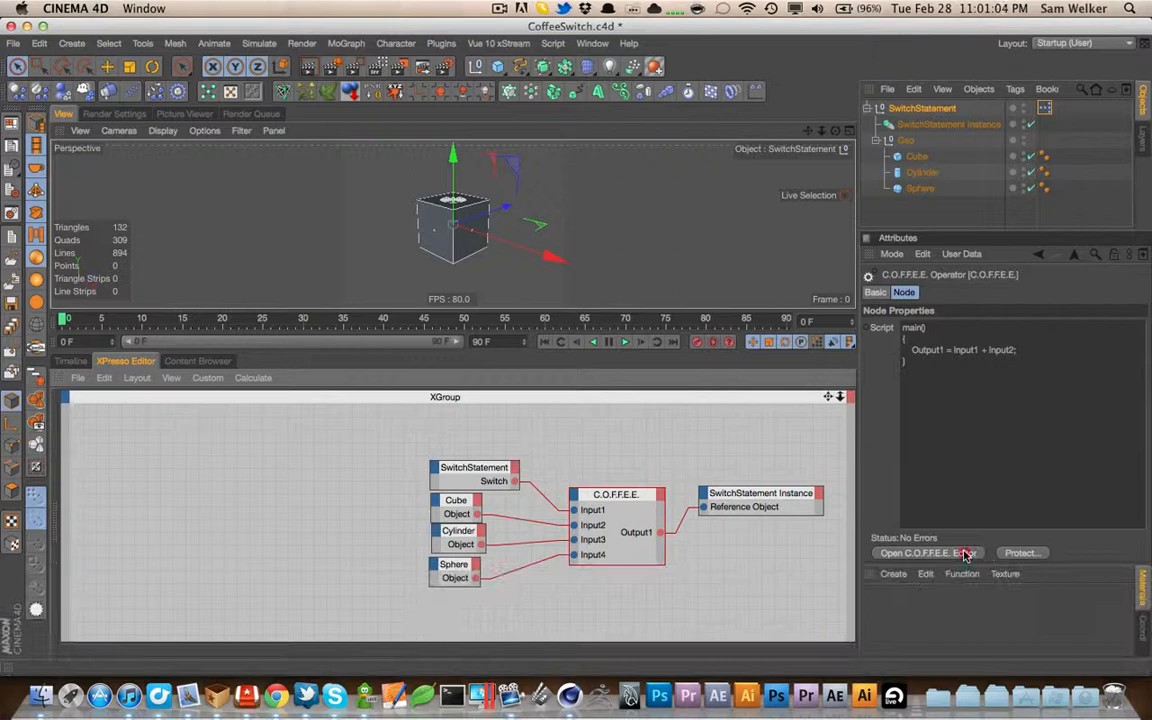
Open the COFFEE script editor, write if(Input1 == 0) inside main(), and apply it
left_click(927, 552)
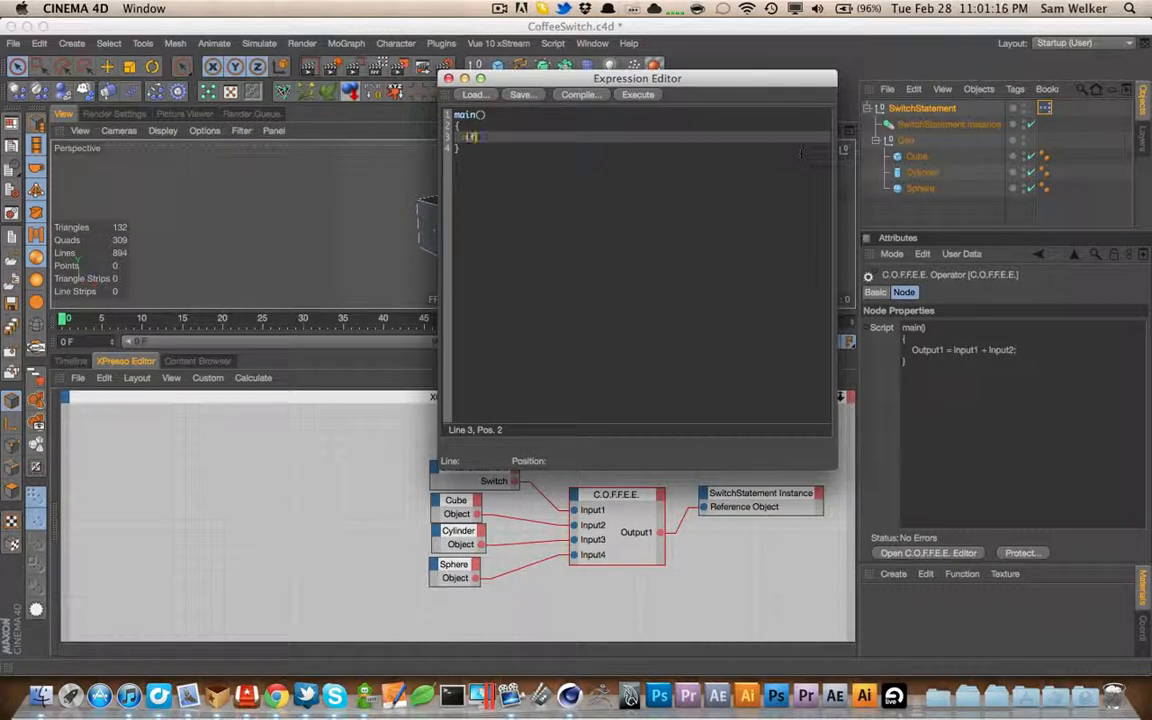
type("if(Input1 ==")
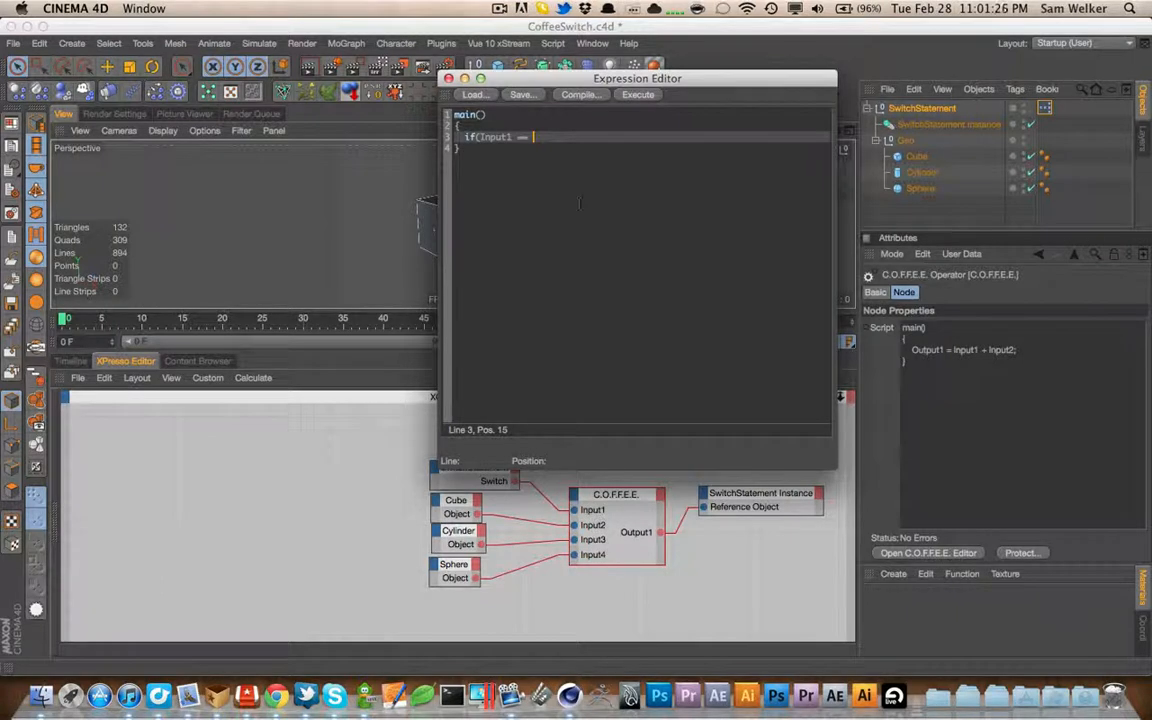
left_click(535, 137)
type("<")
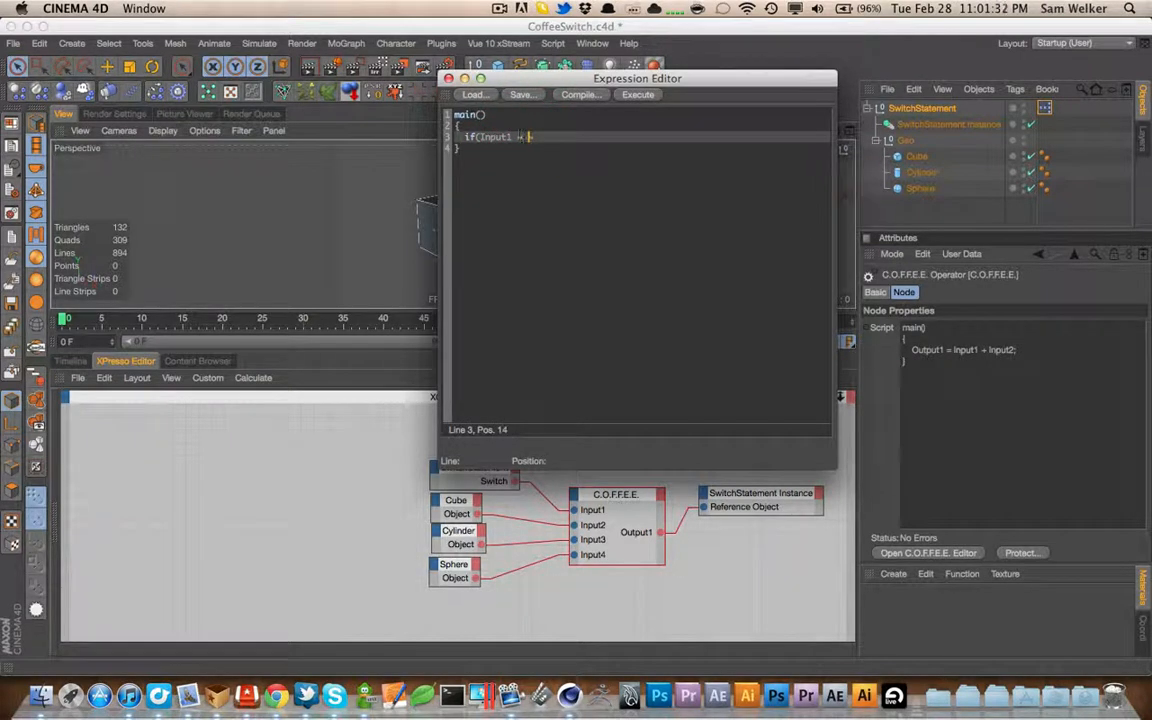
type("==")
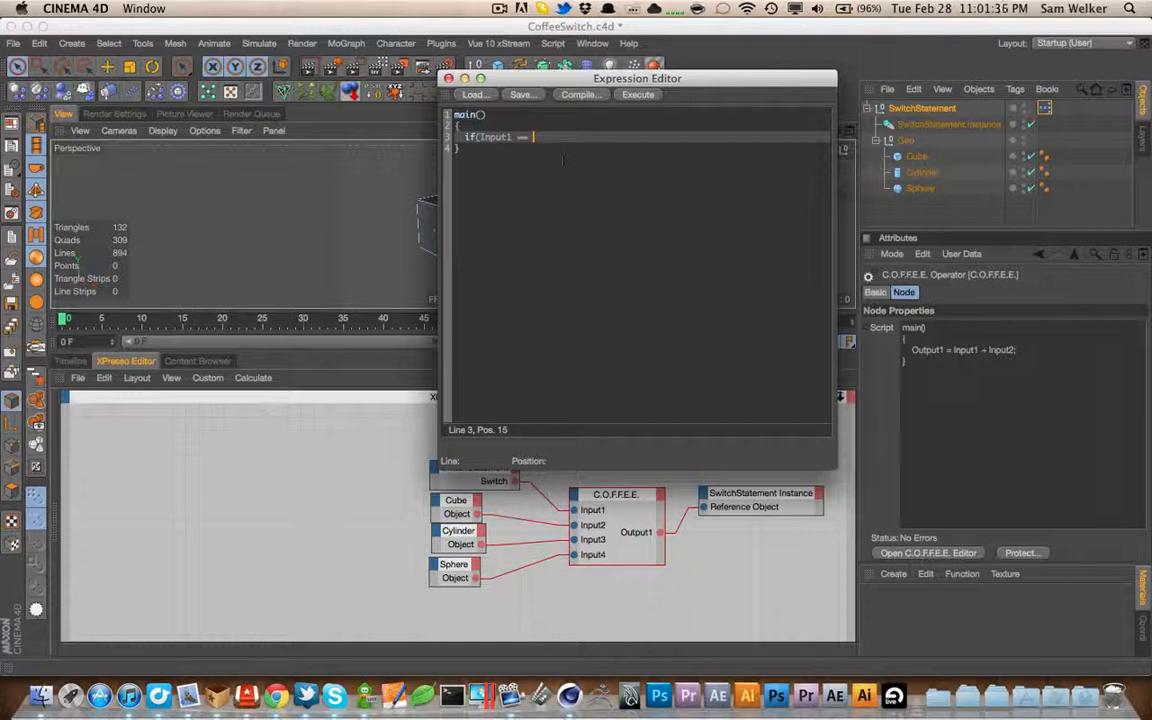
key("cmd+s")
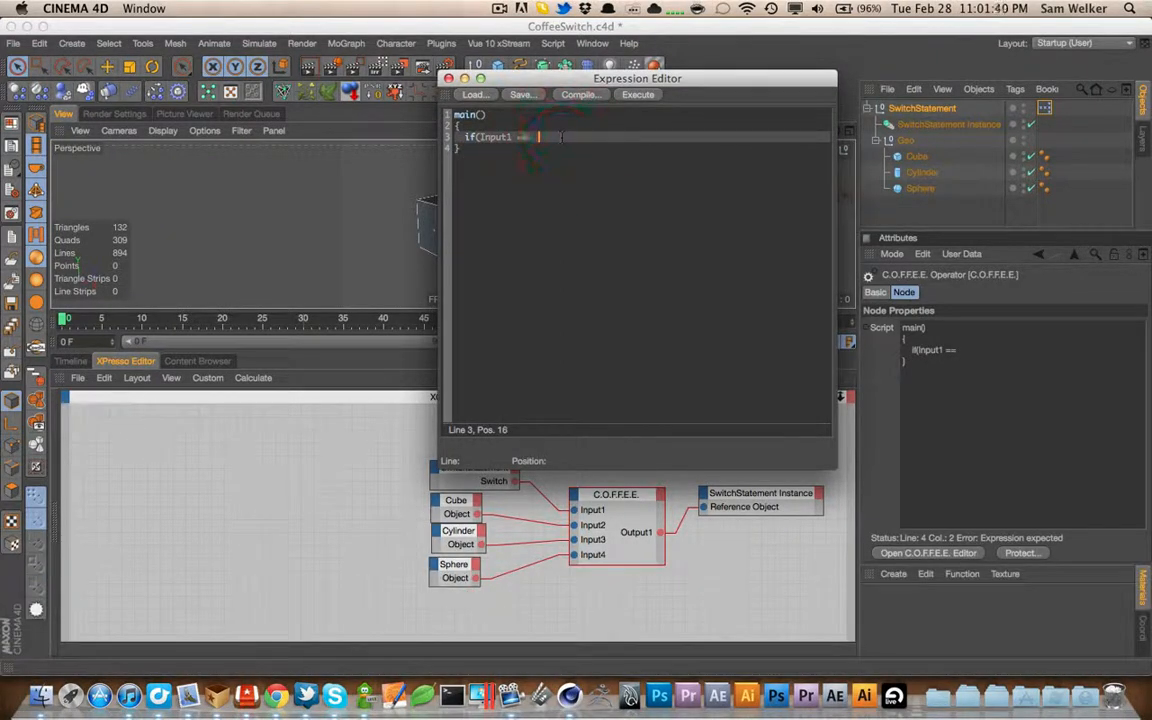
type("0)")
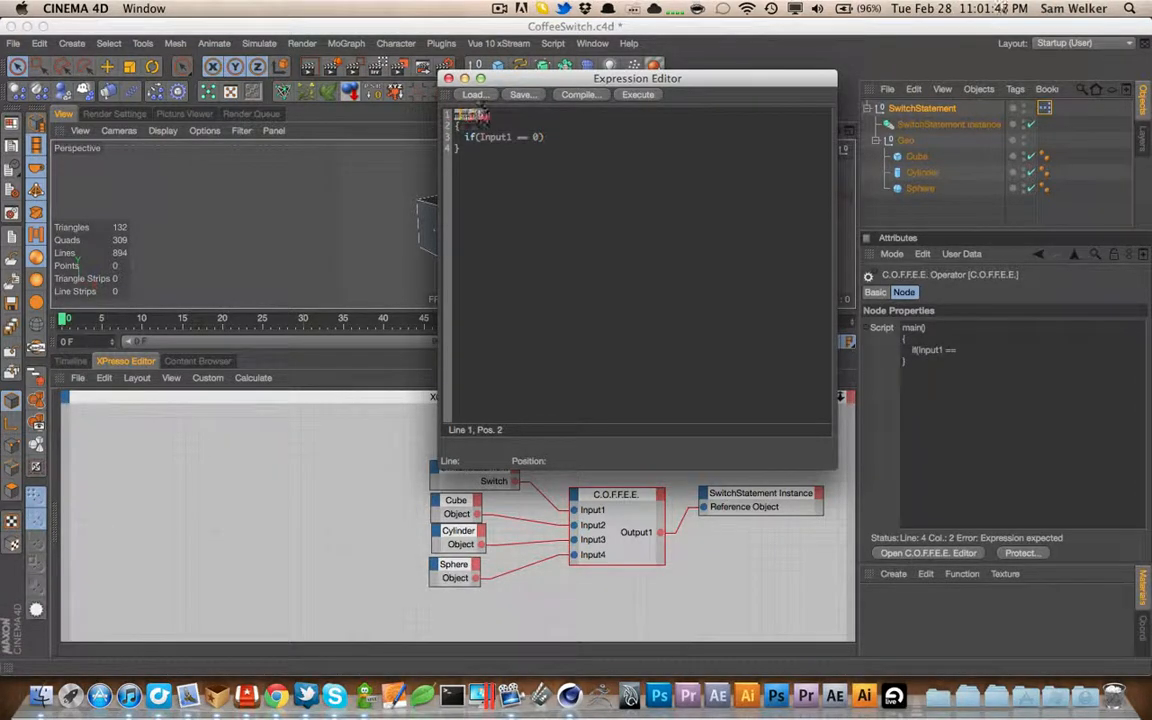
key("cmd+s")
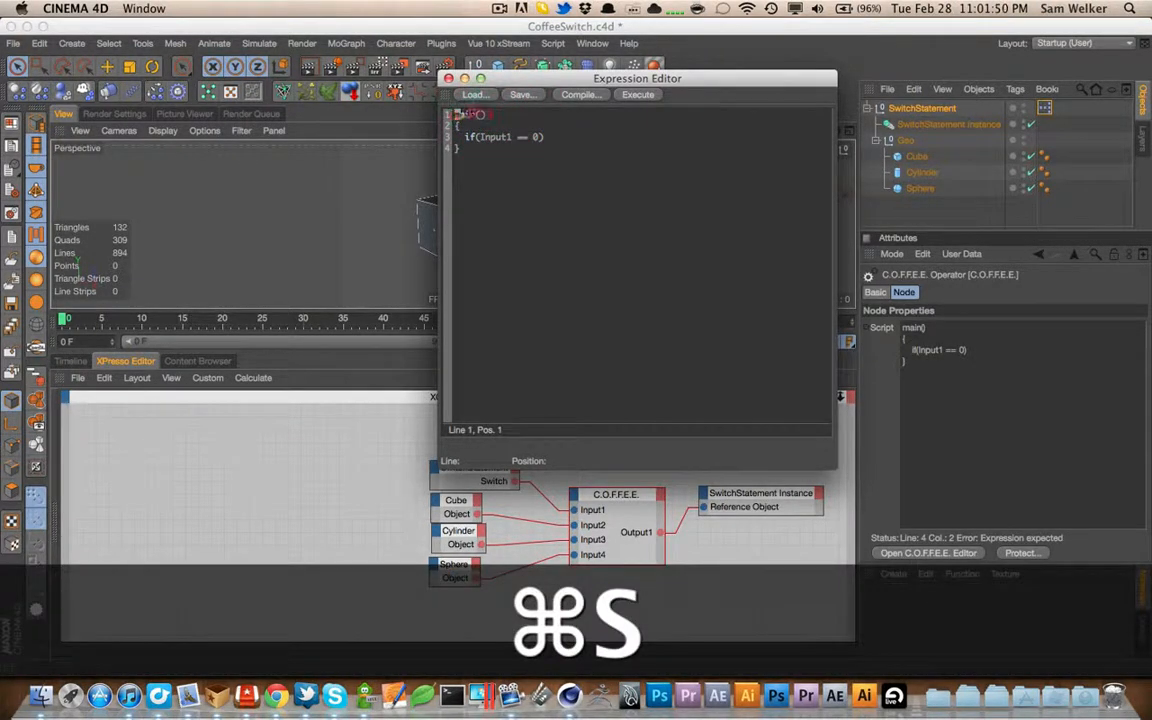
key("cmd+s")
type("Cool")
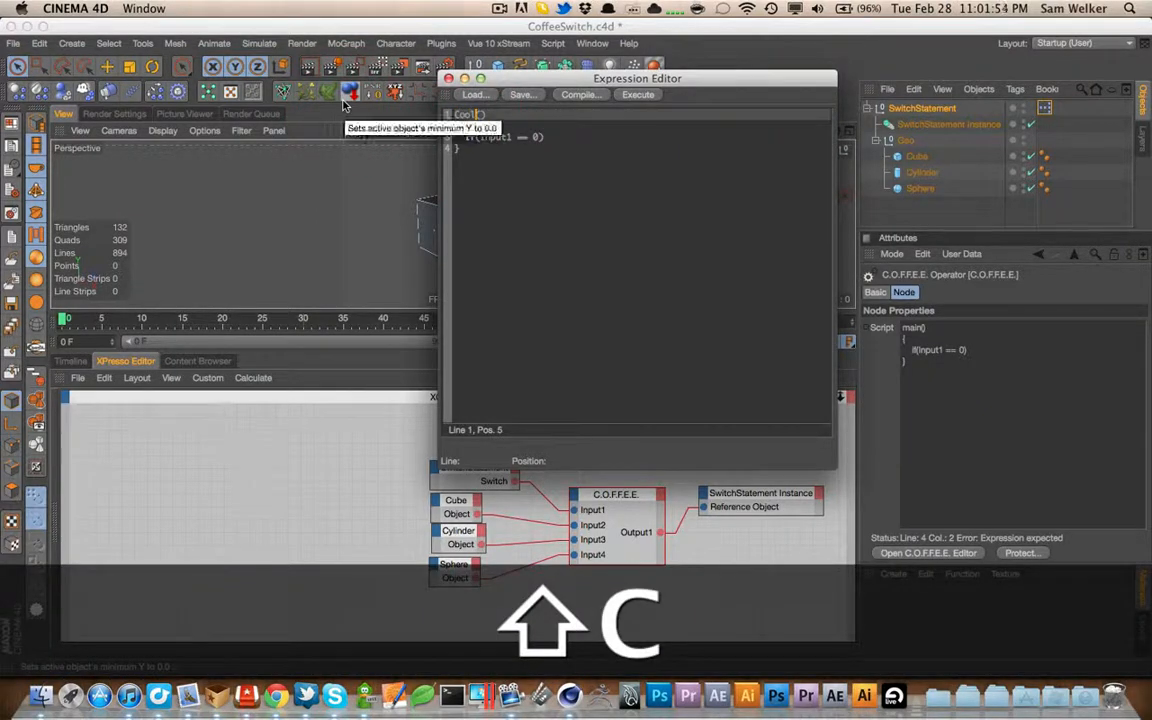
key("cmd+shift+Left")
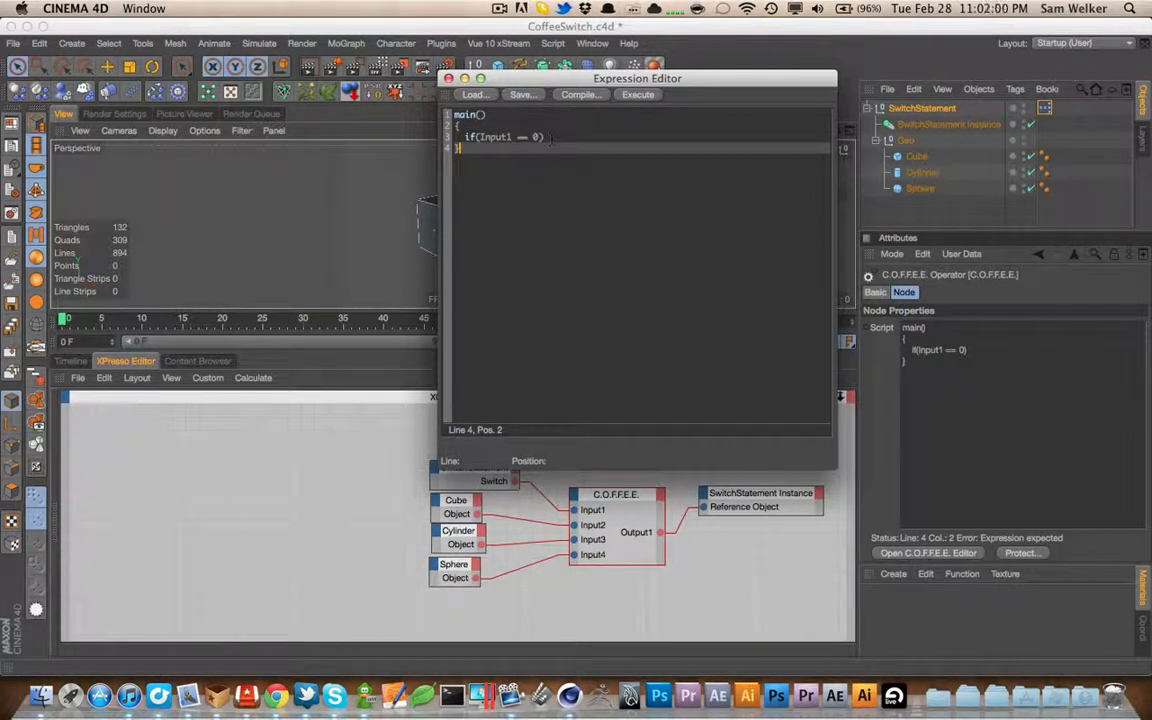
key("cmd+s")
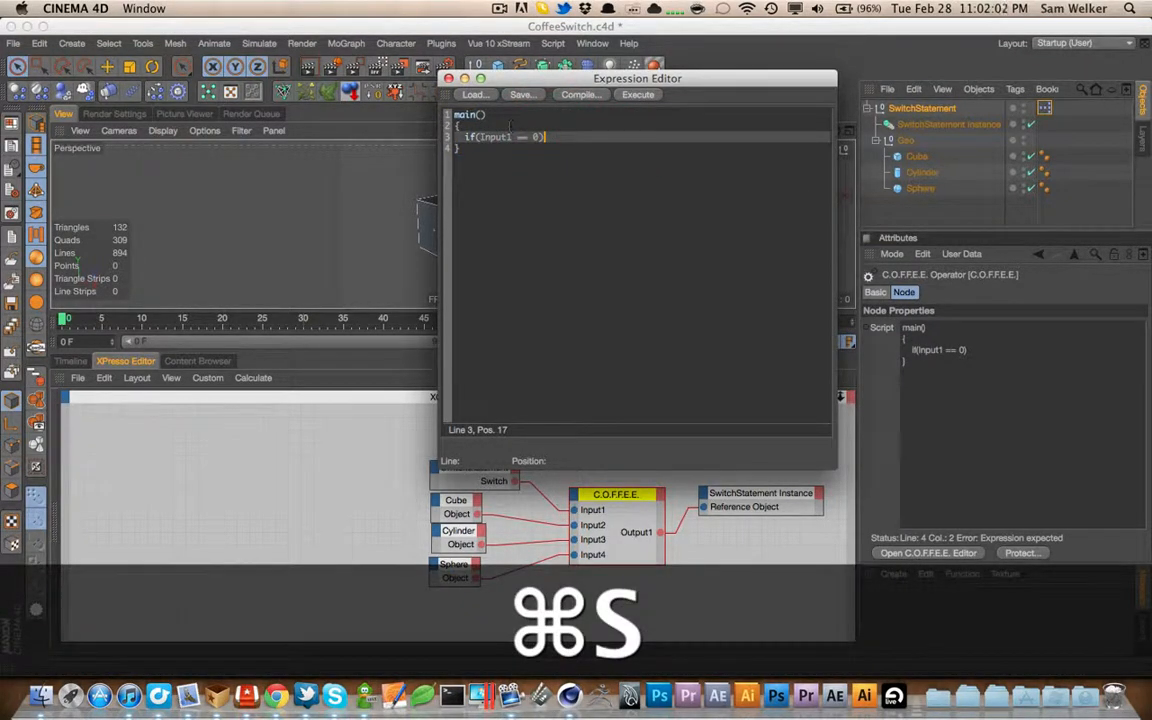
key("cmd+s")
type("{")
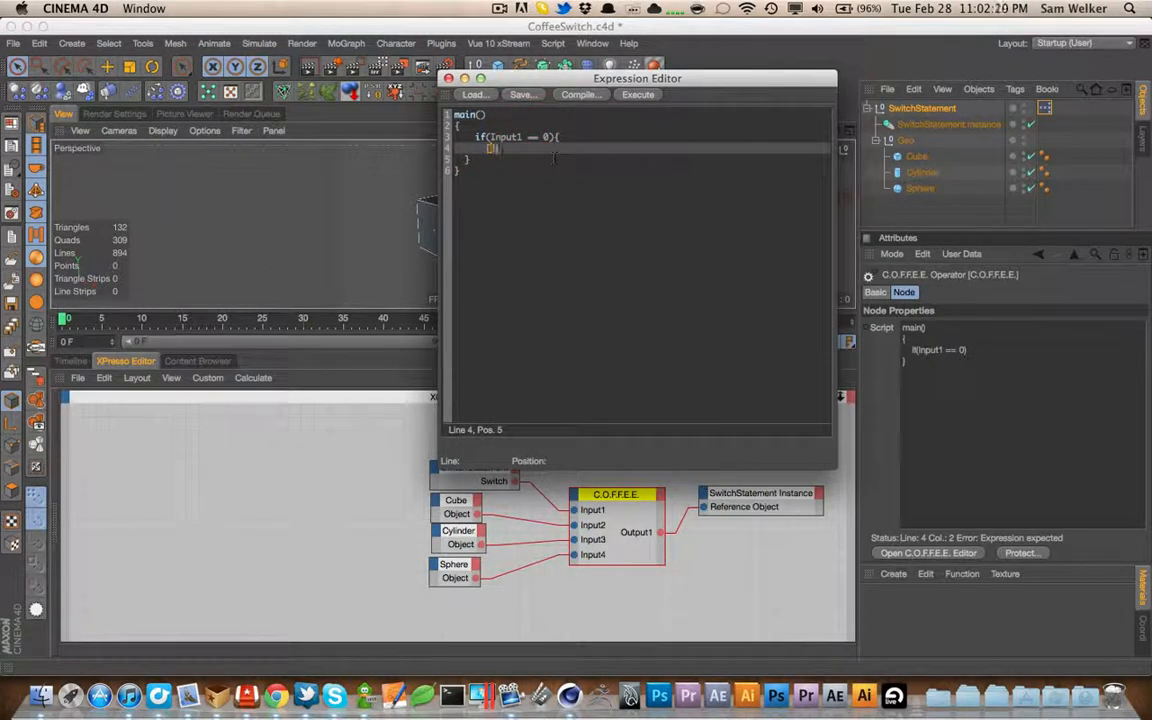
Write three if blocks setting Output1 to Input2, Input3, Input4 for Input1 0, 1, 2, then compile
key("backspace")
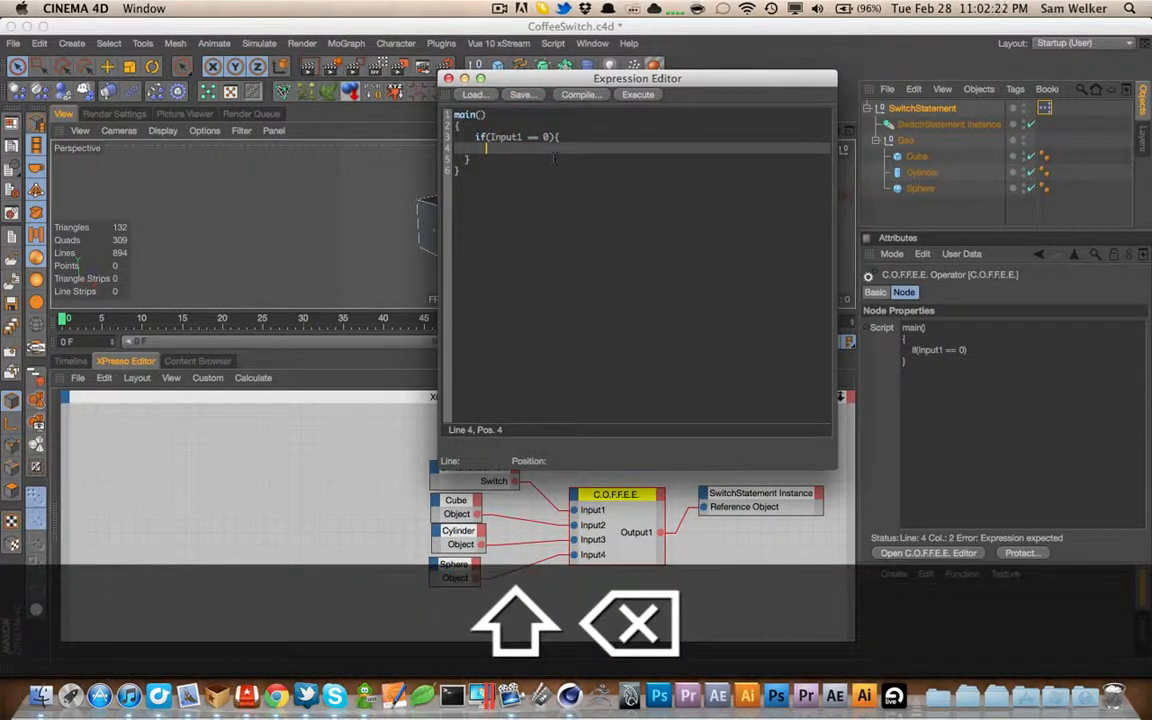
type("out")
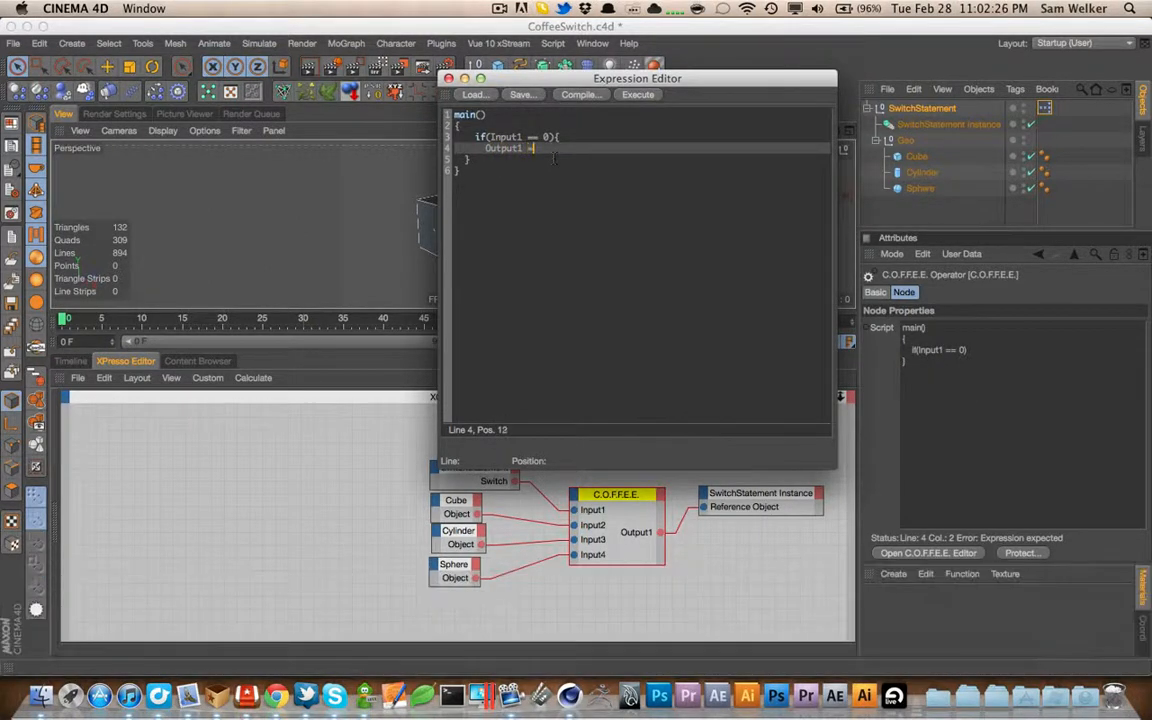
type("Input2;")
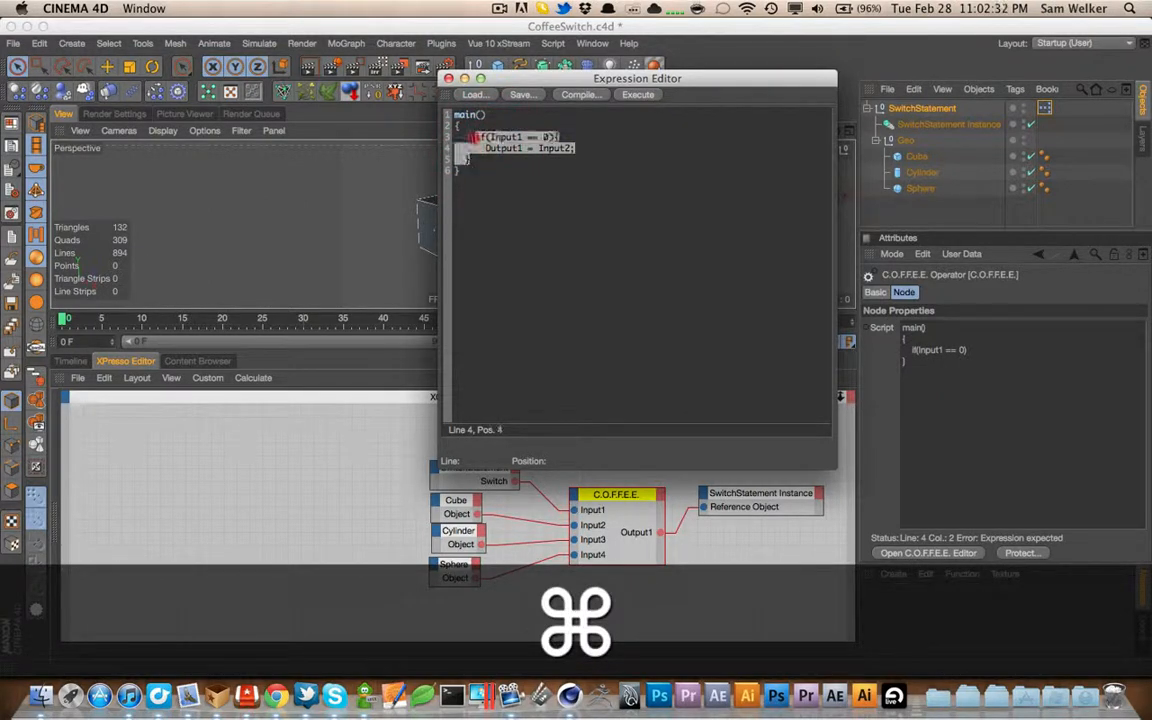
key("cmd+c")
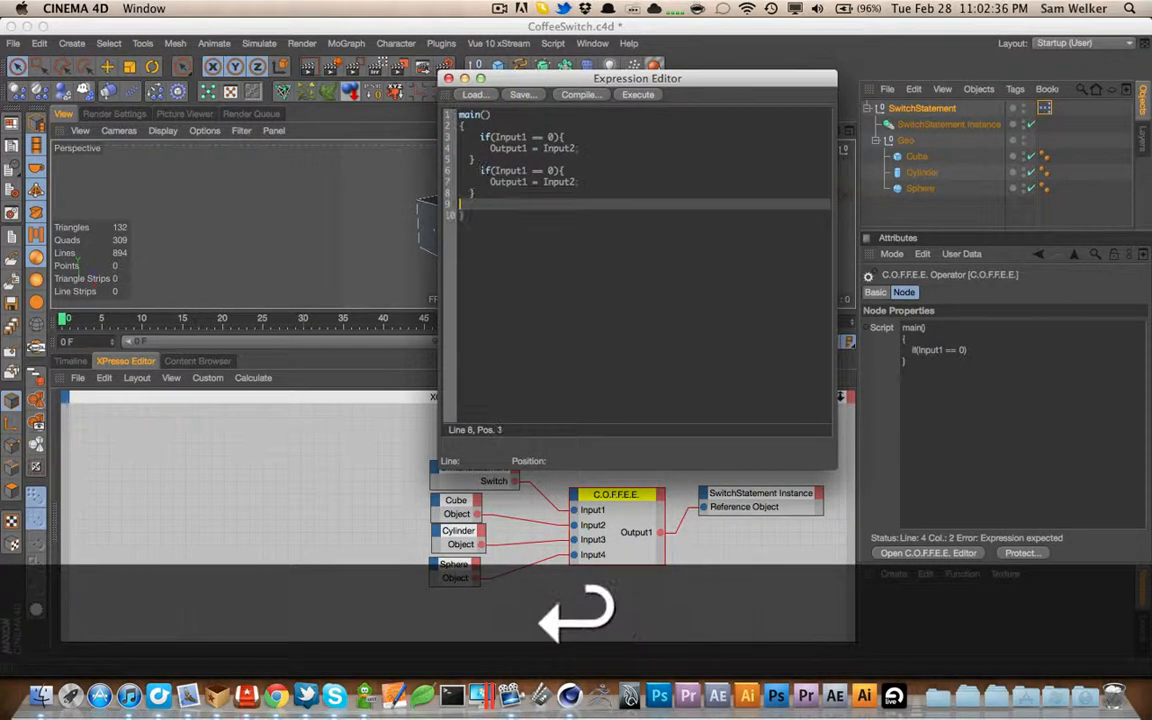
key("cmd+v")
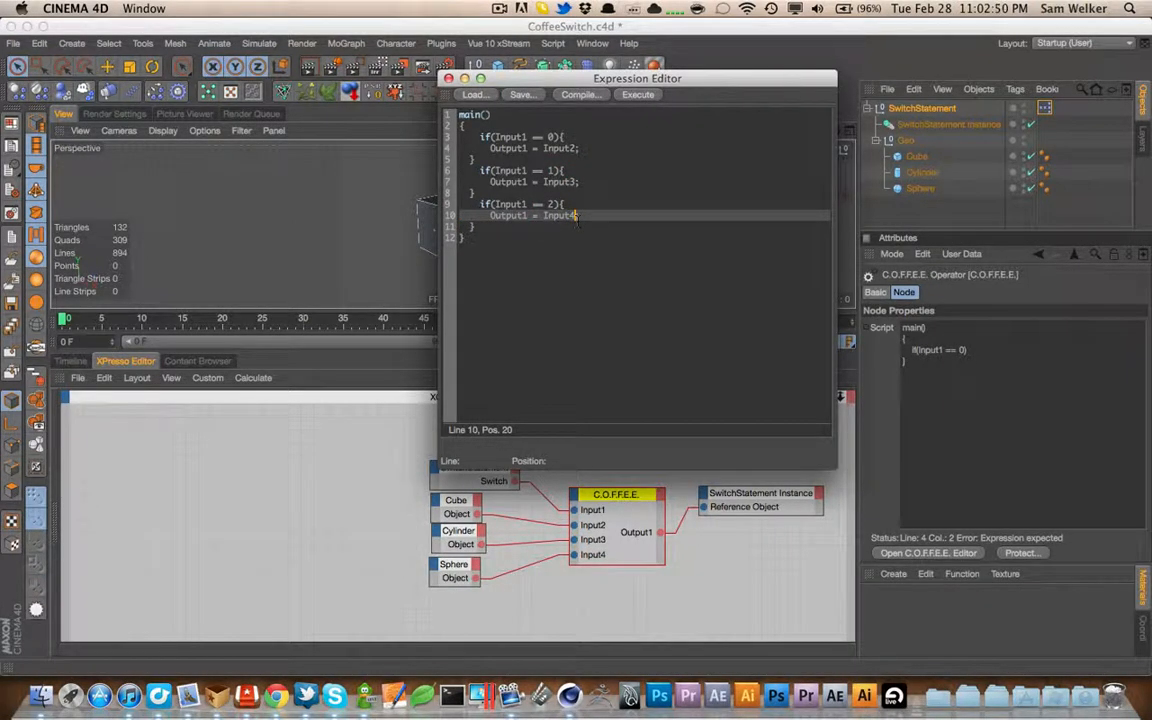
key("cmd+s")
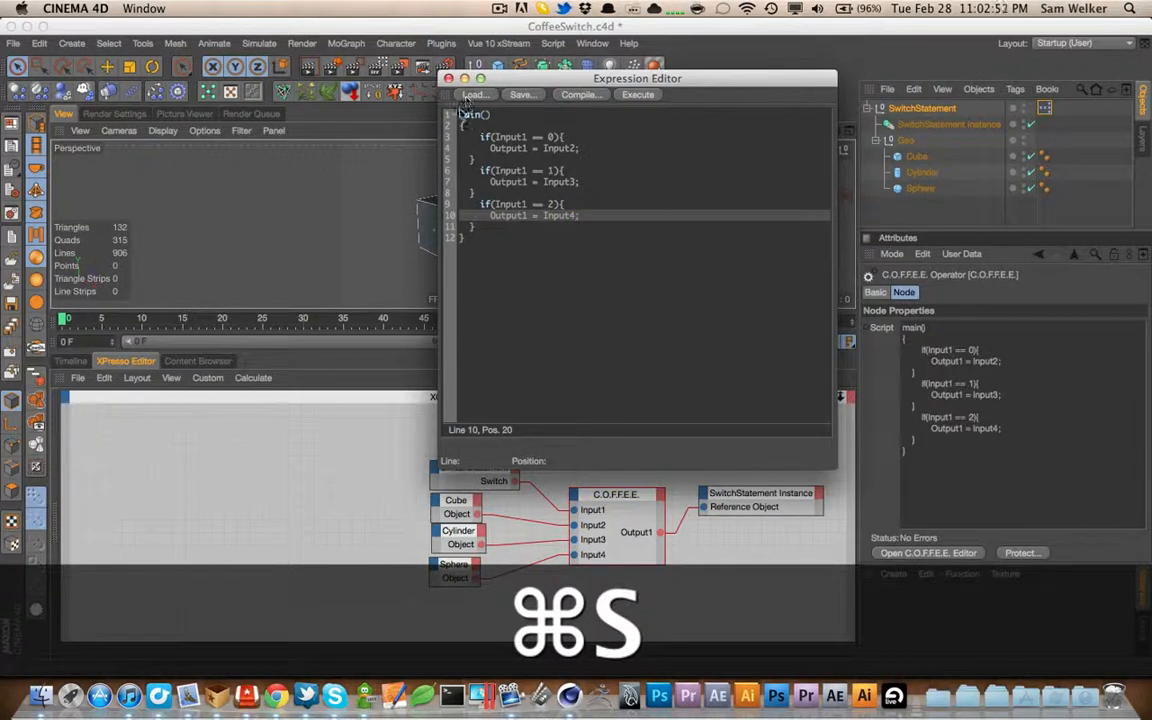
key("cmd+s")
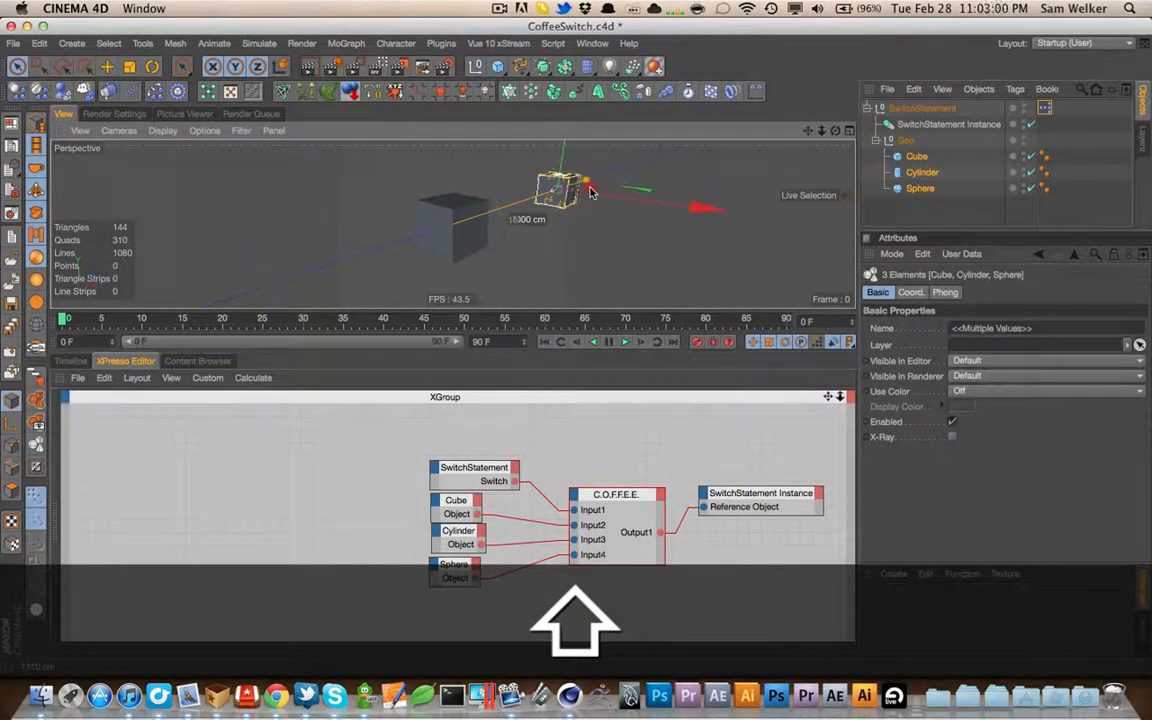
Close the Expression Editor, move Cube, Cylinder and Sphere apart, and maximize the perspective viewport
left_click(916, 156)
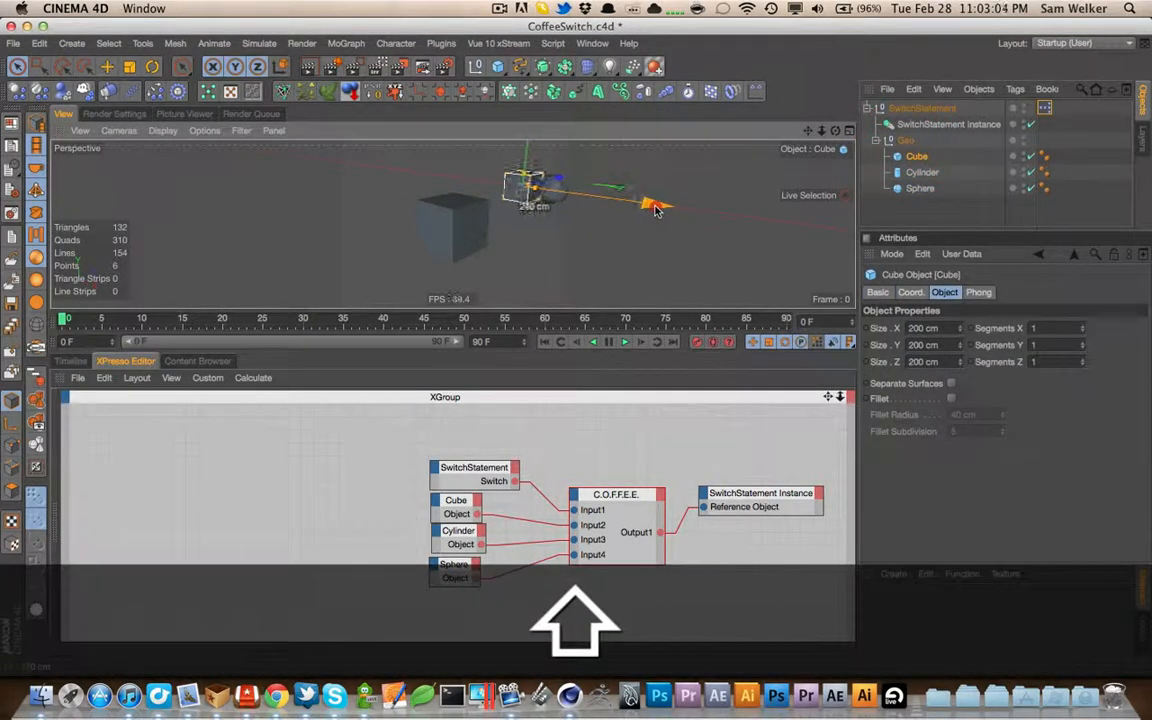
left_click(919, 188)
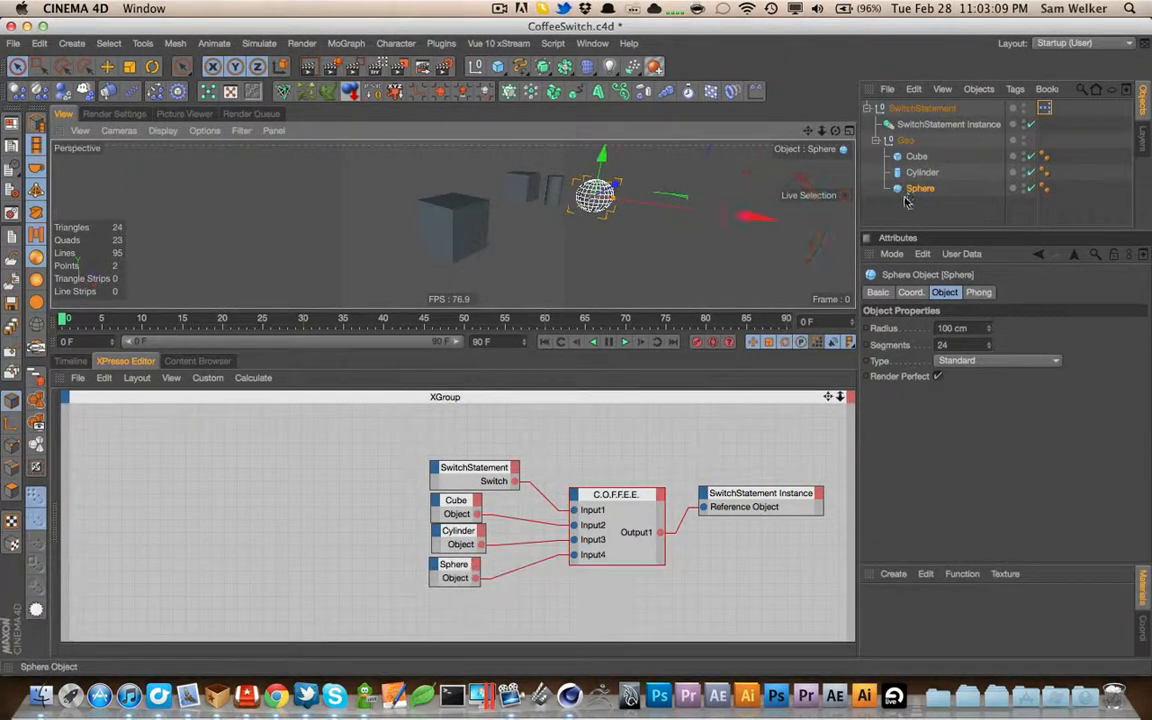
key("cmd+s")
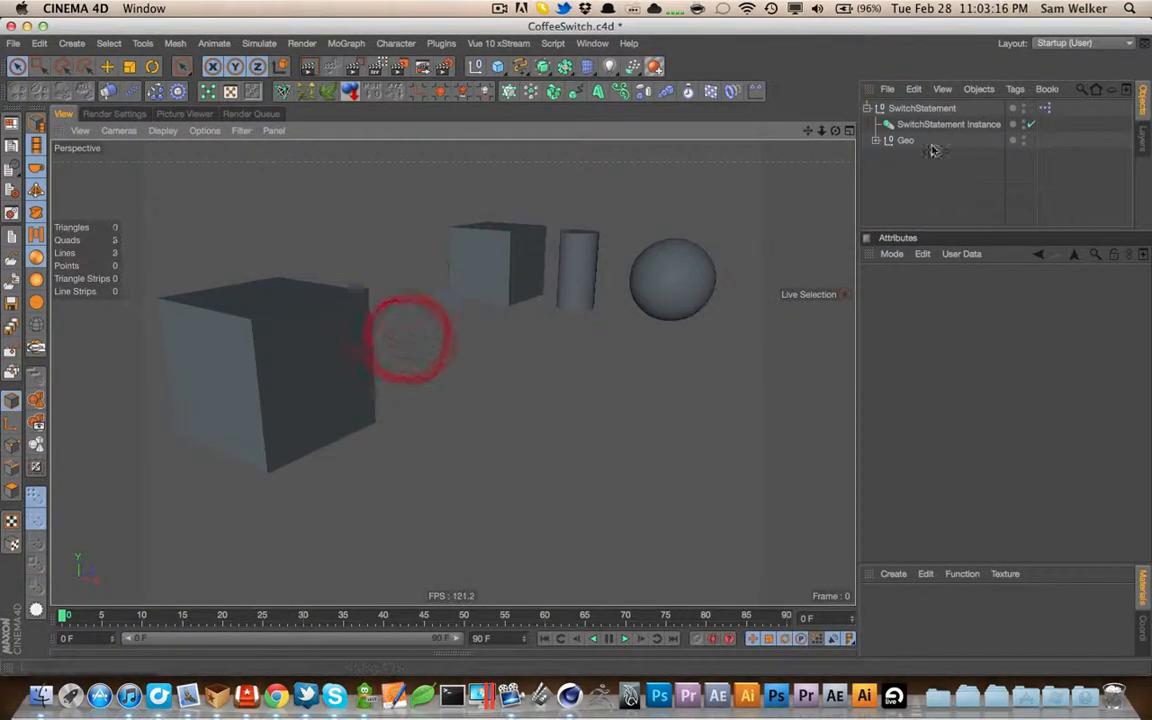
Test SwitchStatement's Switch dropdown between Sphere and Cube, leaving it on Sphere
left_click(933, 327)
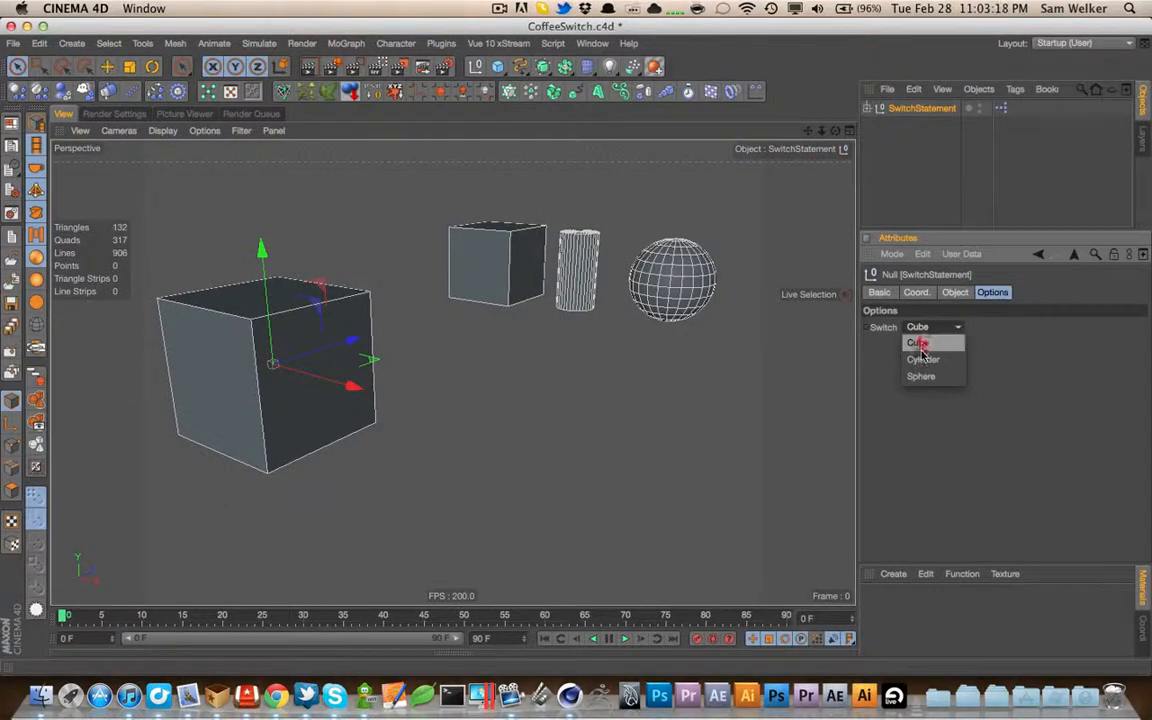
left_click(920, 376)
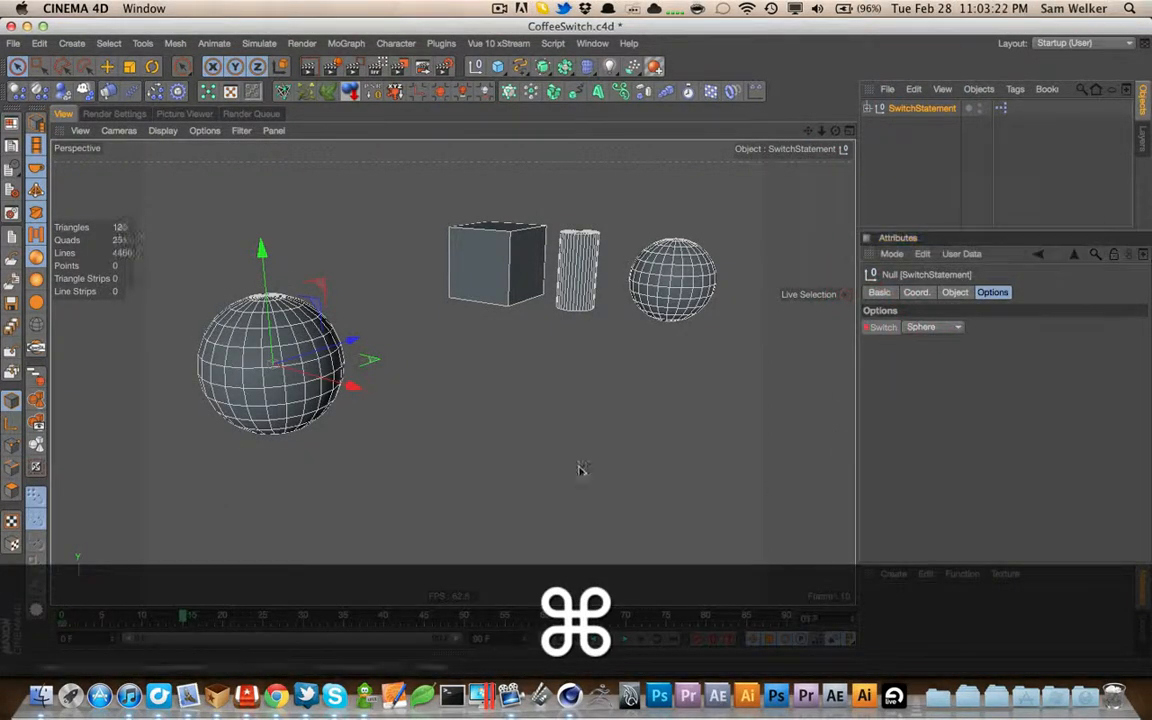
left_click(932, 327)
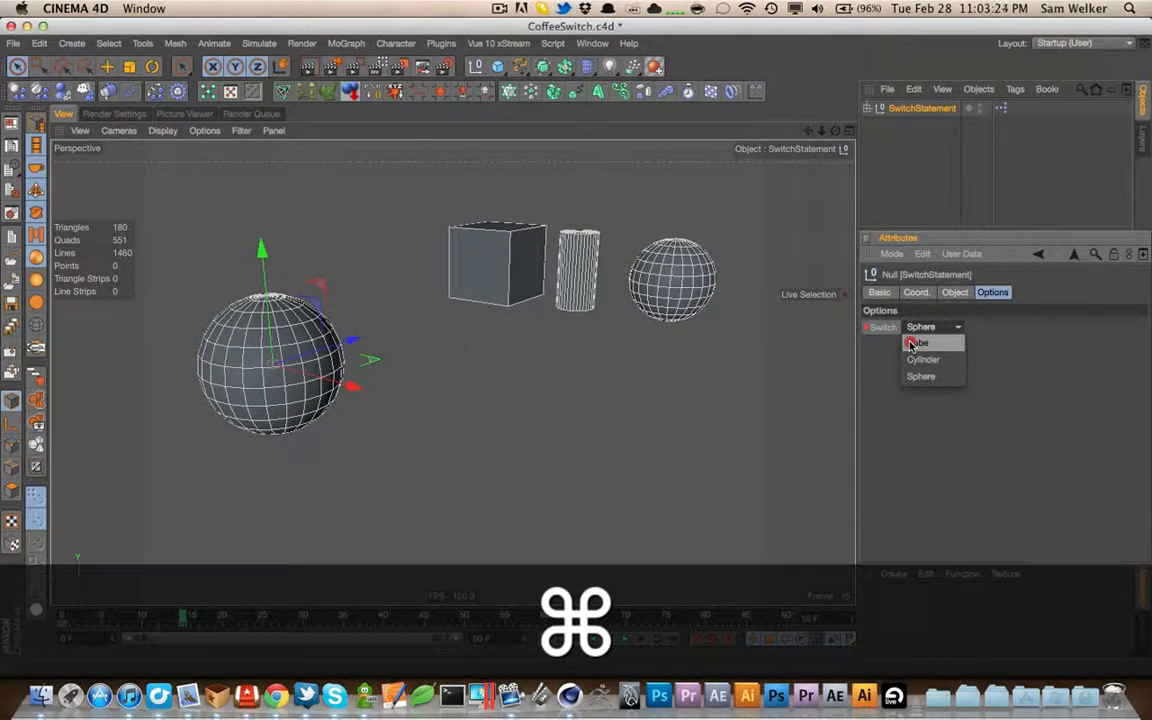
left_click(921, 376)
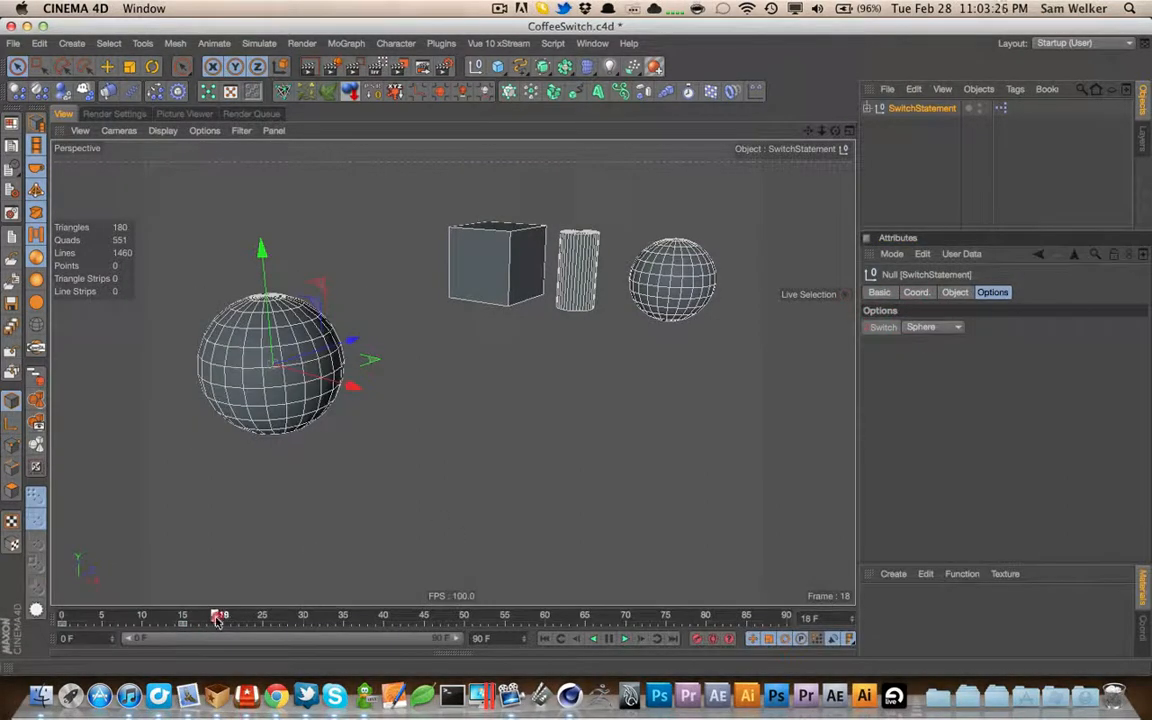
left_click_drag(220, 615, 258, 615)
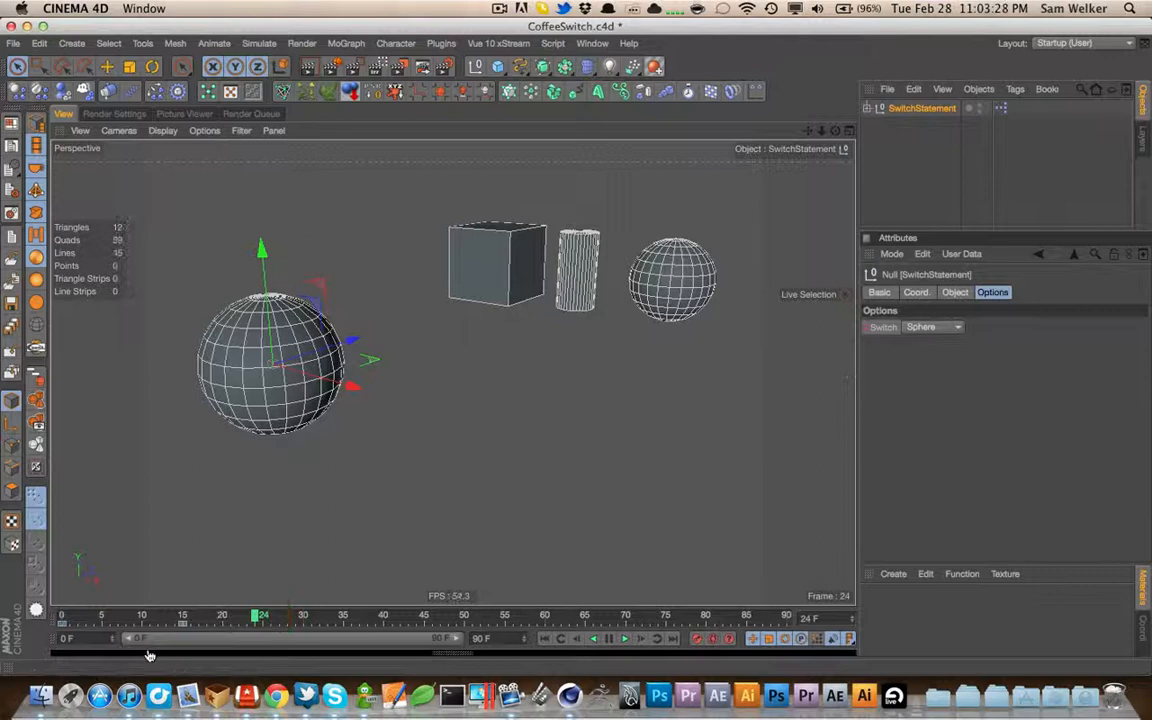
left_click(955, 327)
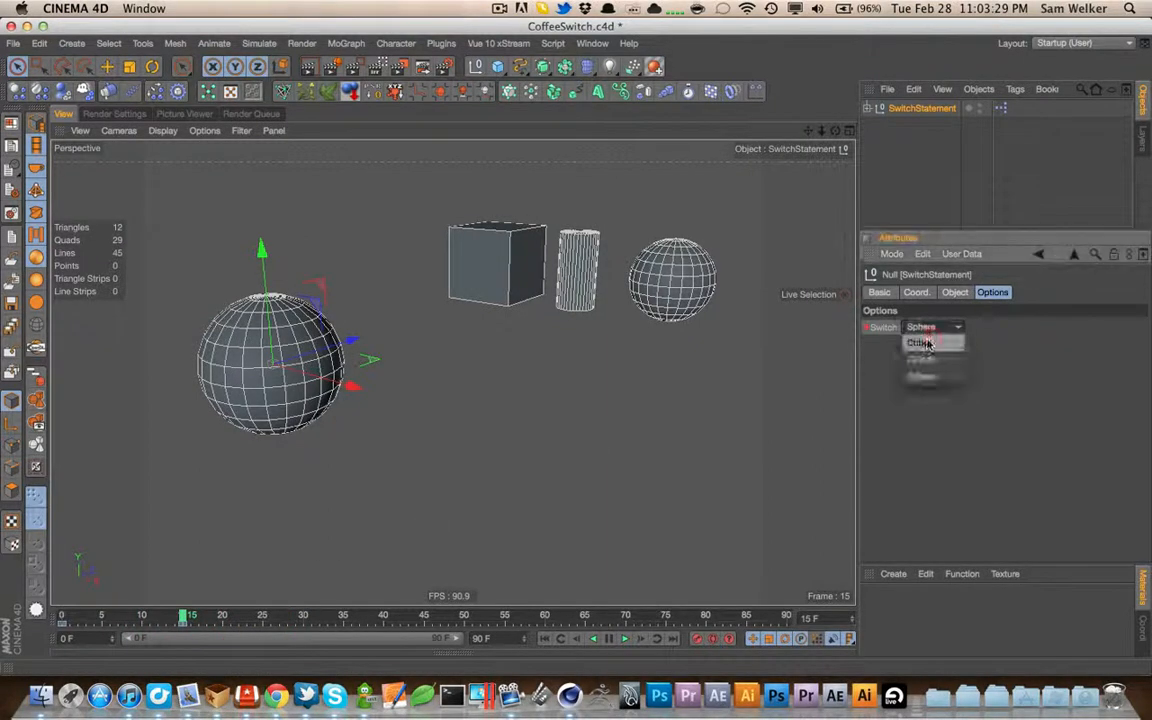
left_click(920, 343)
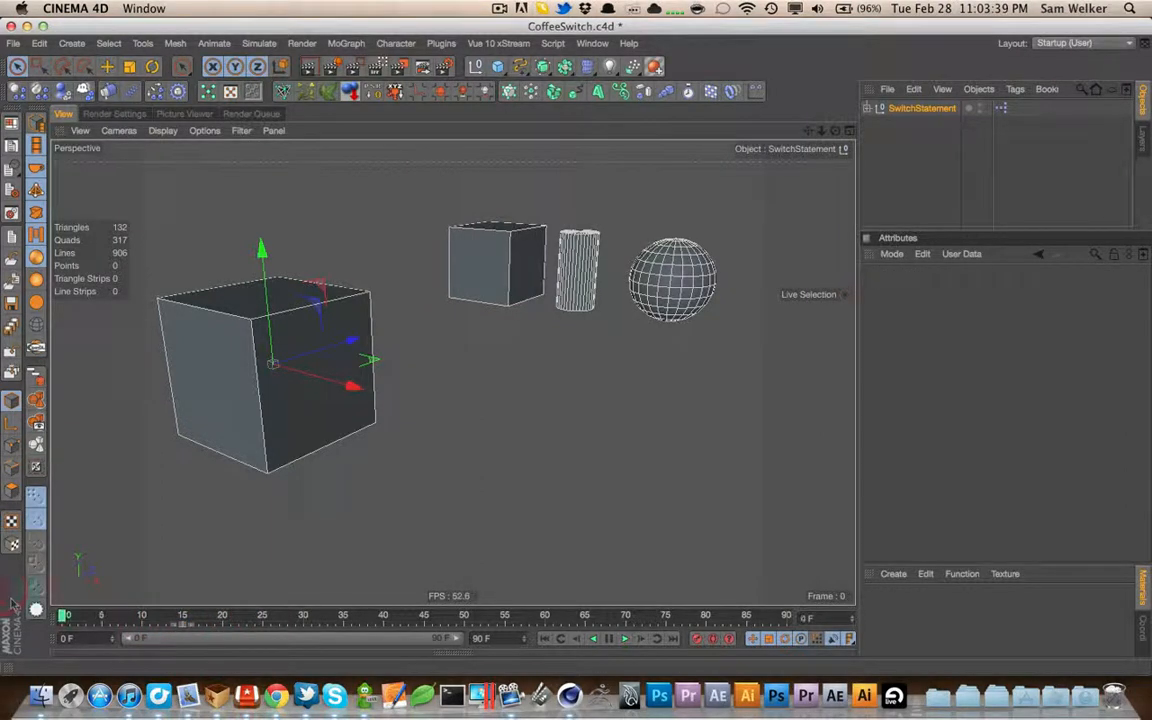
key("cmd+s")
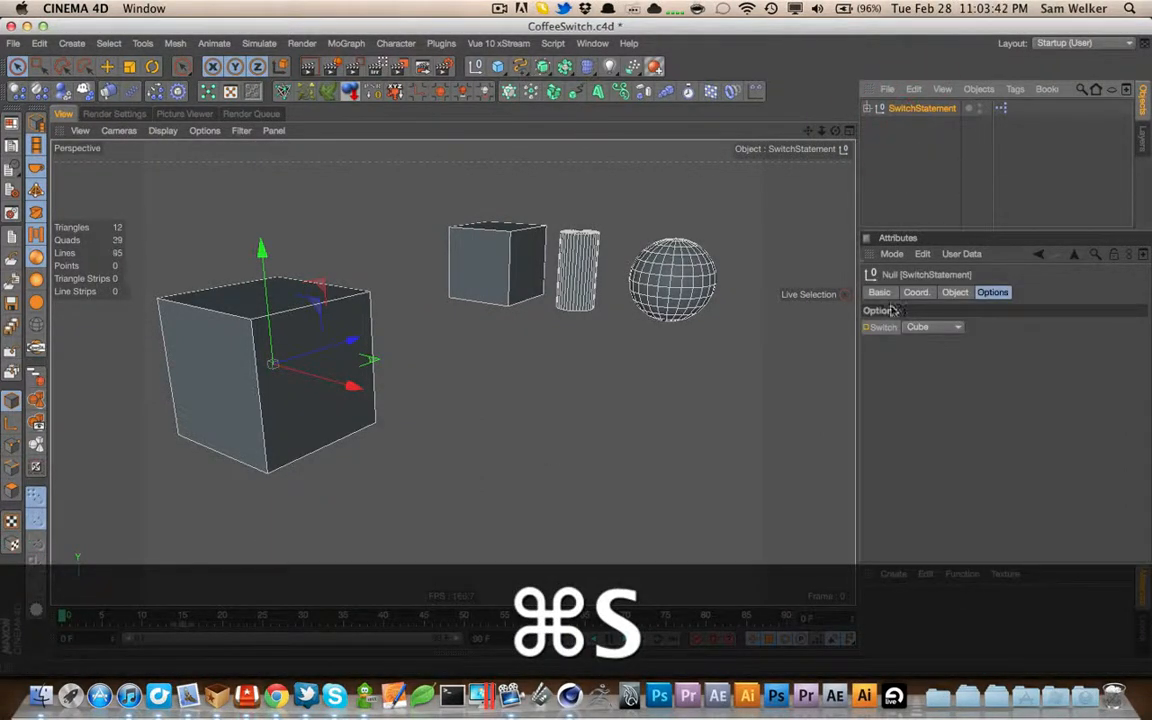
left_click(930, 327)
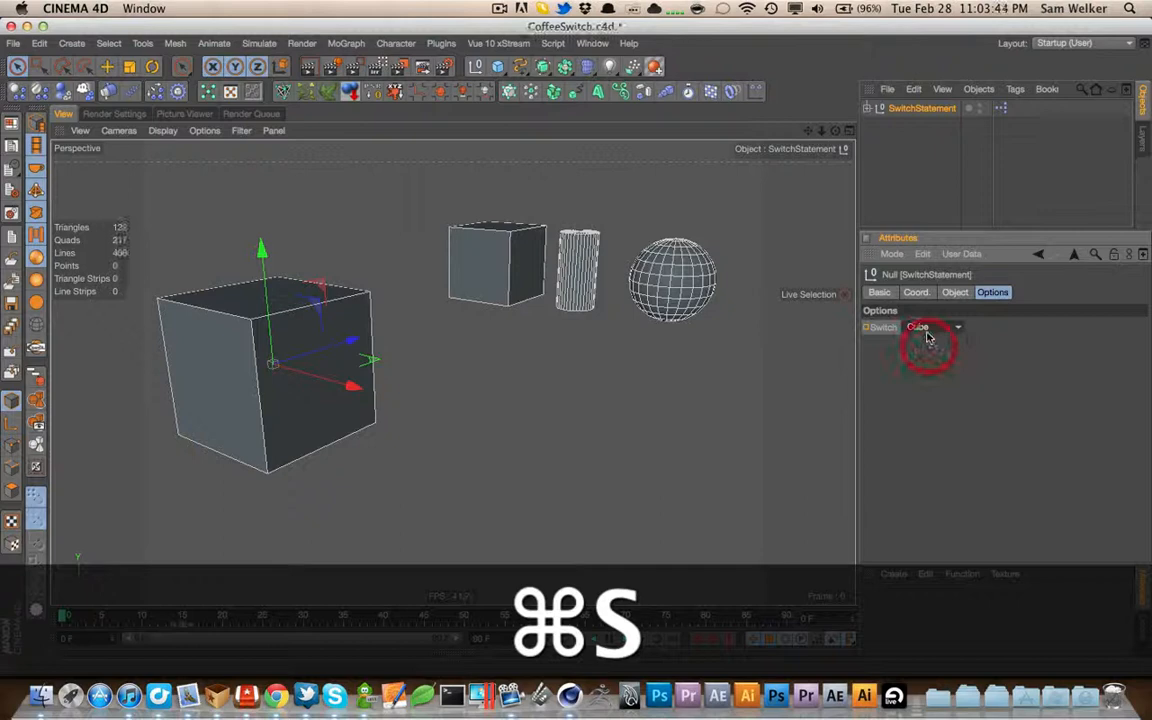
left_click(930, 327)
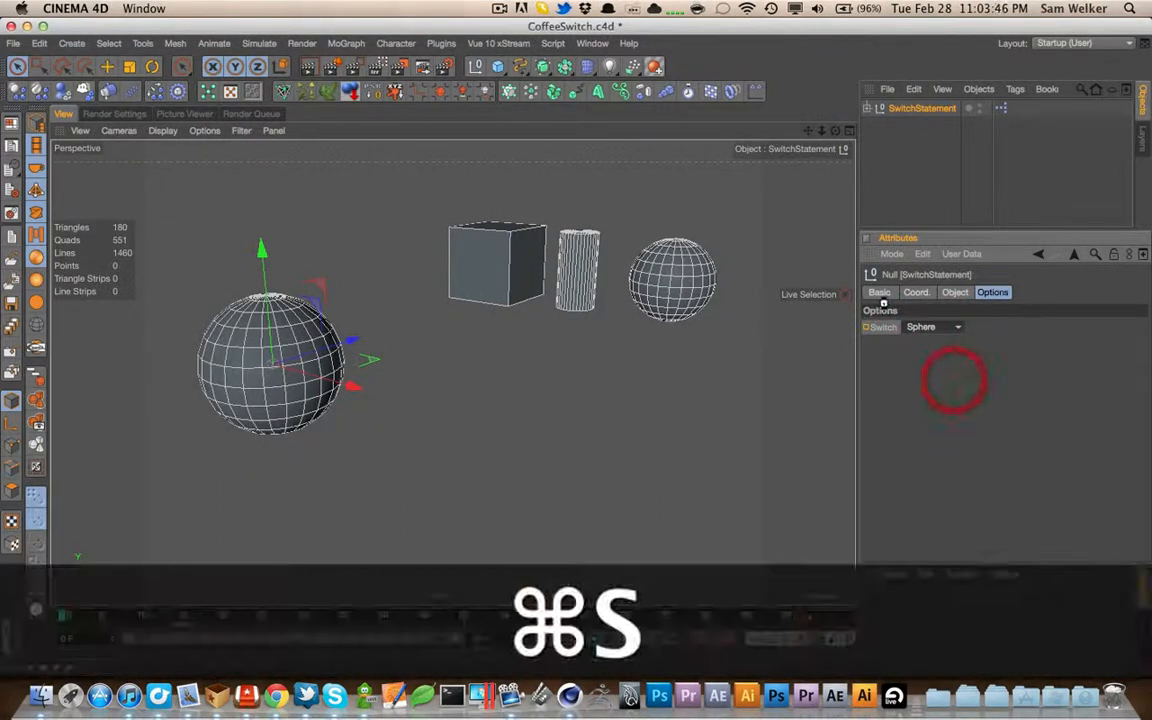
key("cmd+s")
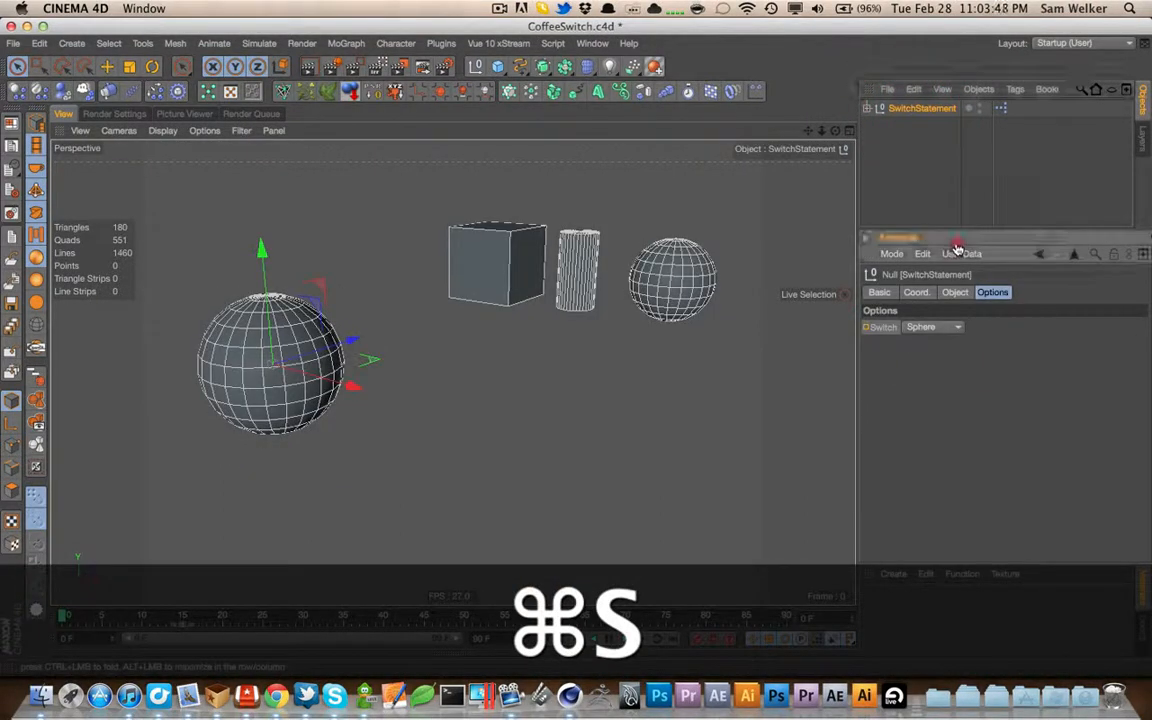
Open Manage User Data on the Options group, then cancel without changes
left_click(962, 253)
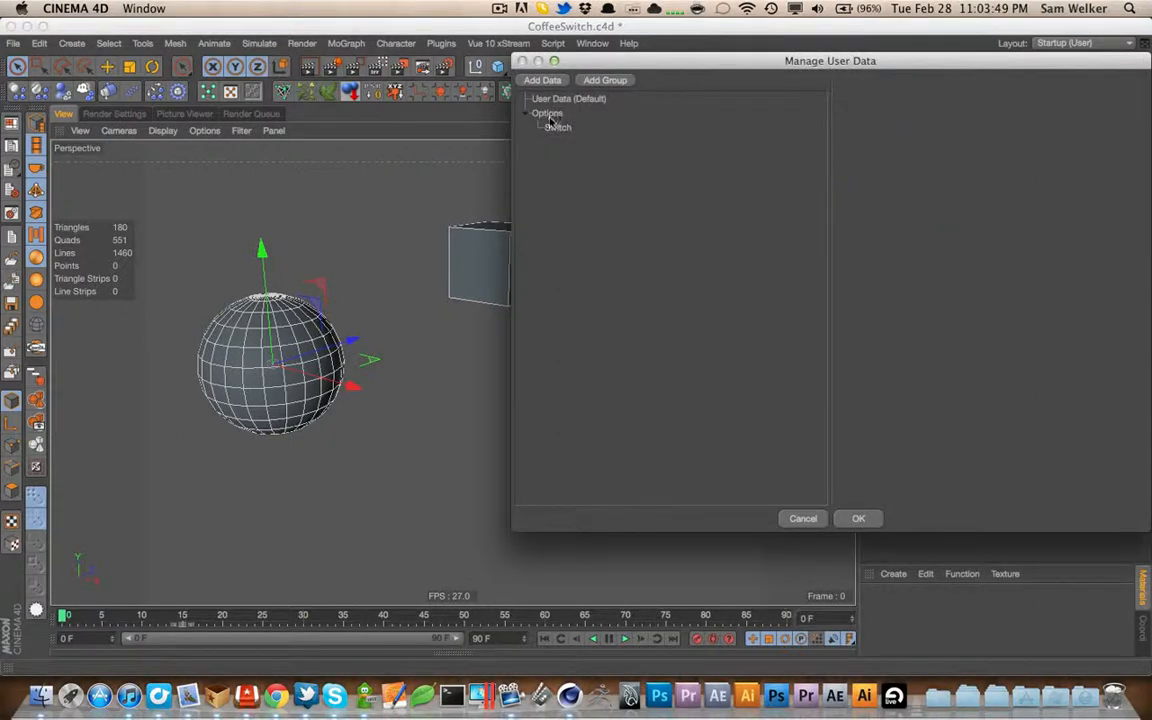
left_click(547, 113)
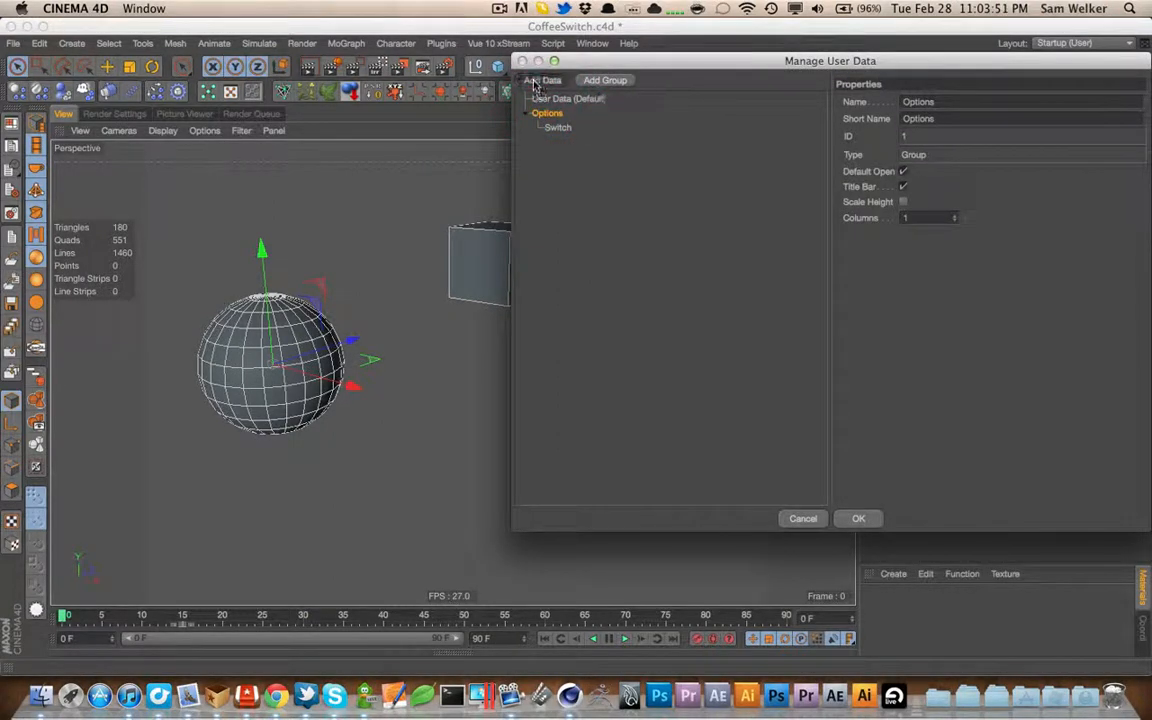
left_click(542, 80)
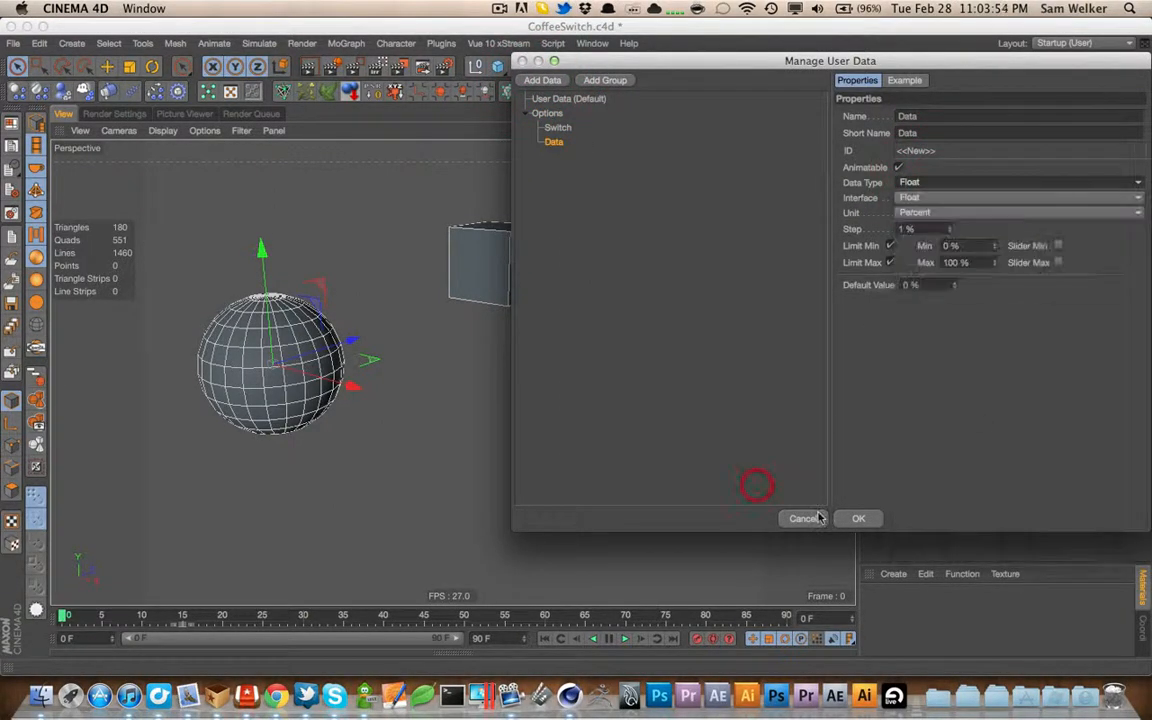
left_click(858, 518)
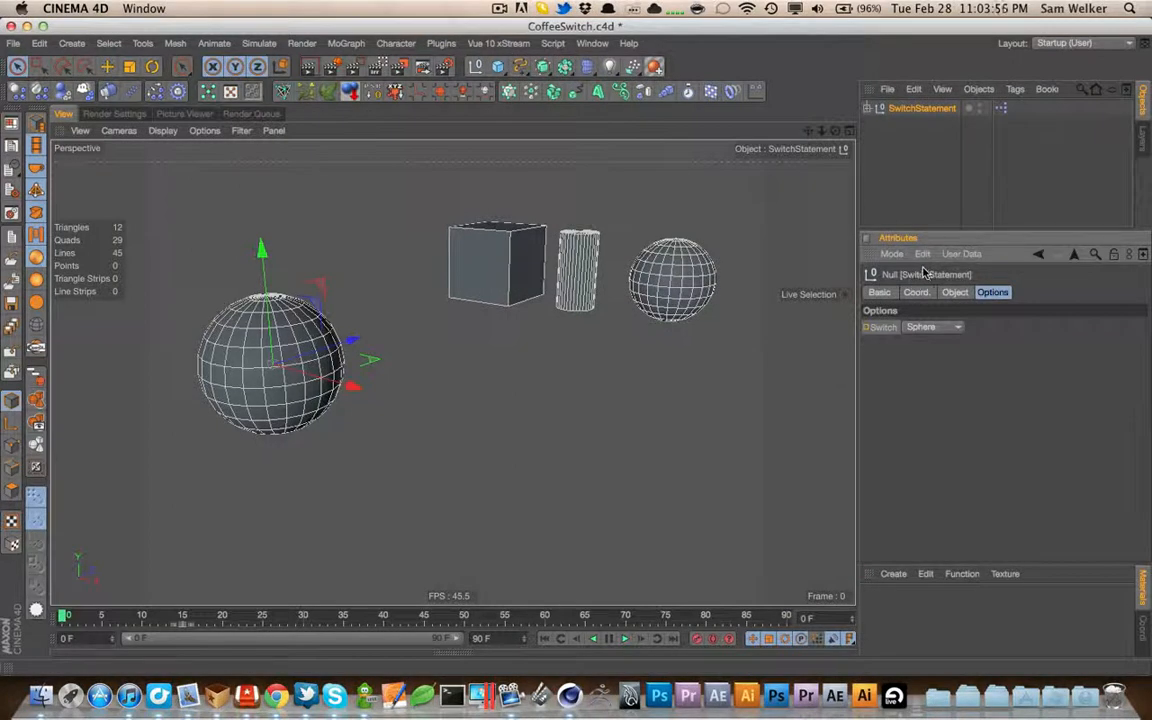
Set the COFFEE node inputs to Link, fed by Switch, Cube, Cylinder and Sphere outputs
key("cmd+s")
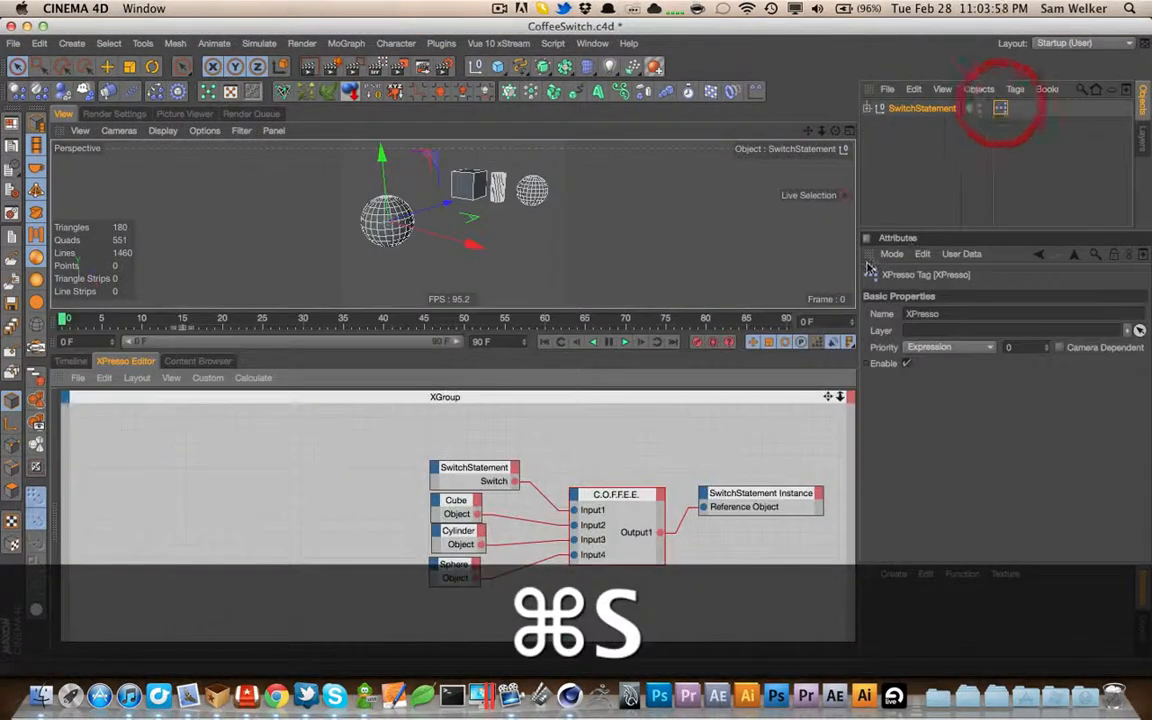
key("cmd+s")
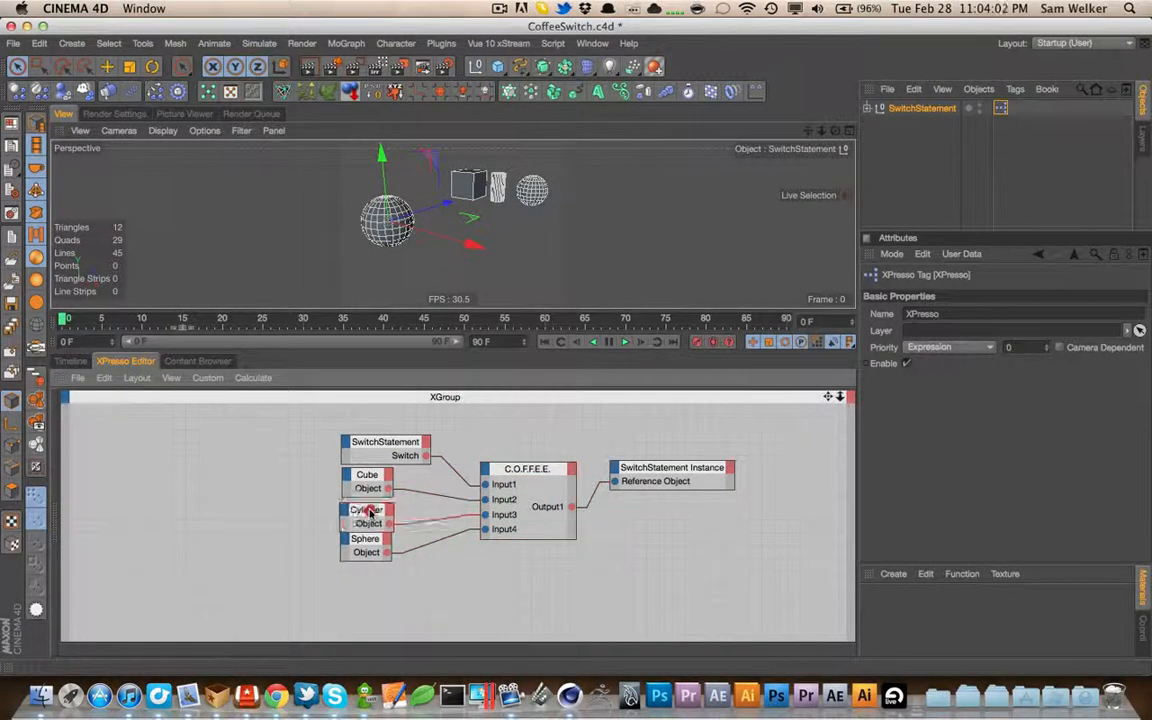
left_click(368, 506)
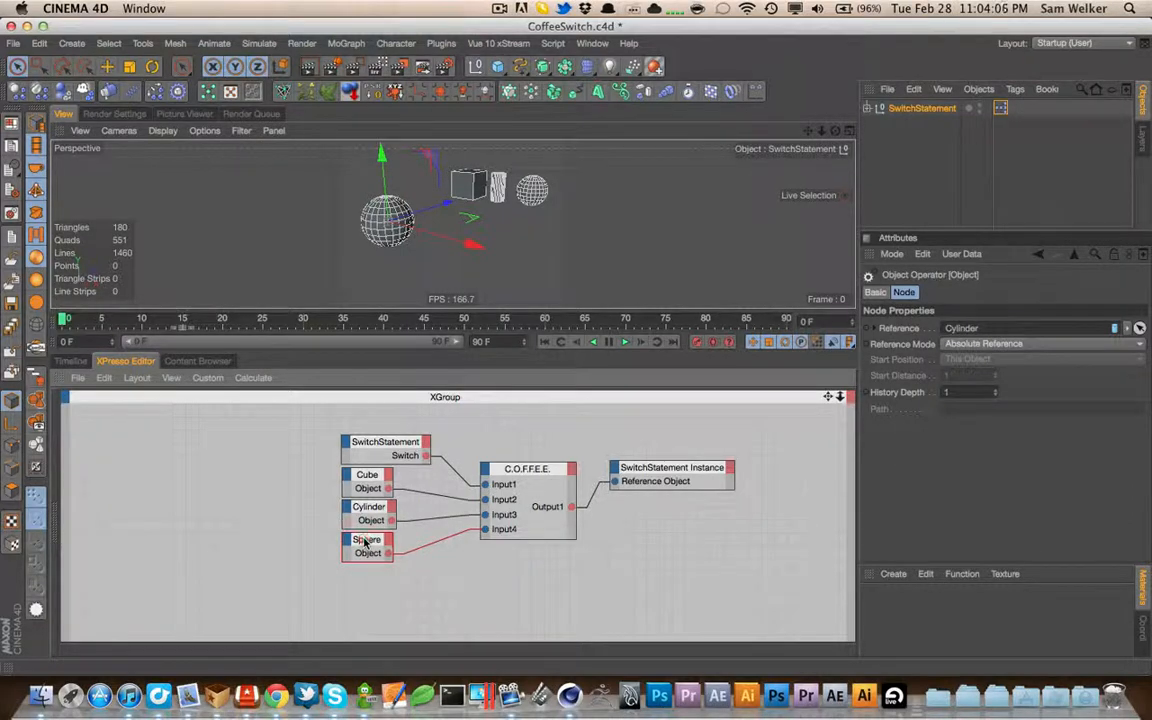
left_click(389, 442)
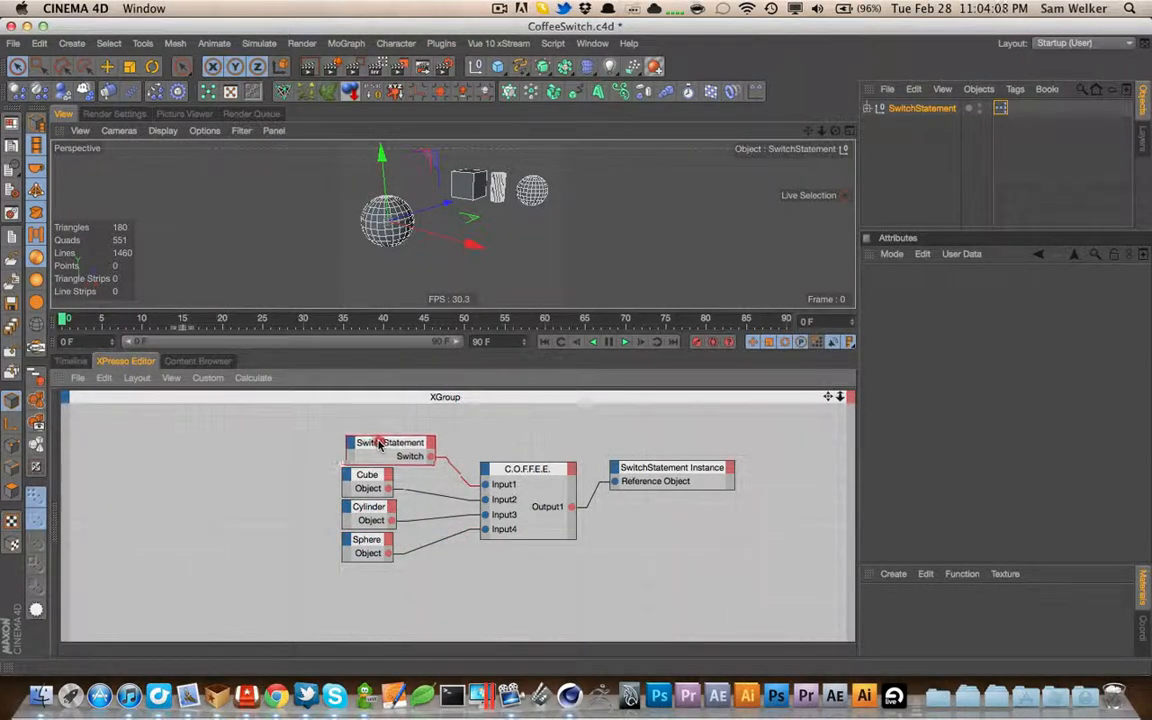
key("cmd+s")
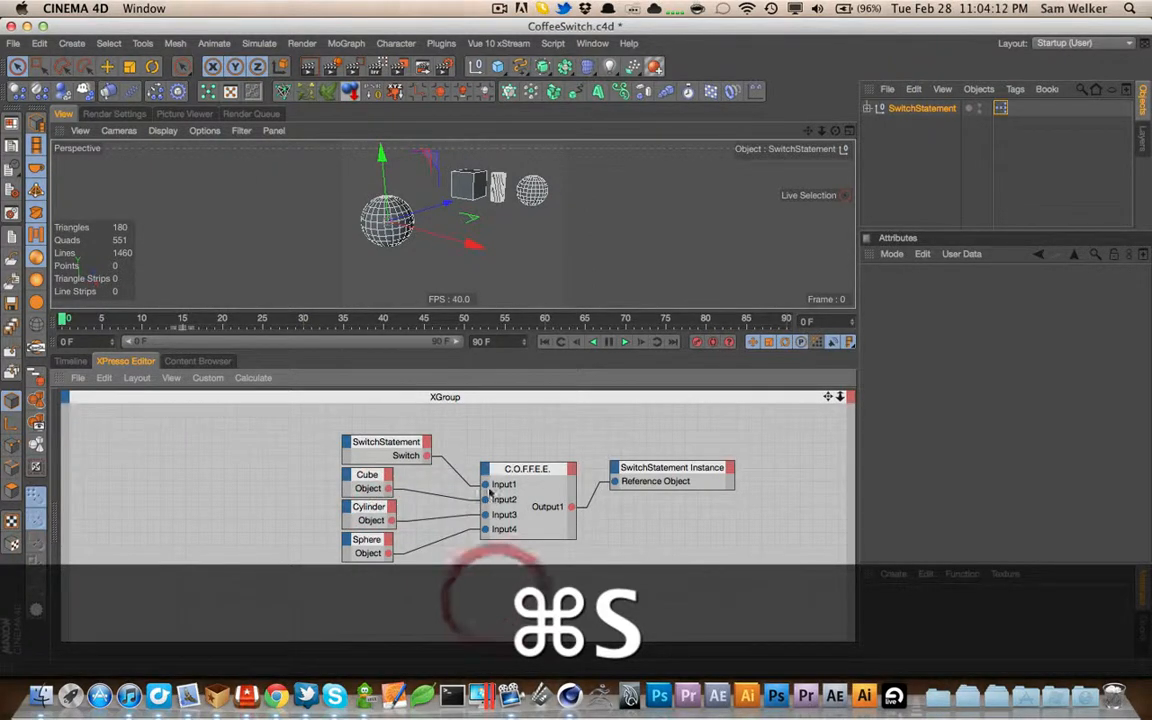
key("cmd+s")
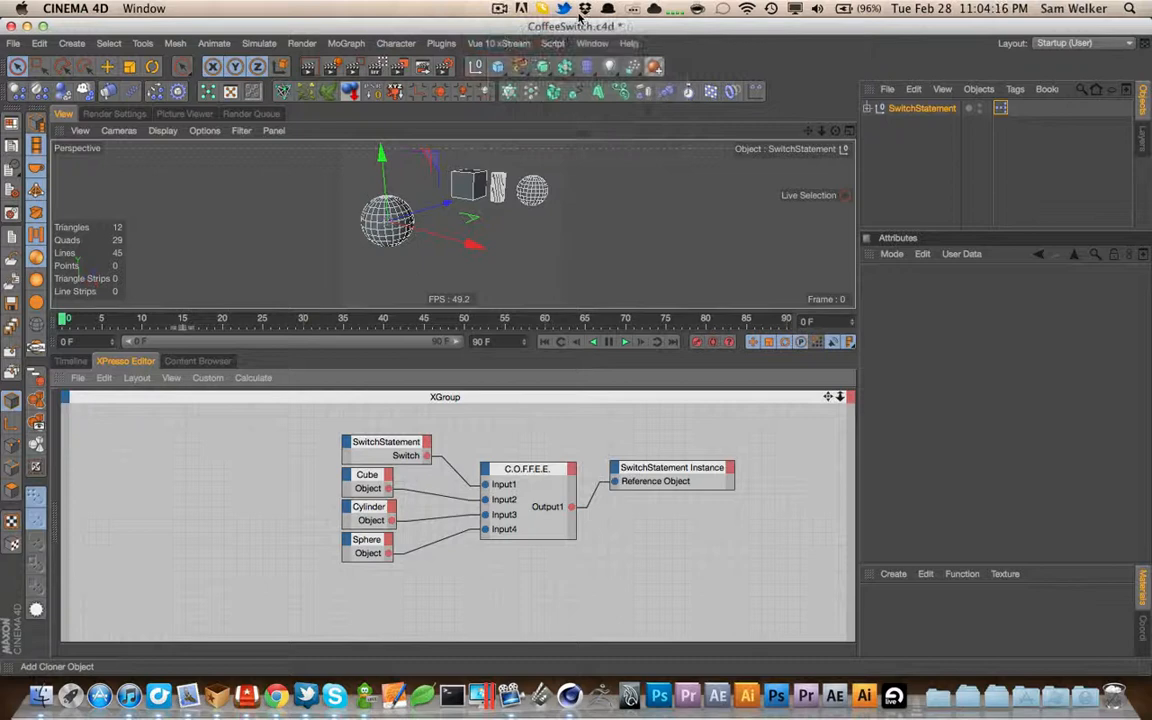
key("cmd+s")
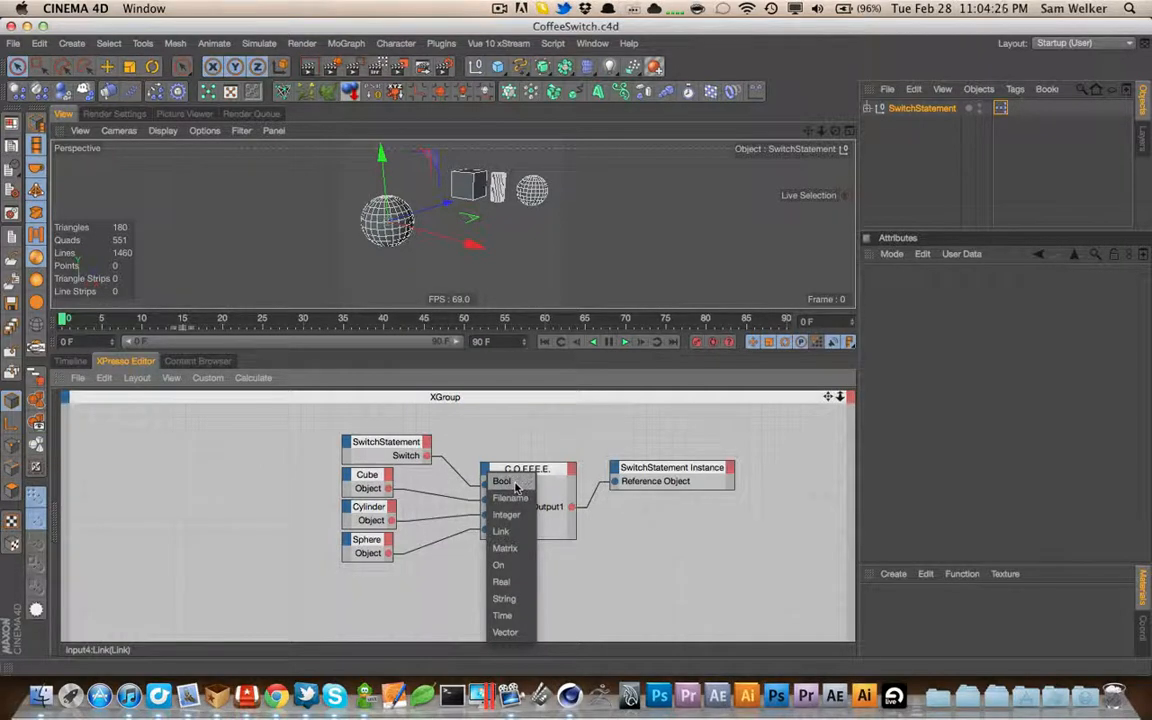
left_click(502, 481)
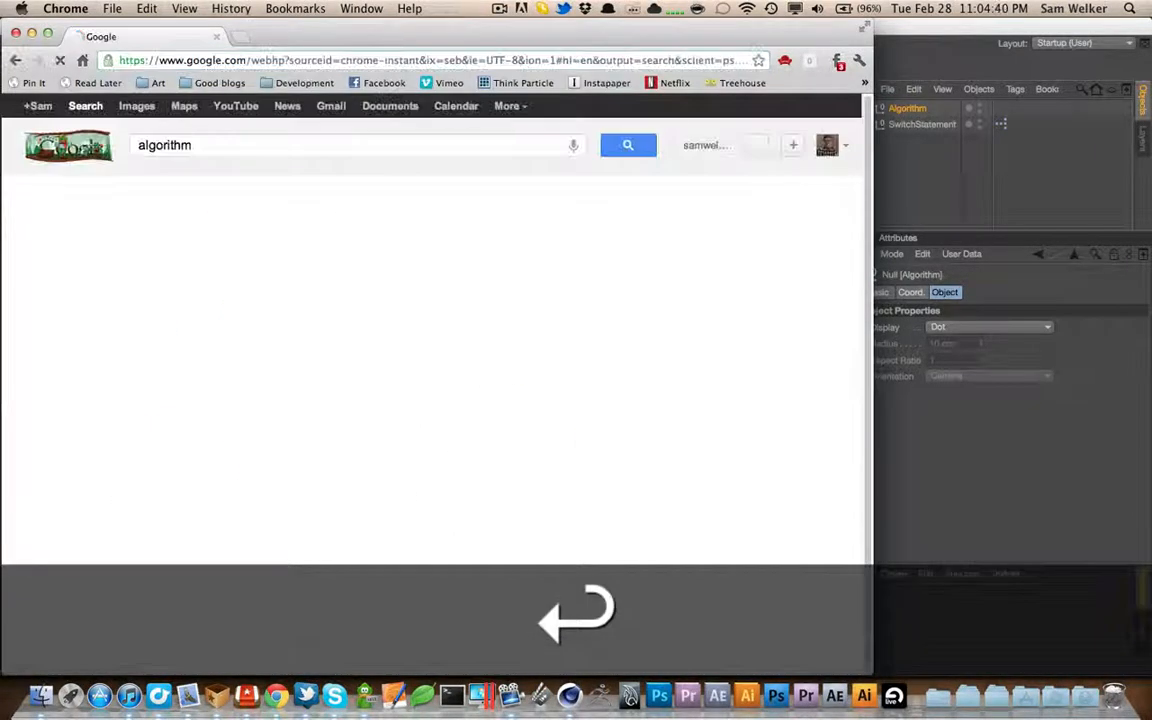
key("cmd+w")
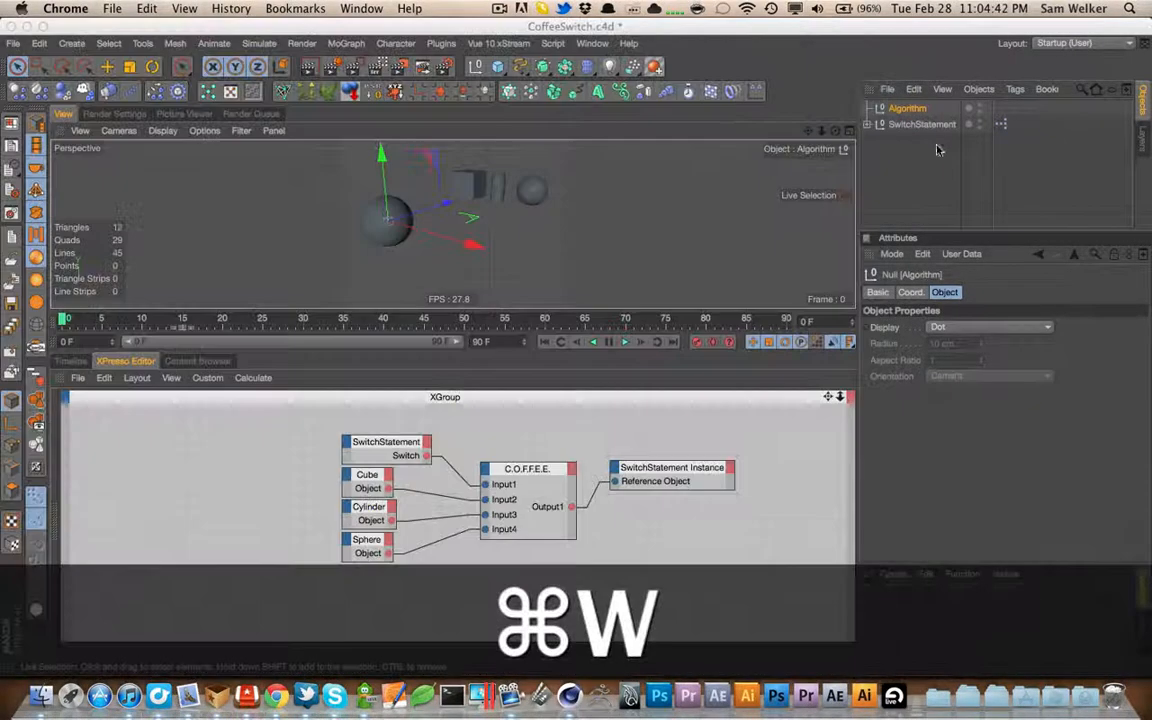
Delete the stray Algorithm null, save, and open Manage User Data on SwitchStatement
key("cmd+w")
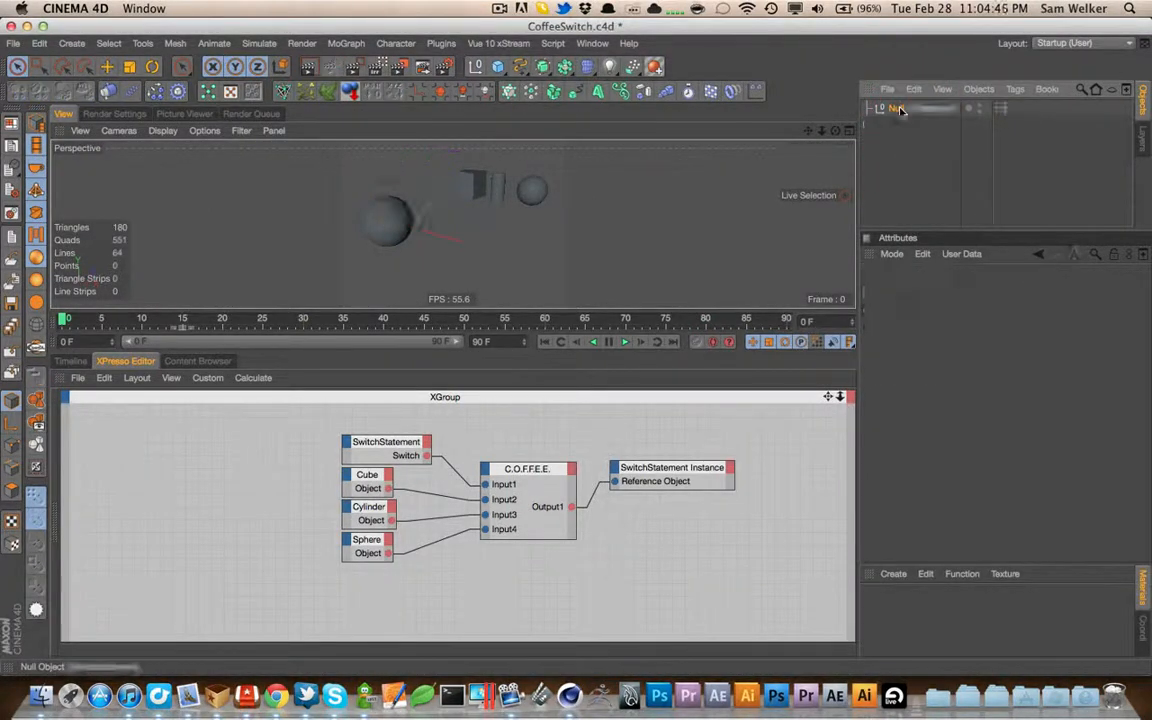
key("cmd+s")
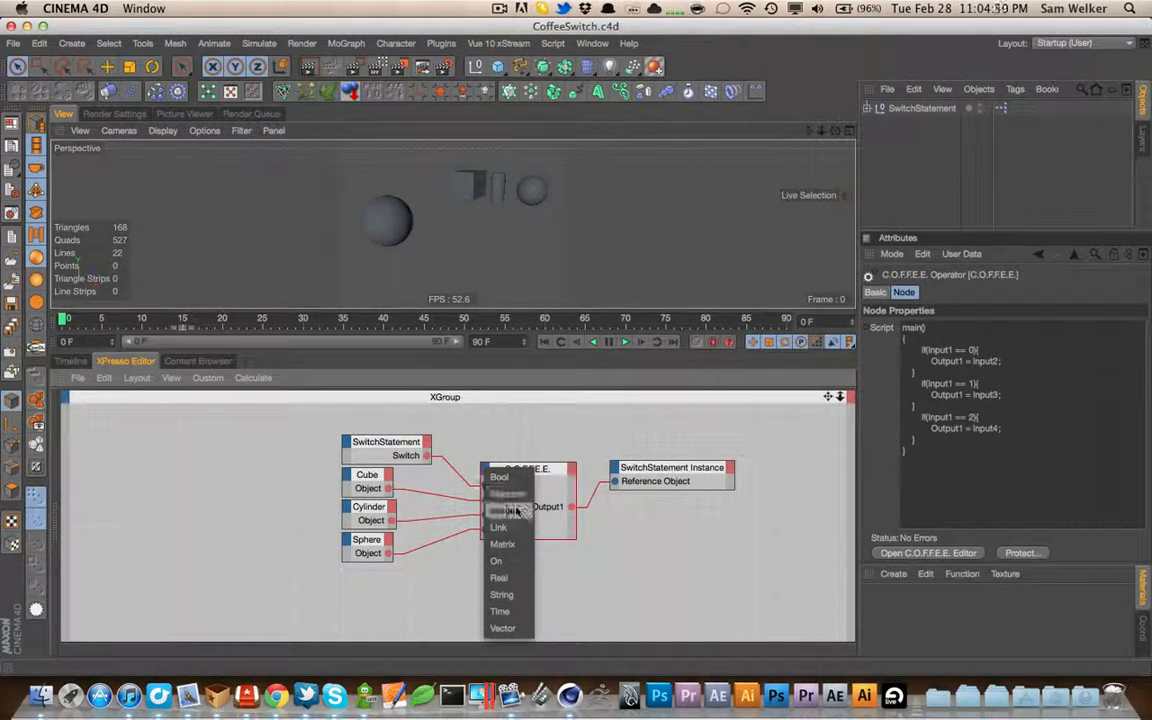
left_click(504, 513)
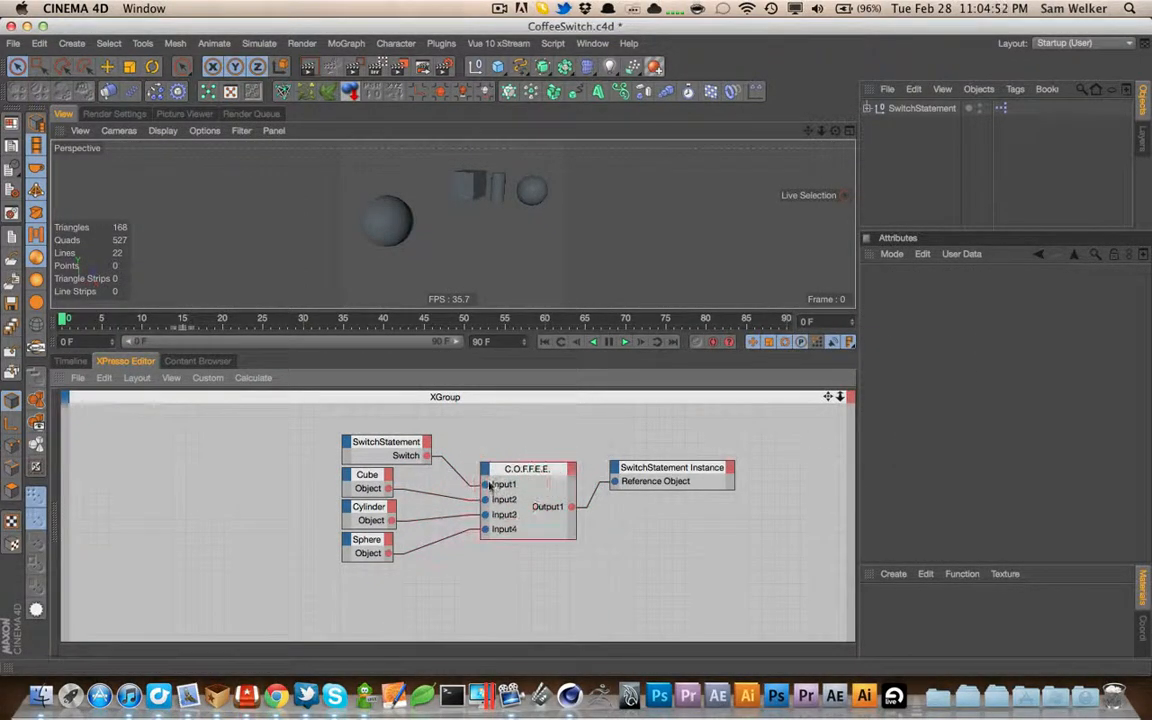
left_click(526, 468)
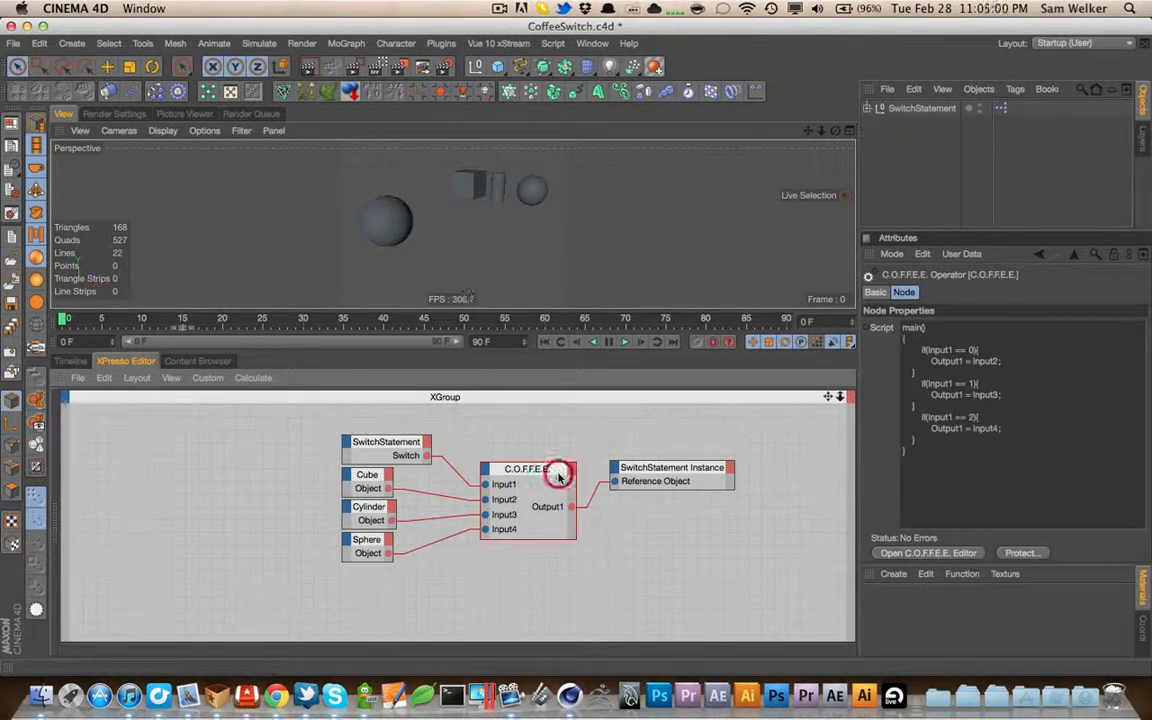
key("cmd+s")
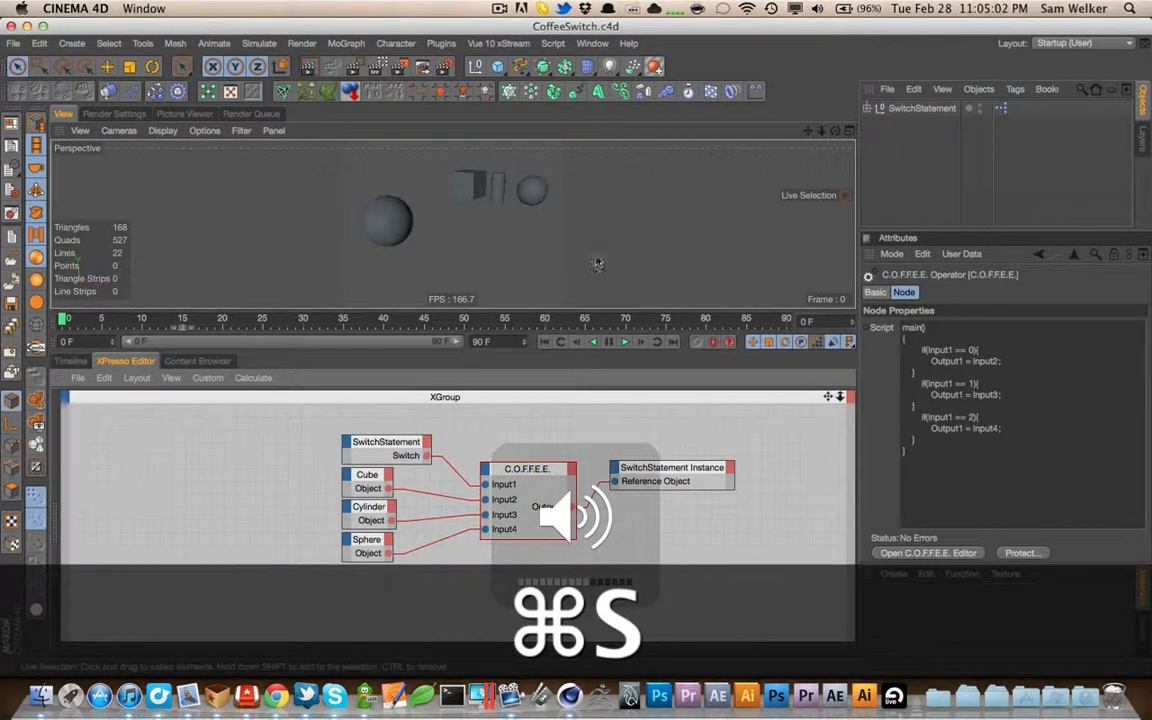
key("cmd+s")
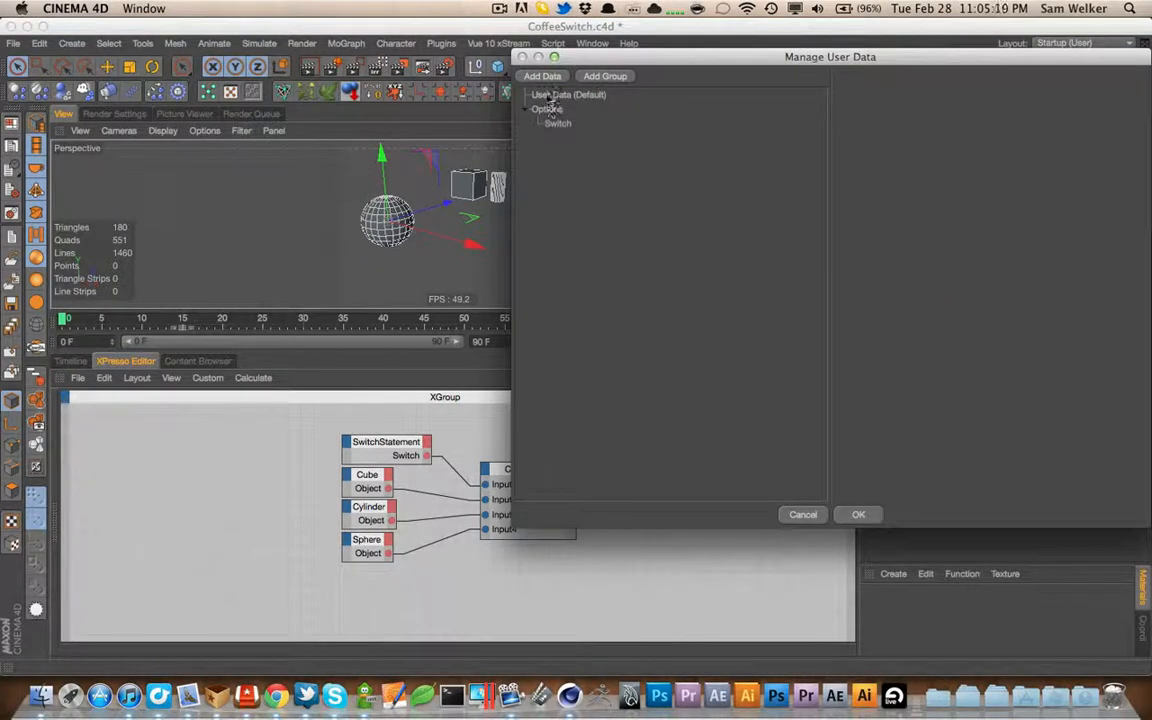
Add a new data entry under Options, set its Data Type to Link, and rename it
left_click(543, 75)
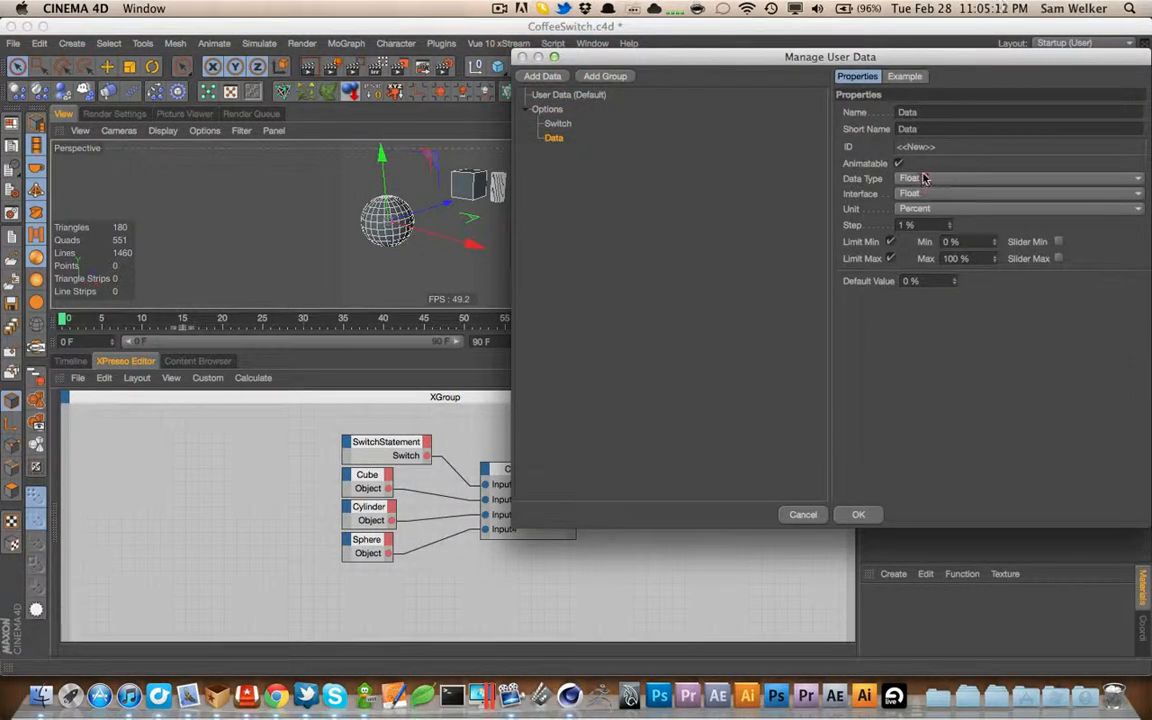
left_click(1018, 178)
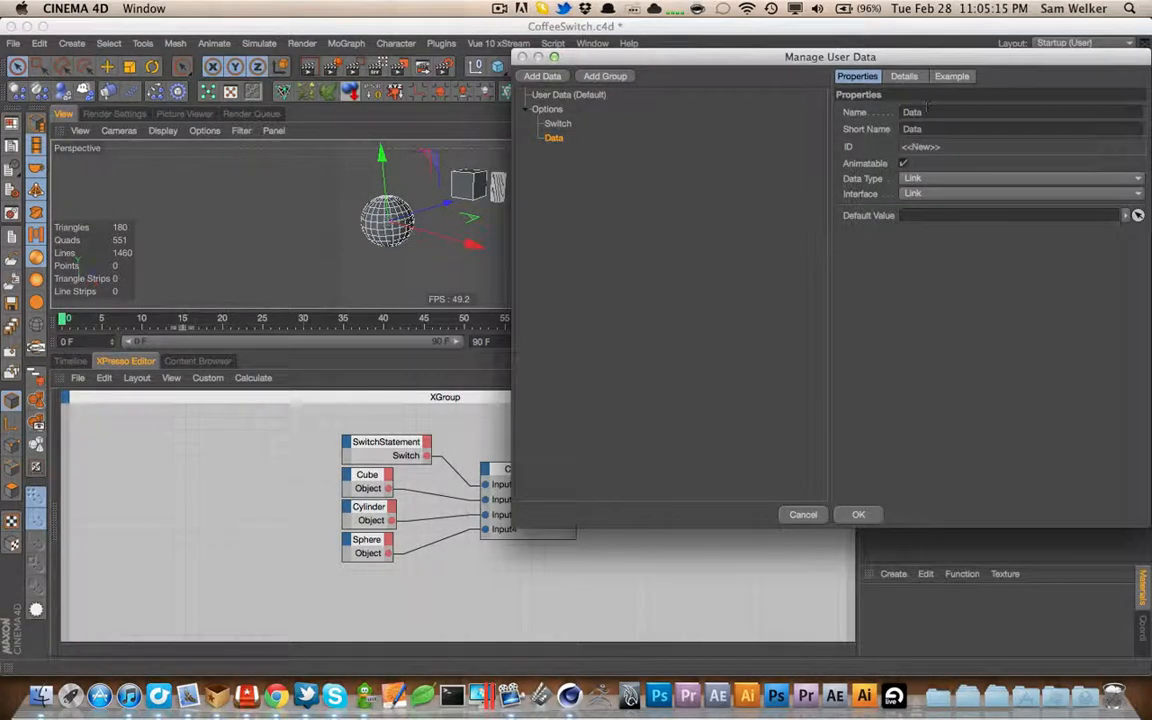
left_click(858, 514)
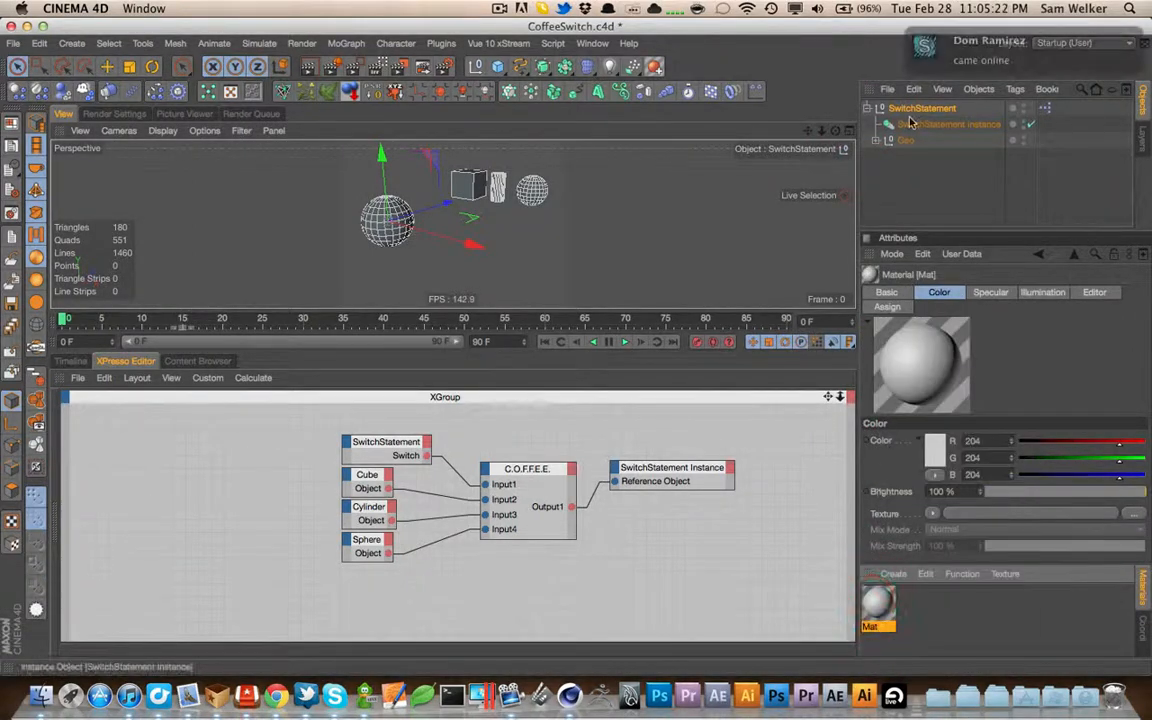
Add Texture tags to the Cube, Cylinder and Sphere inside the Geo group
left_click(905, 140)
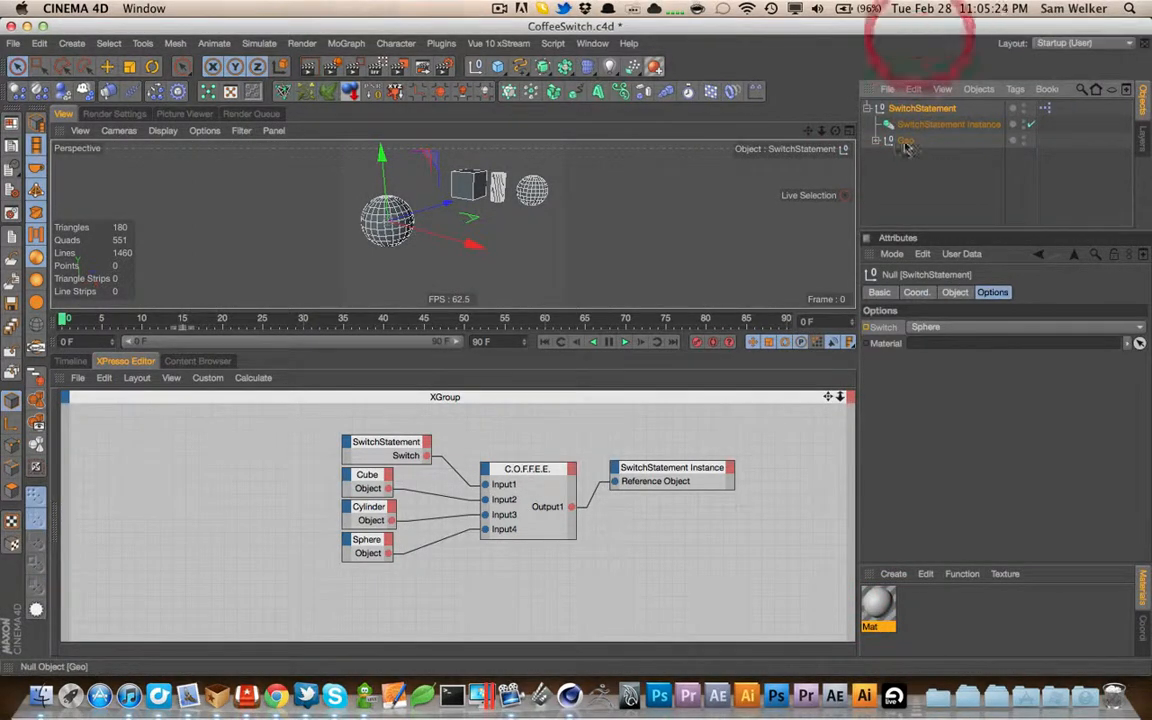
left_click(916, 156)
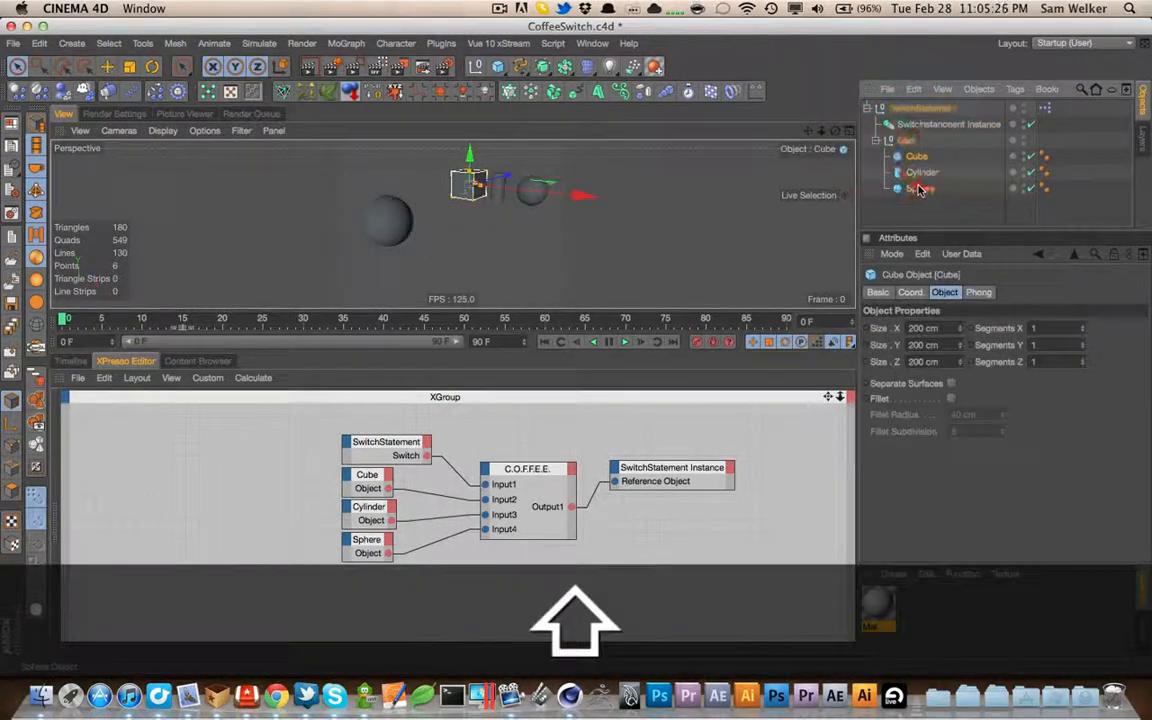
right_click(917, 188)
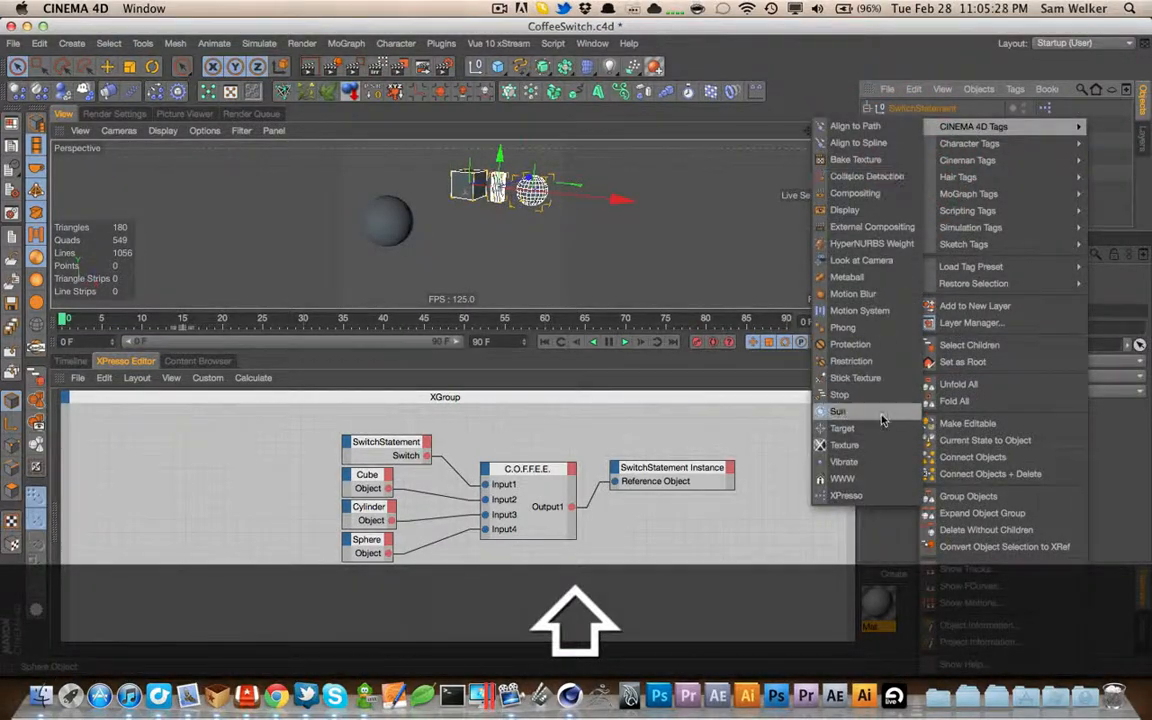
left_click(844, 444)
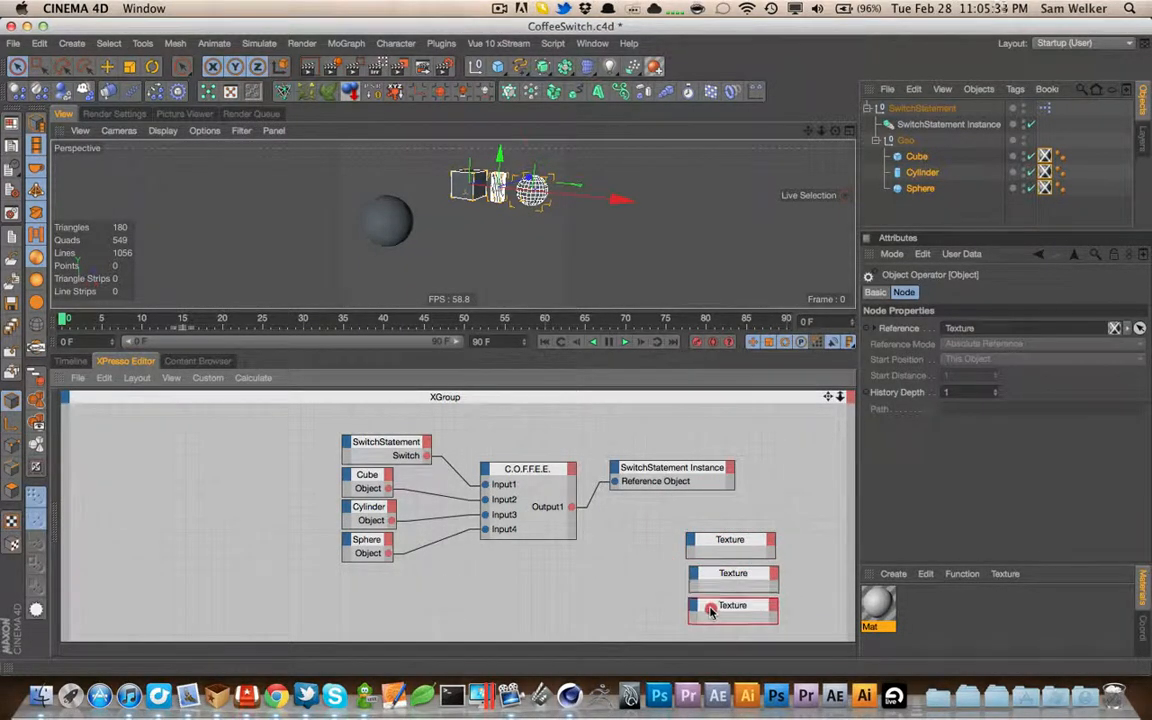
Wire SwitchStatement's Material output into each Texture node's Material input, linking Mat
left_click(905, 140)
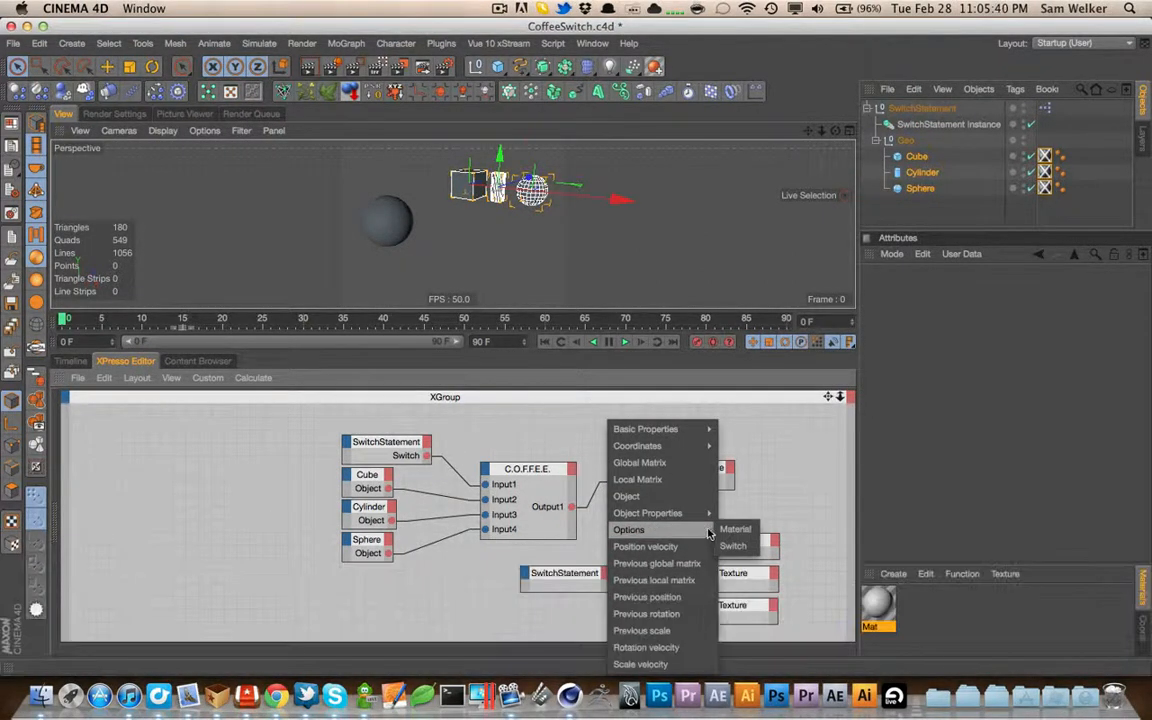
left_click(733, 545)
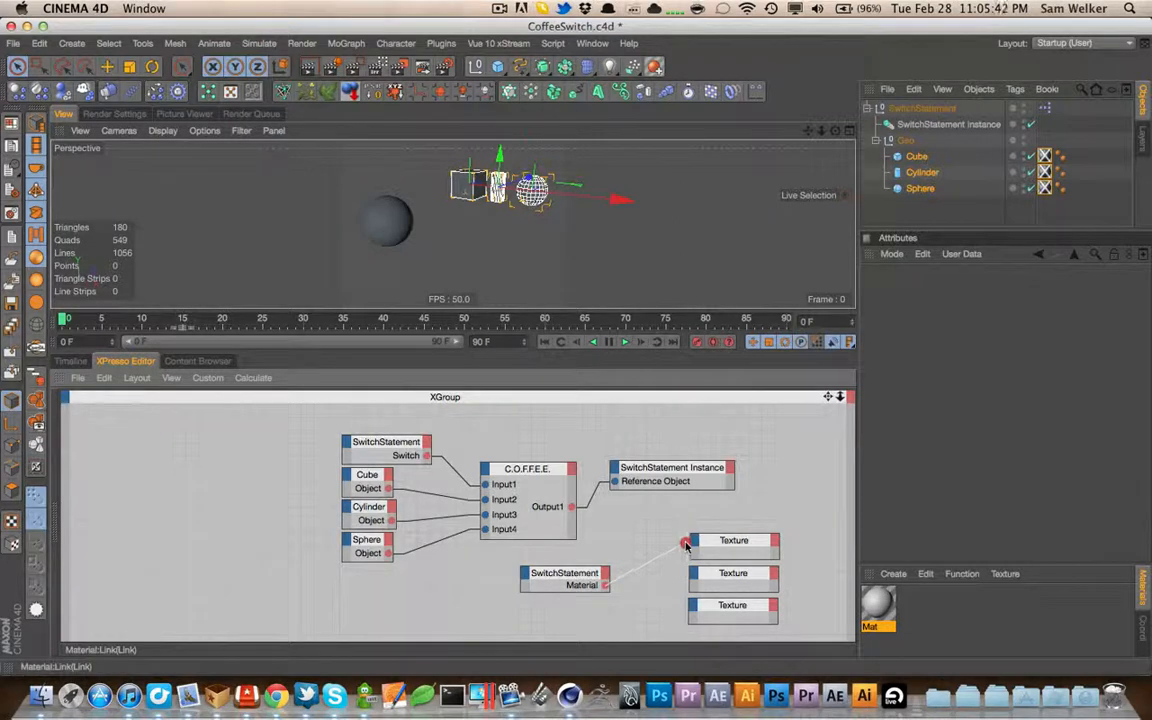
right_click(733, 540)
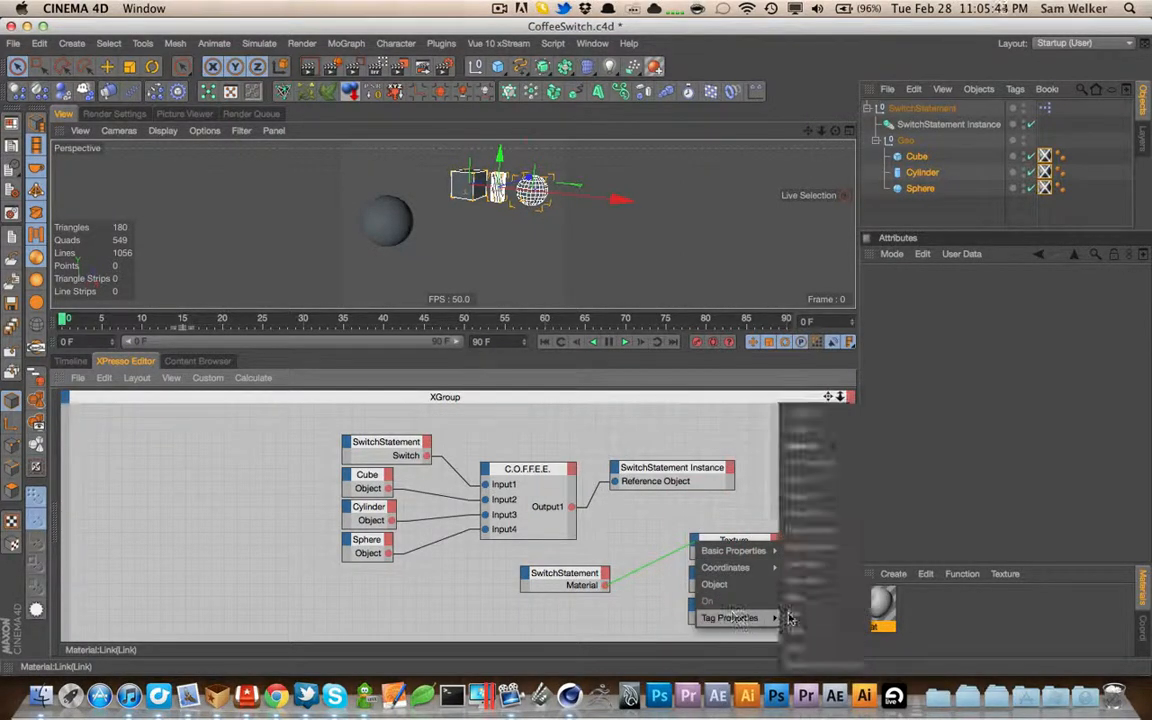
left_click(734, 540)
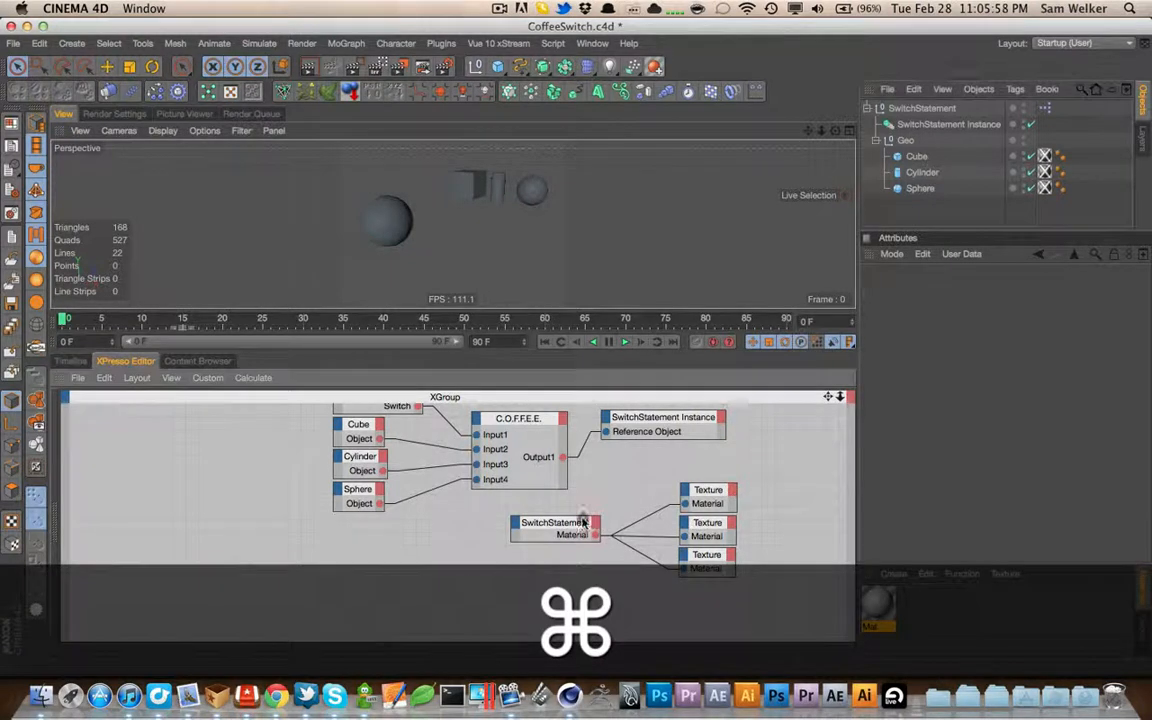
left_click(554, 522)
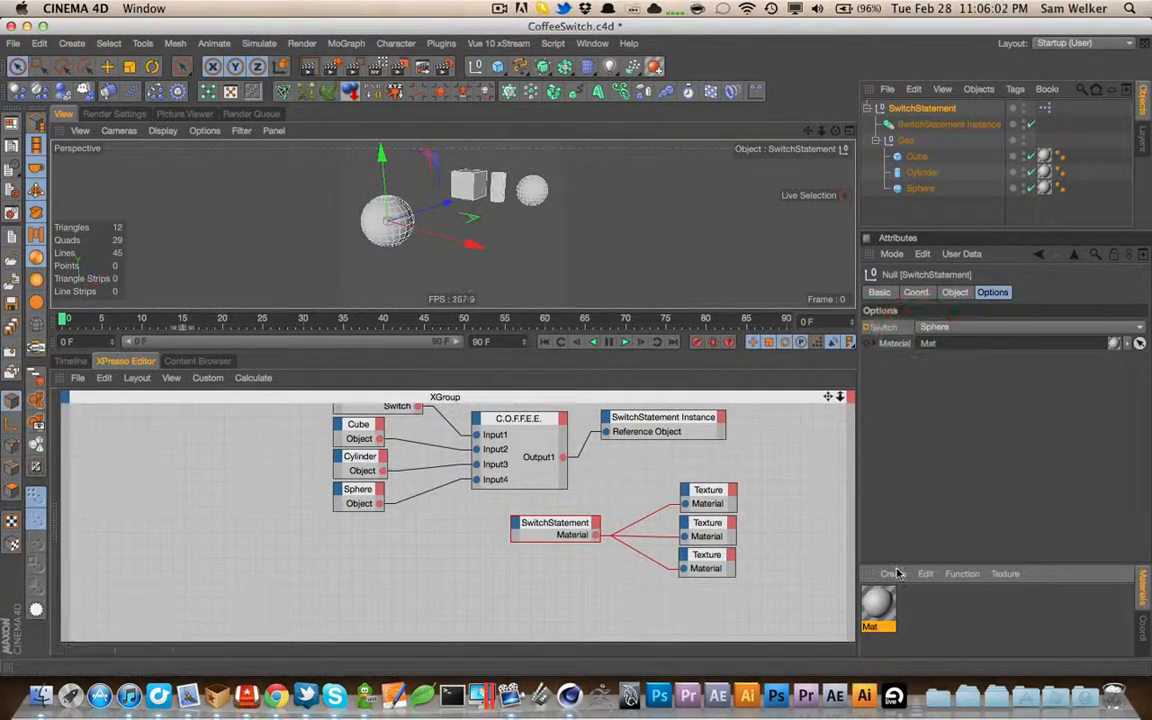
double_click(877, 605)
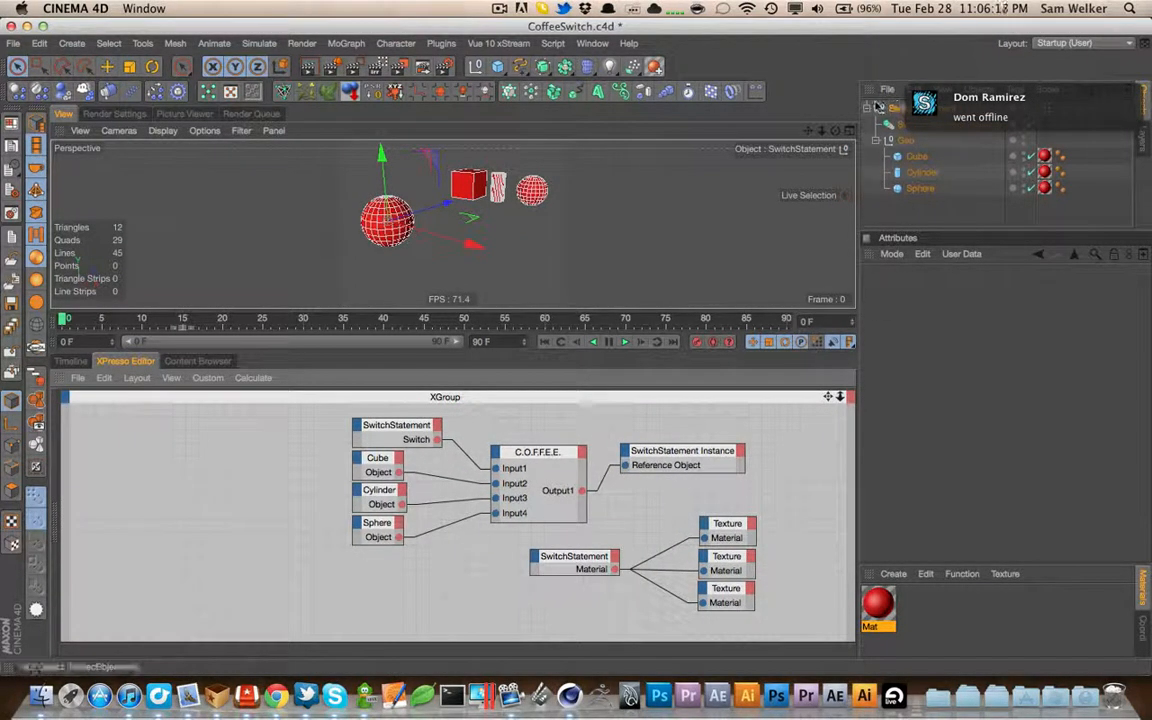
Change the Mat material's colour to red
left_click(537, 470)
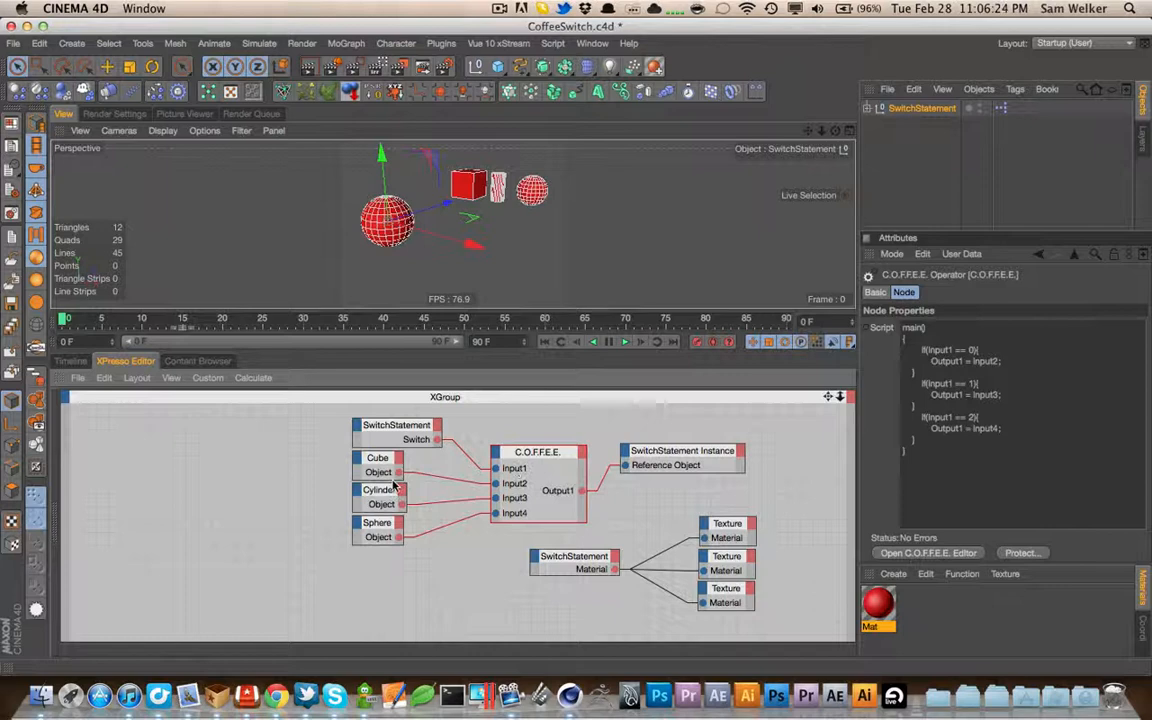
left_click(920, 108)
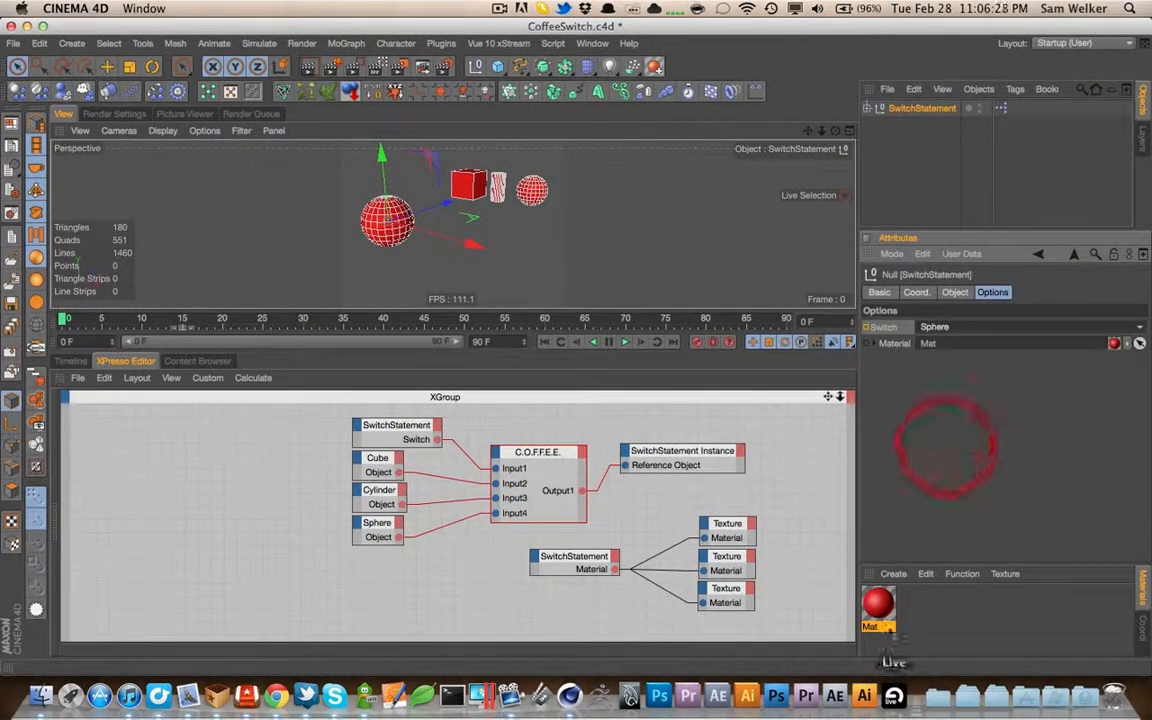
right_click(877, 607)
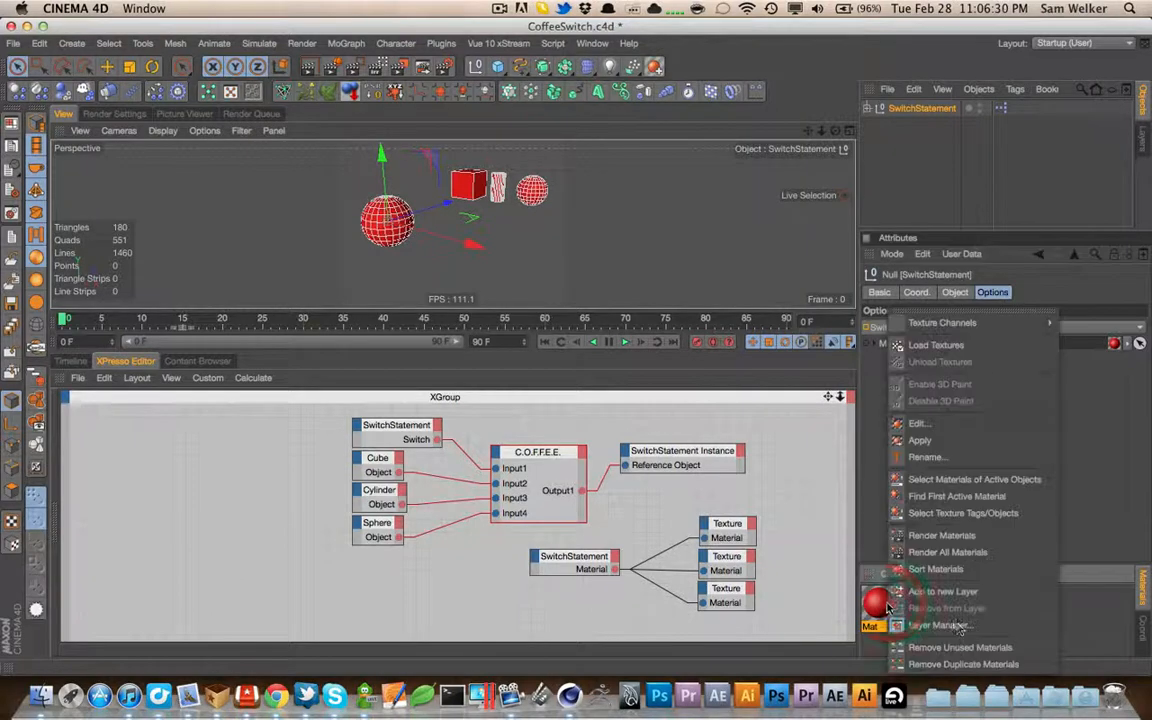
left_click(920, 108)
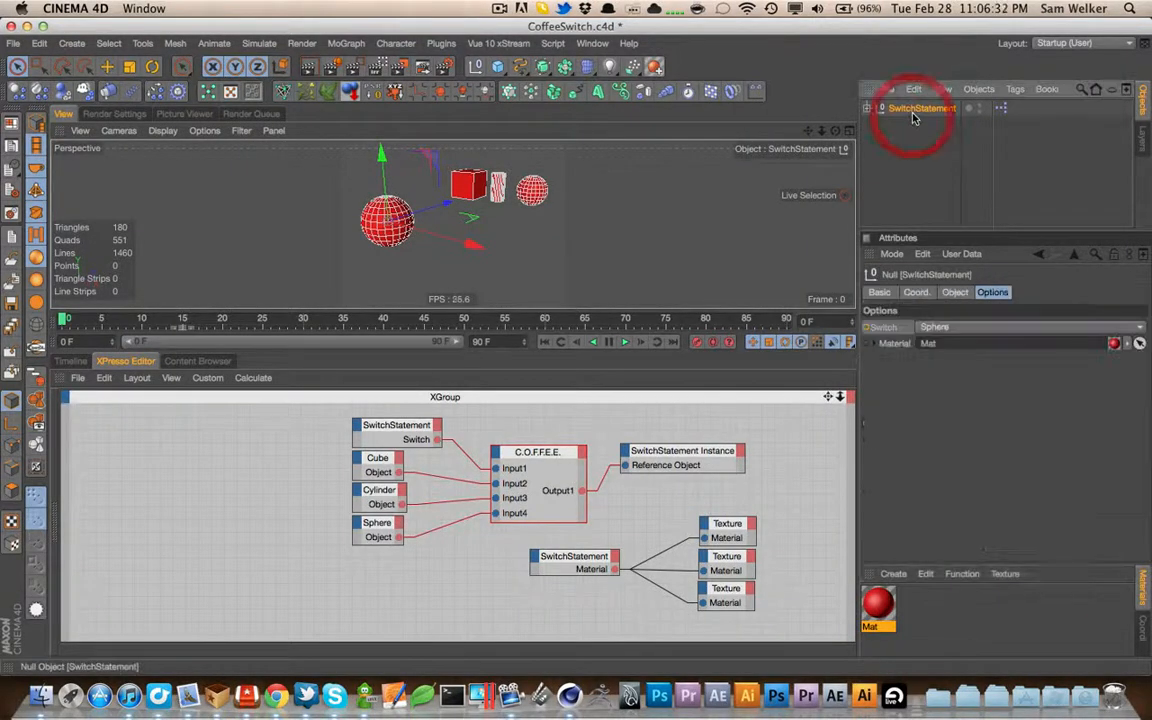
key("cmd+s")
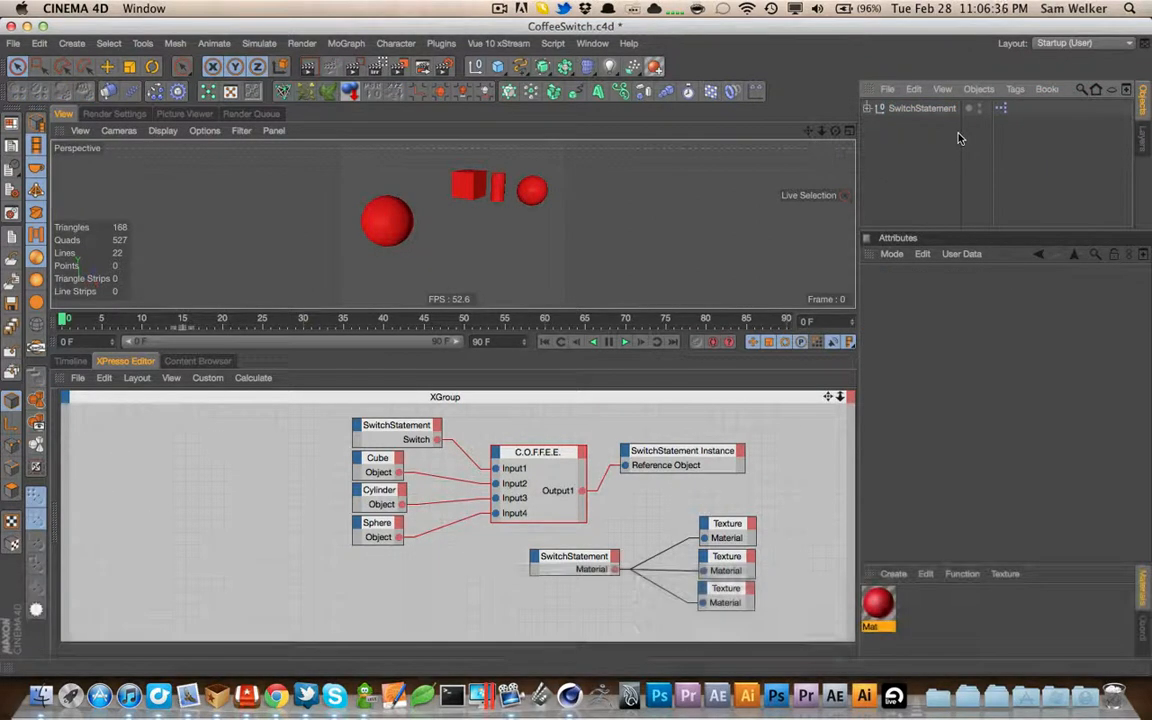
Test the red instance by setting SwitchStatement's Switch to Cube, then Cylinder
left_click(921, 108)
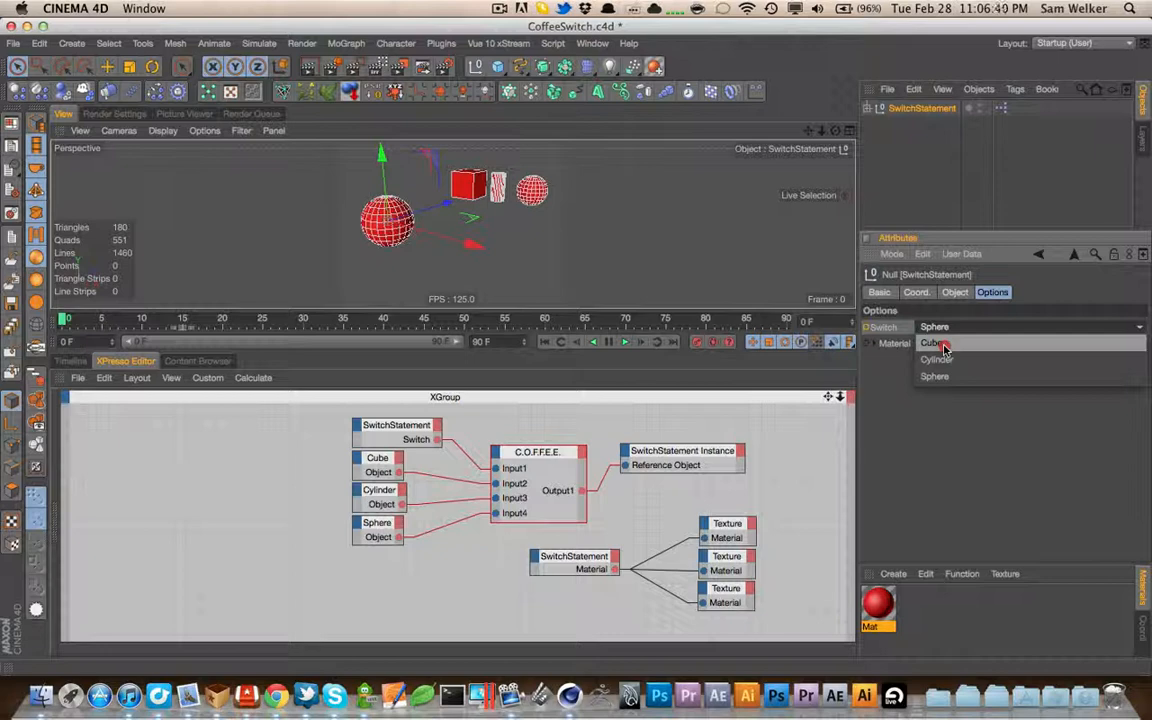
left_click(933, 343)
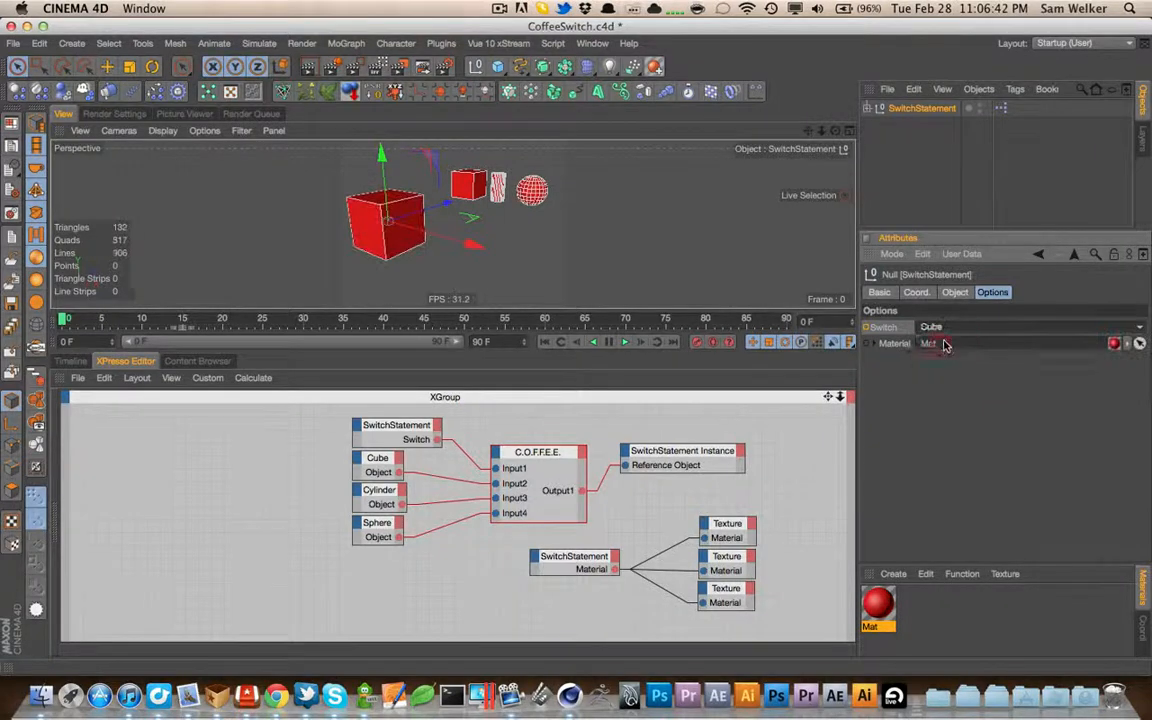
left_click(1030, 326)
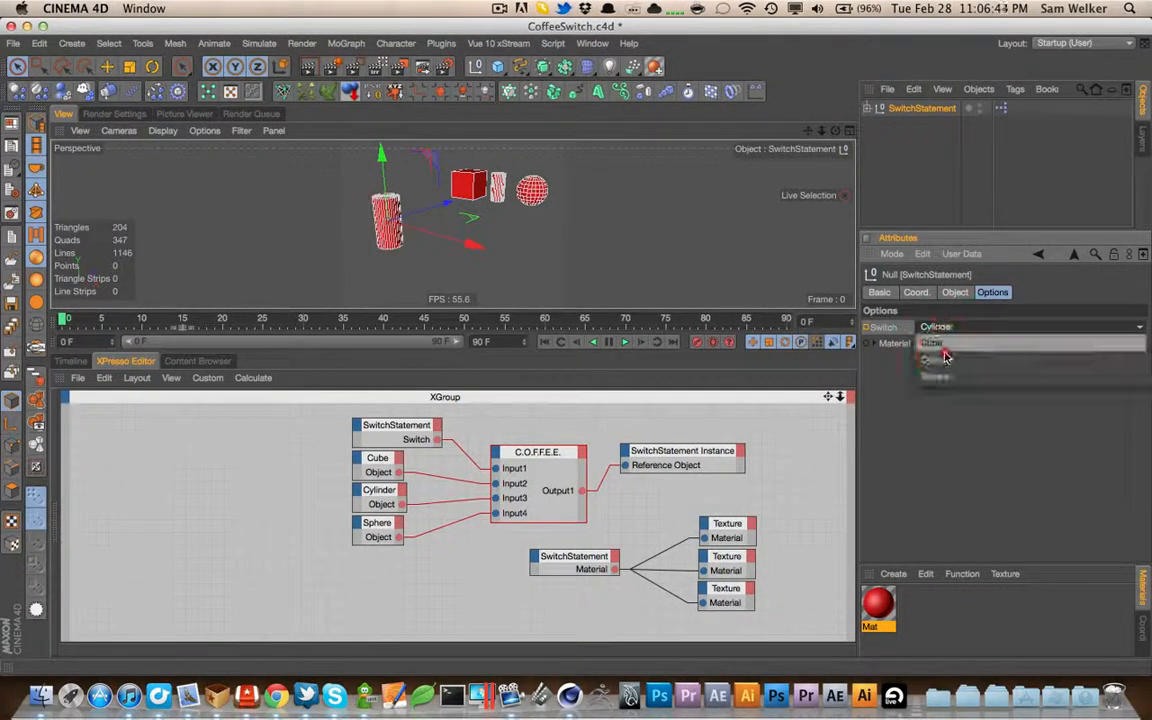
left_click(935, 377)
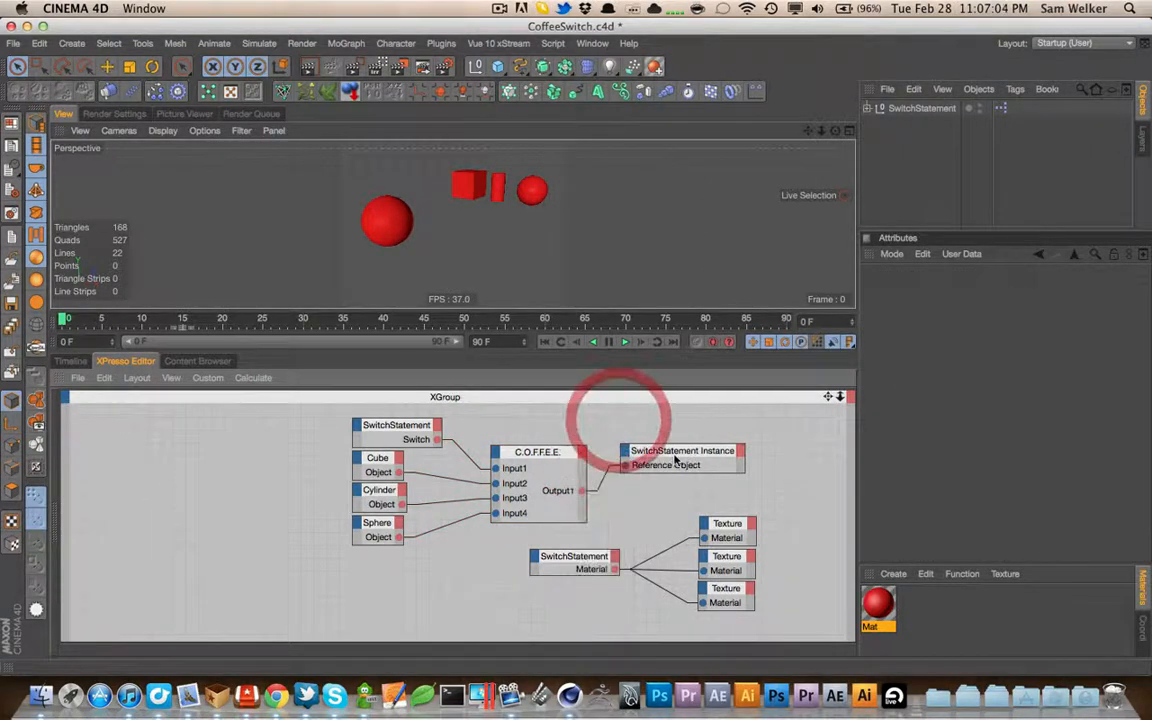
left_click(538, 452)
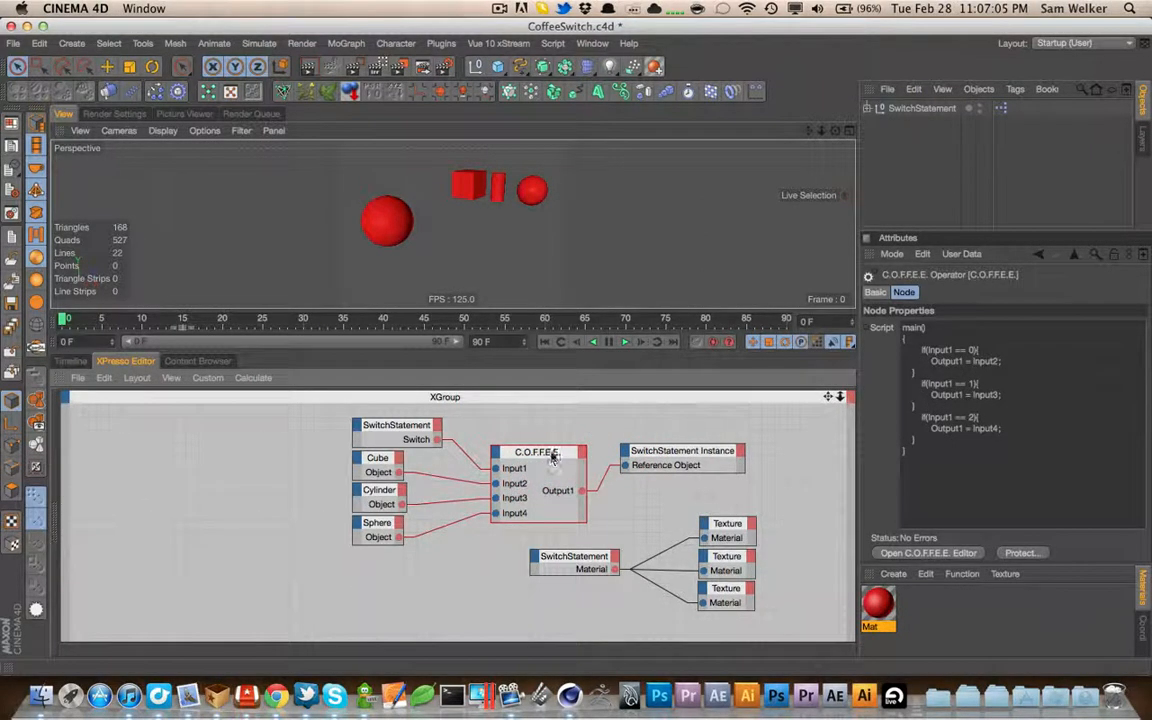
key("cmd+s")
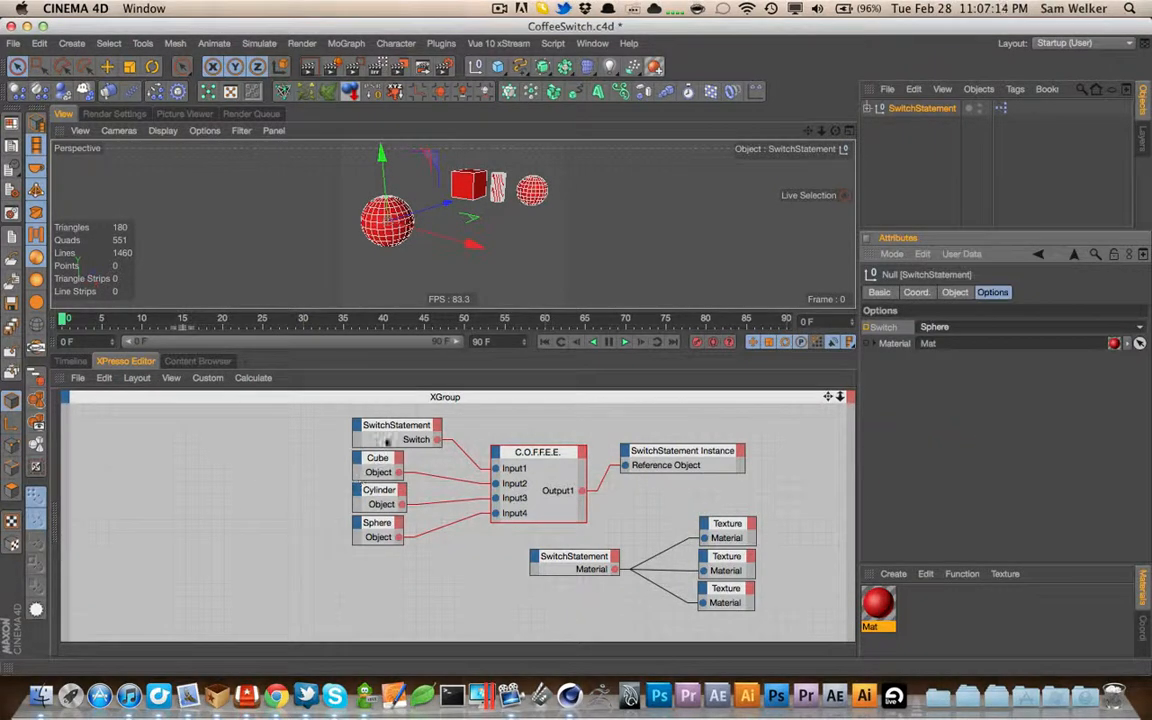
left_click(877, 108)
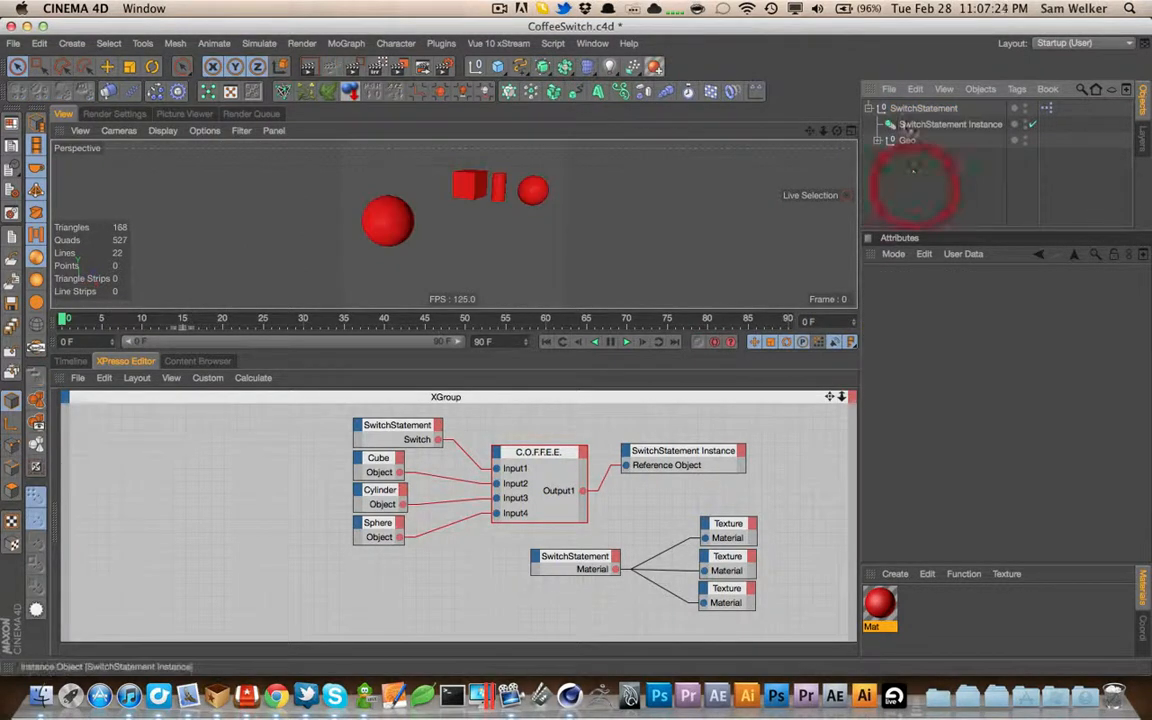
left_click(922, 108)
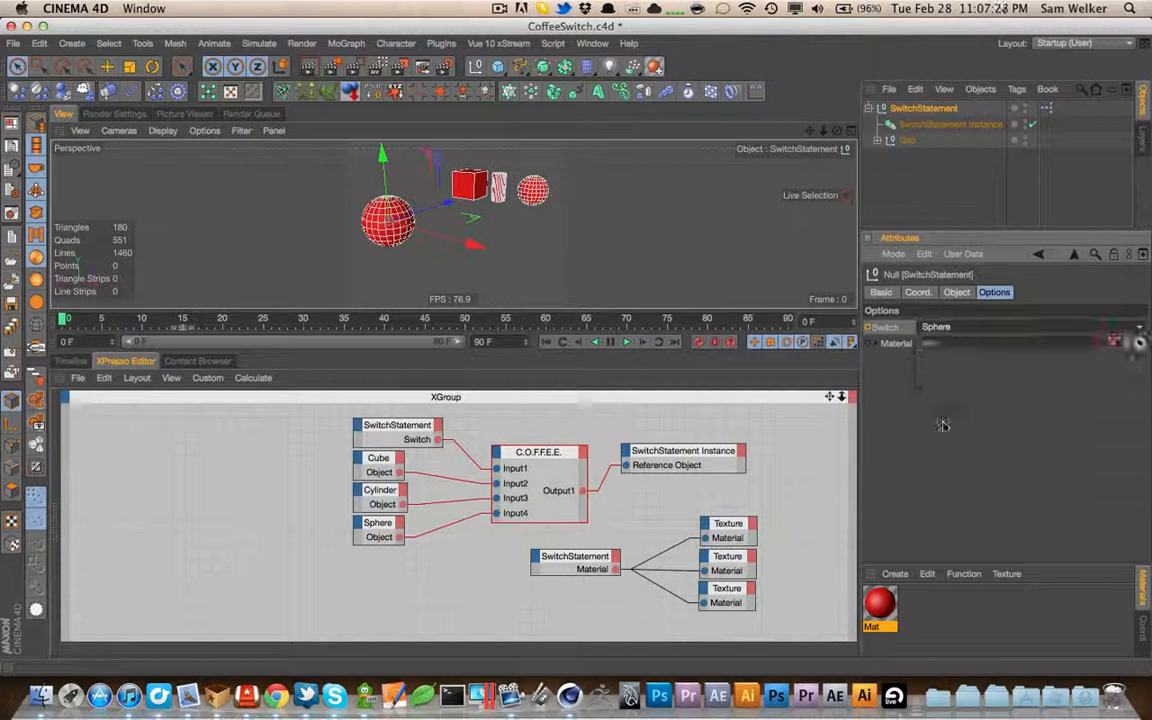
left_click(538, 452)
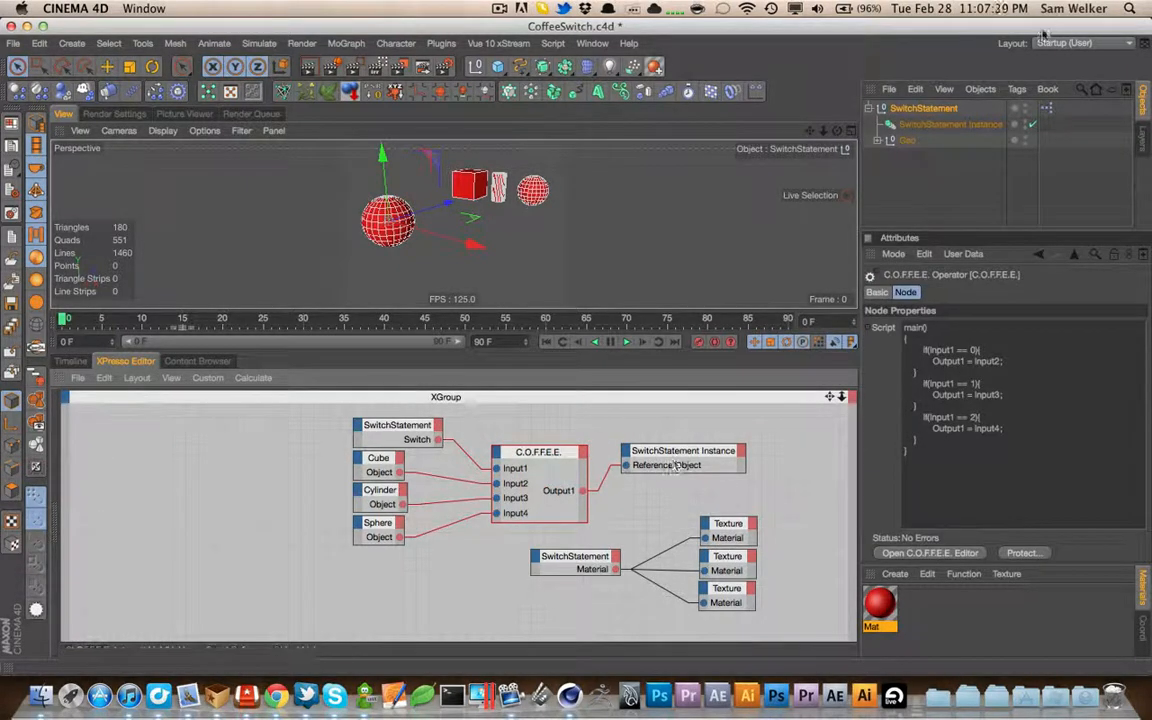
left_click(683, 450)
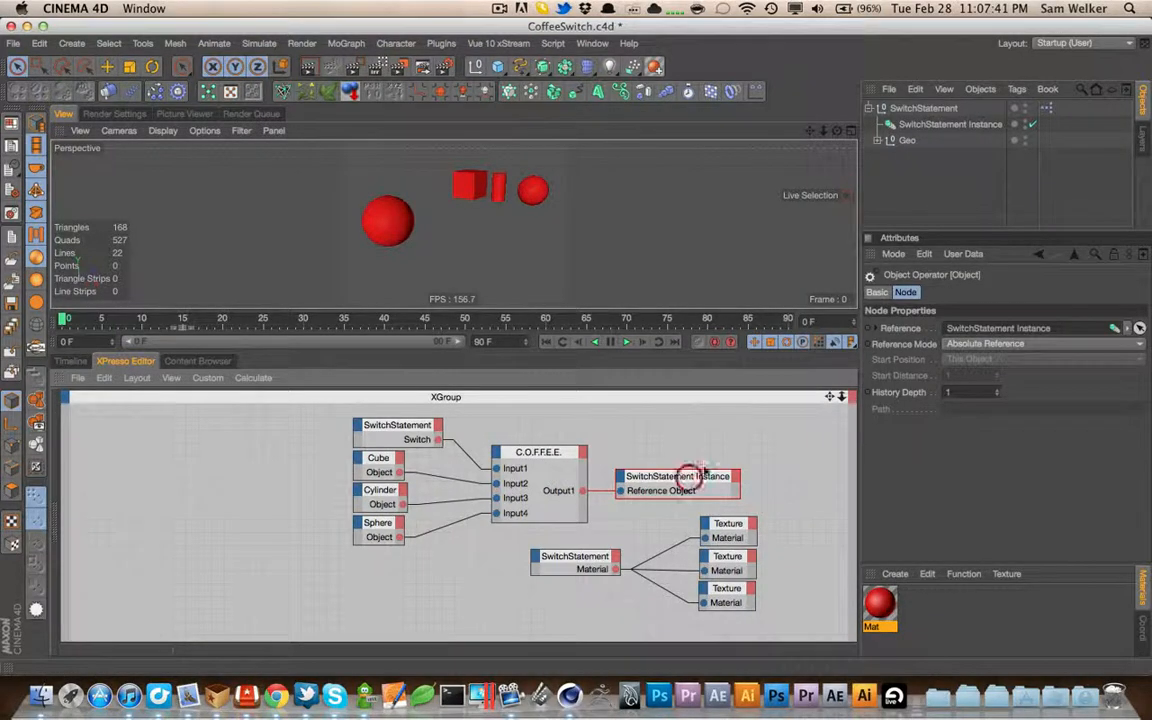
left_click(676, 476)
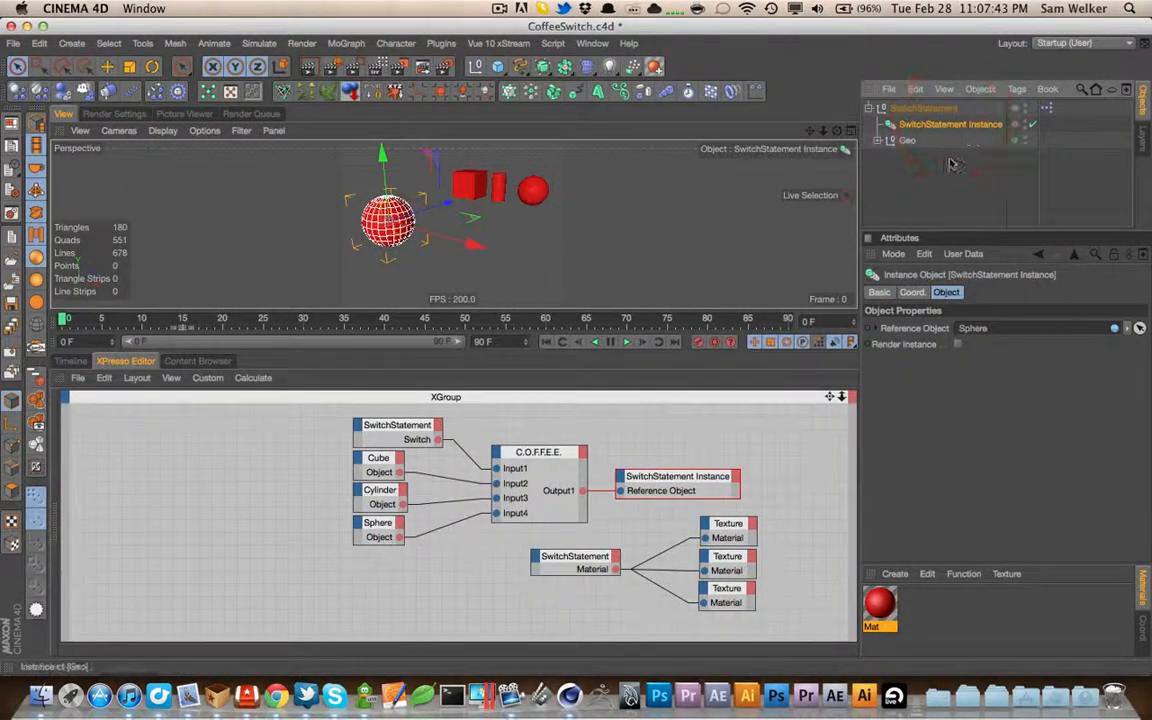
key("cmd+s")
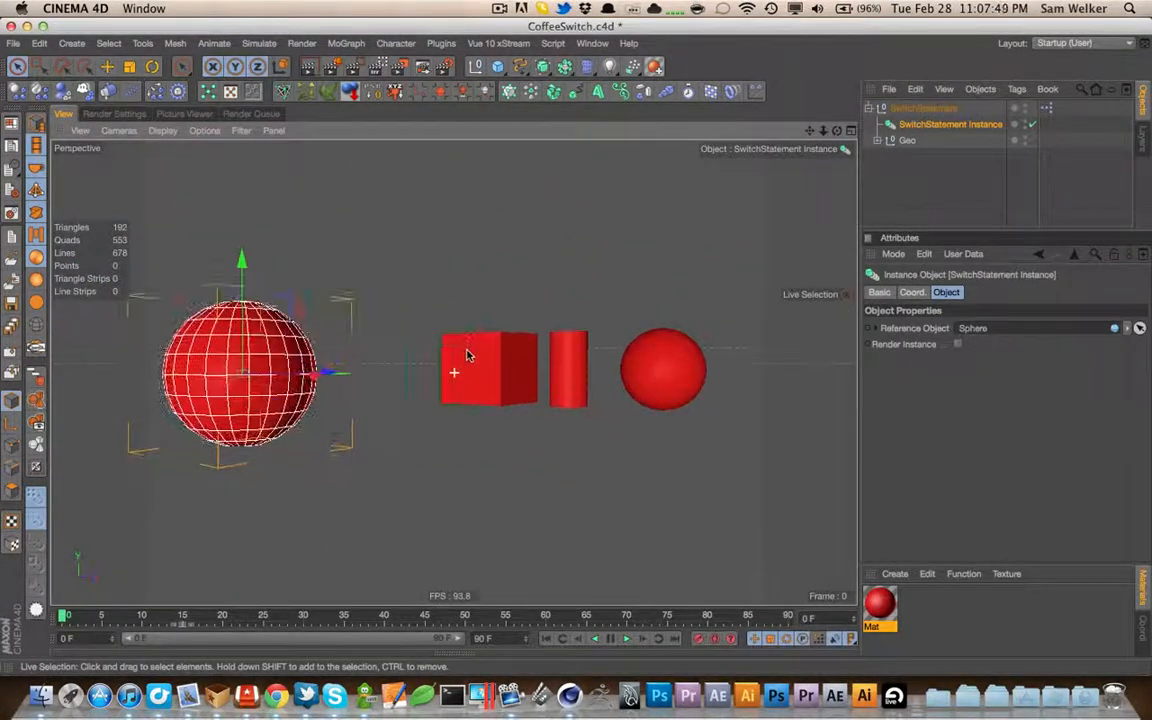
Save the rigged scene as CoffeeSwitch.c4d
key("cmd+s")
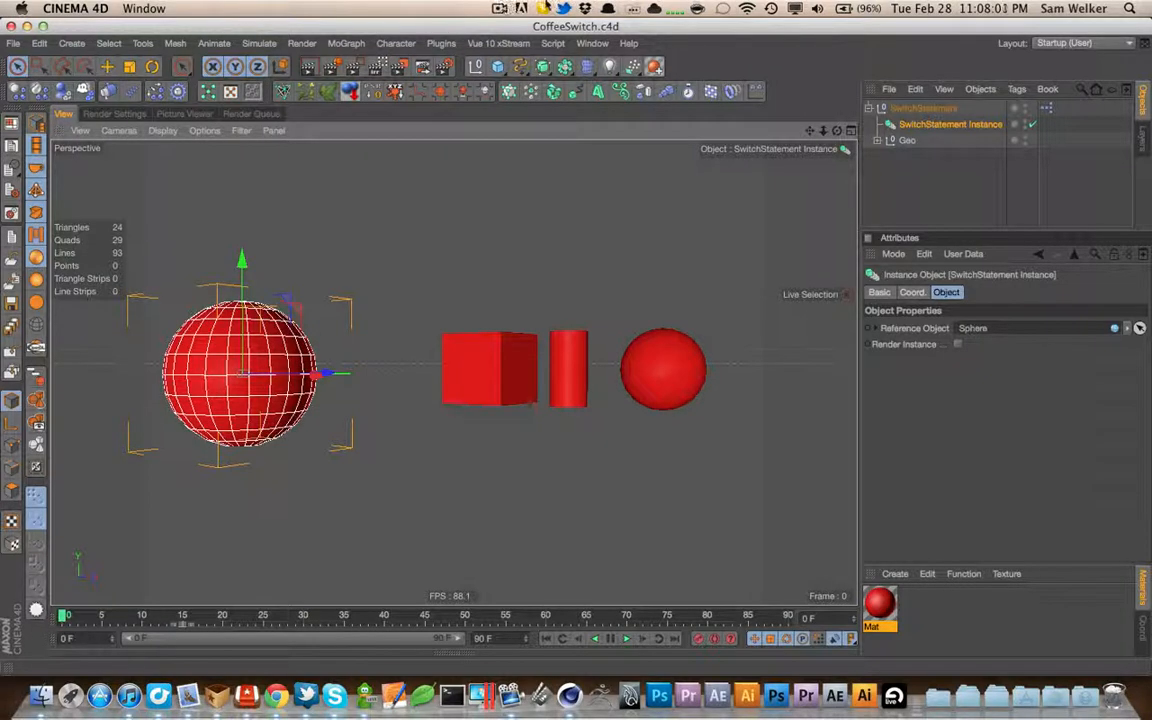
Bring Twitter forward and open the first entered user's profile
left_click(563, 8)
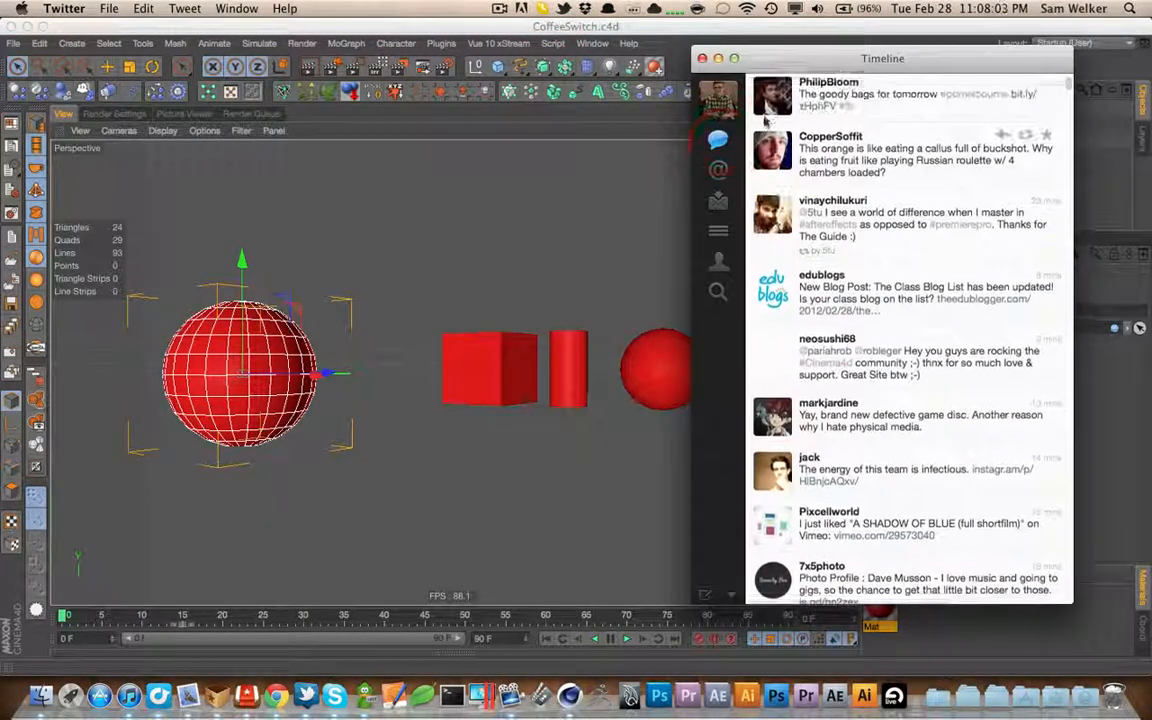
key("cmd+u")
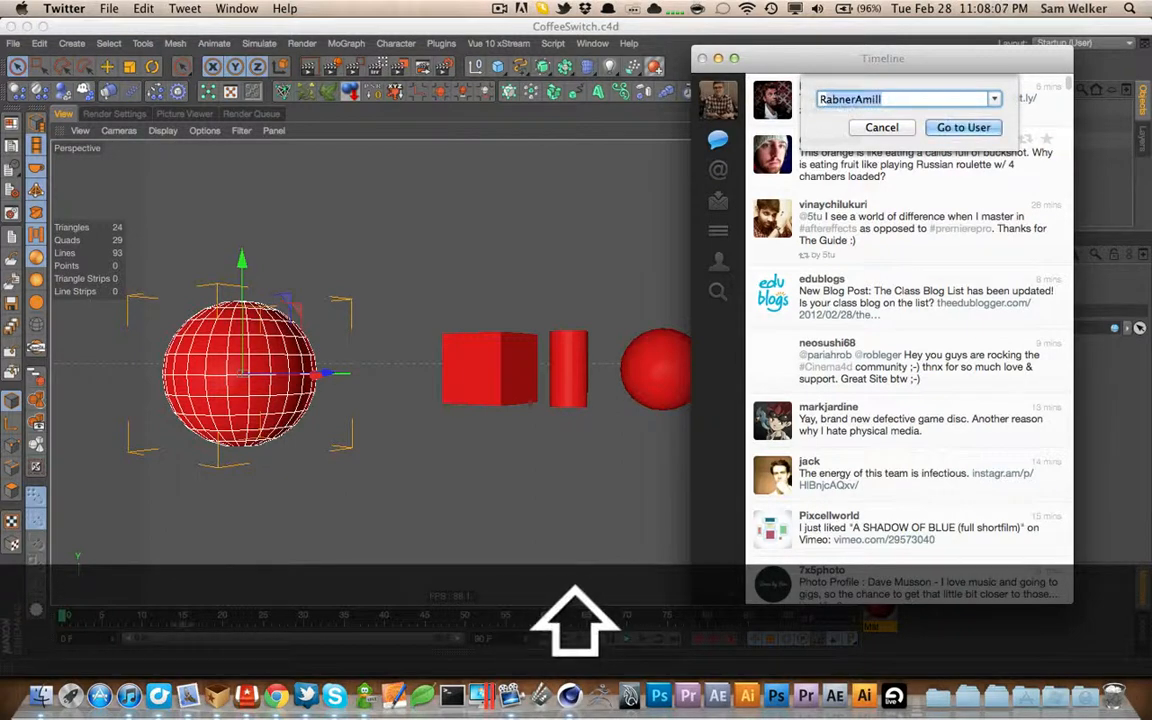
left_click(961, 127)
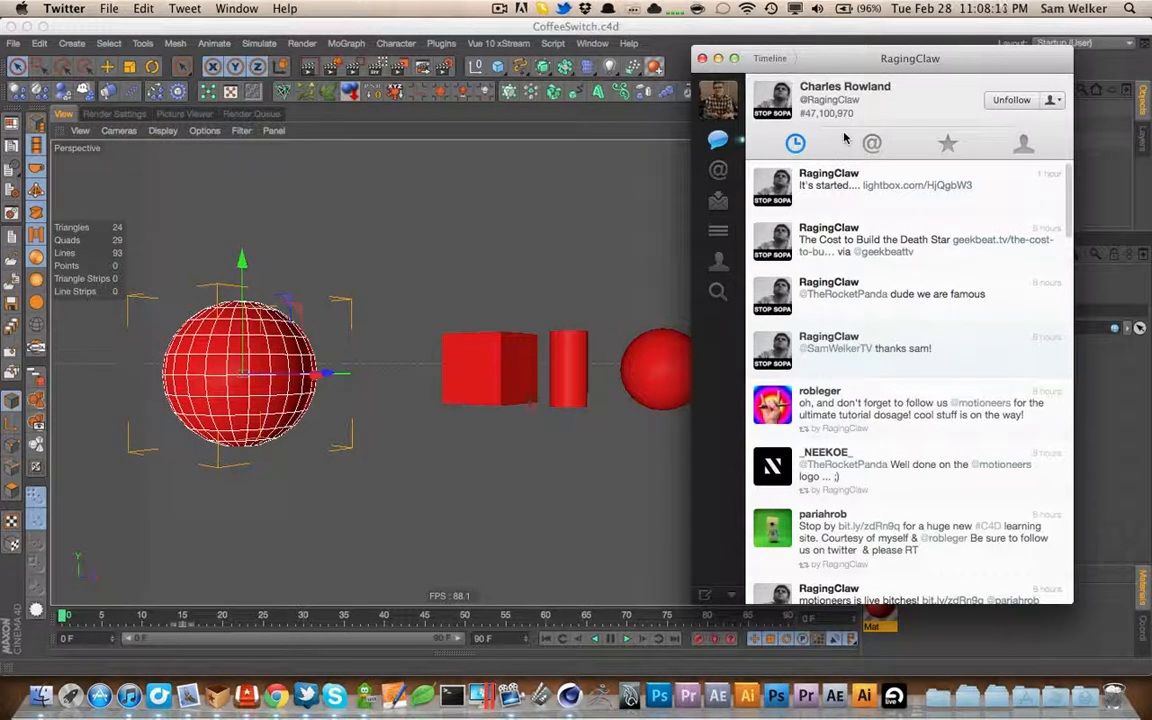
mouse_move(895, 318)
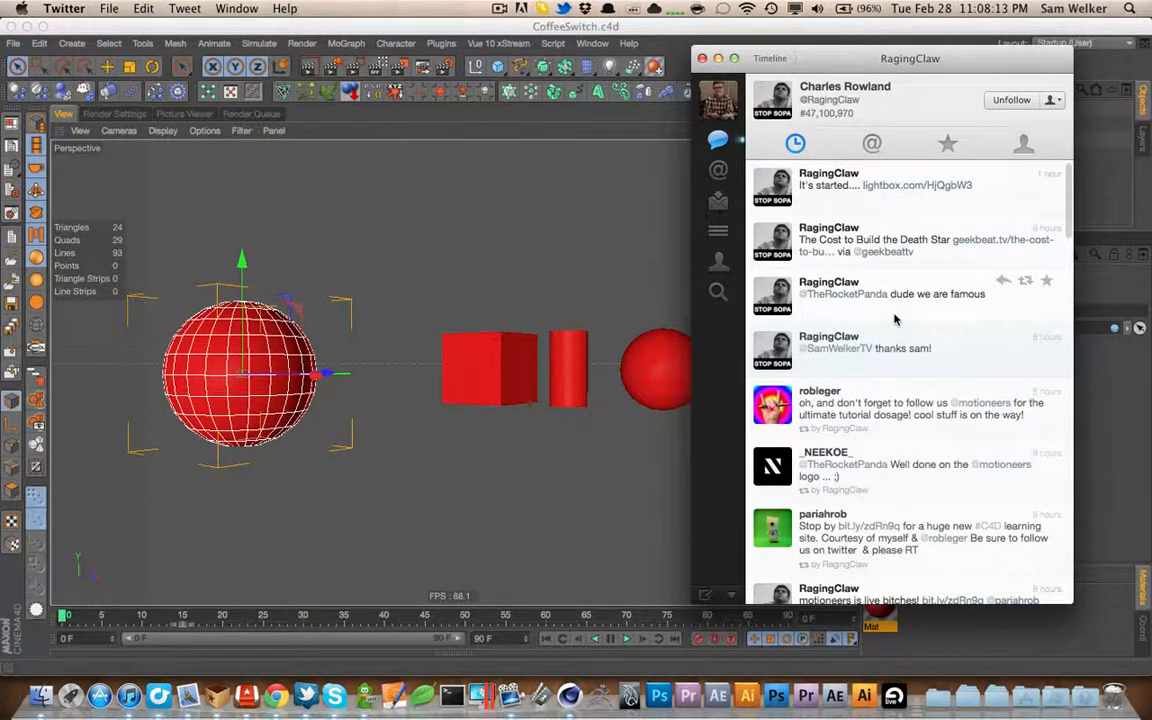
Open the 'eyedesyn' profile, scroll through its tweets, then return to the timeline
key("cmd+u")
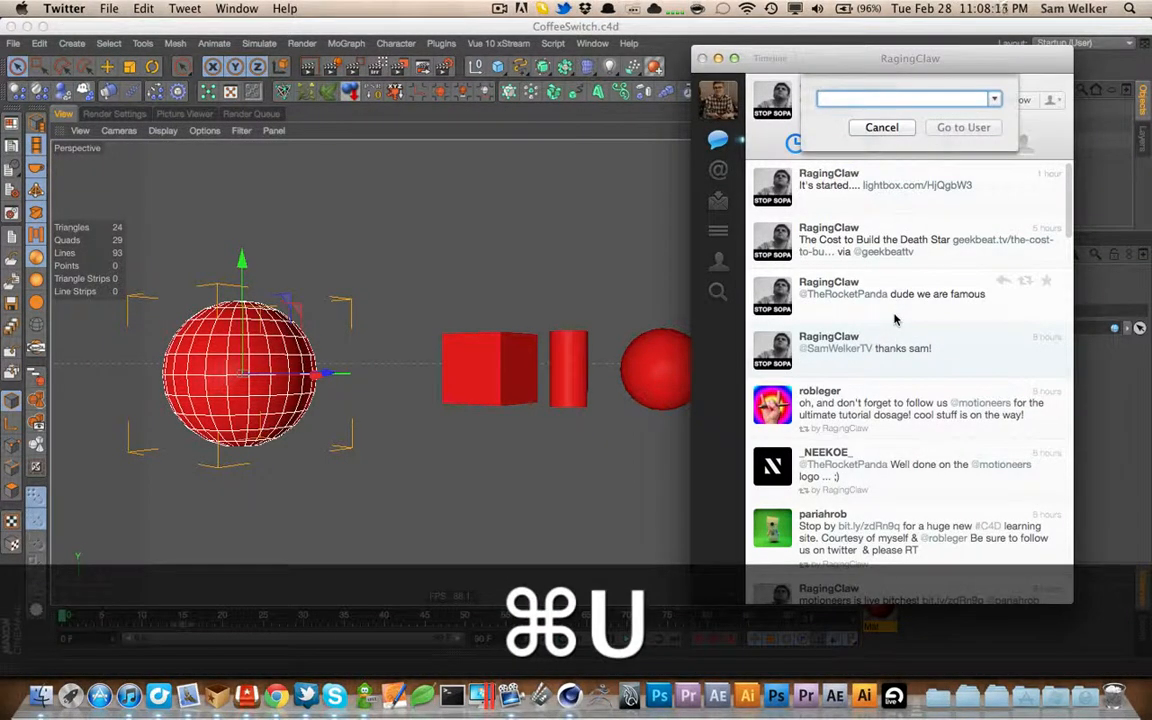
type("eyedesyn")
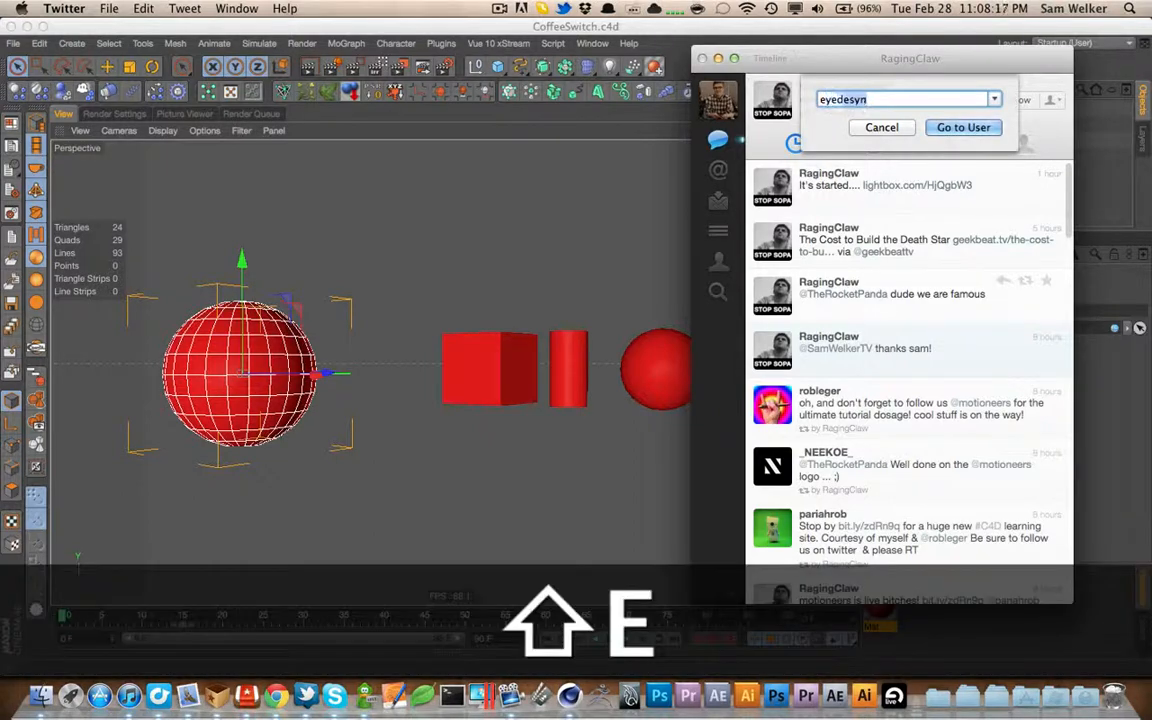
left_click(962, 127)
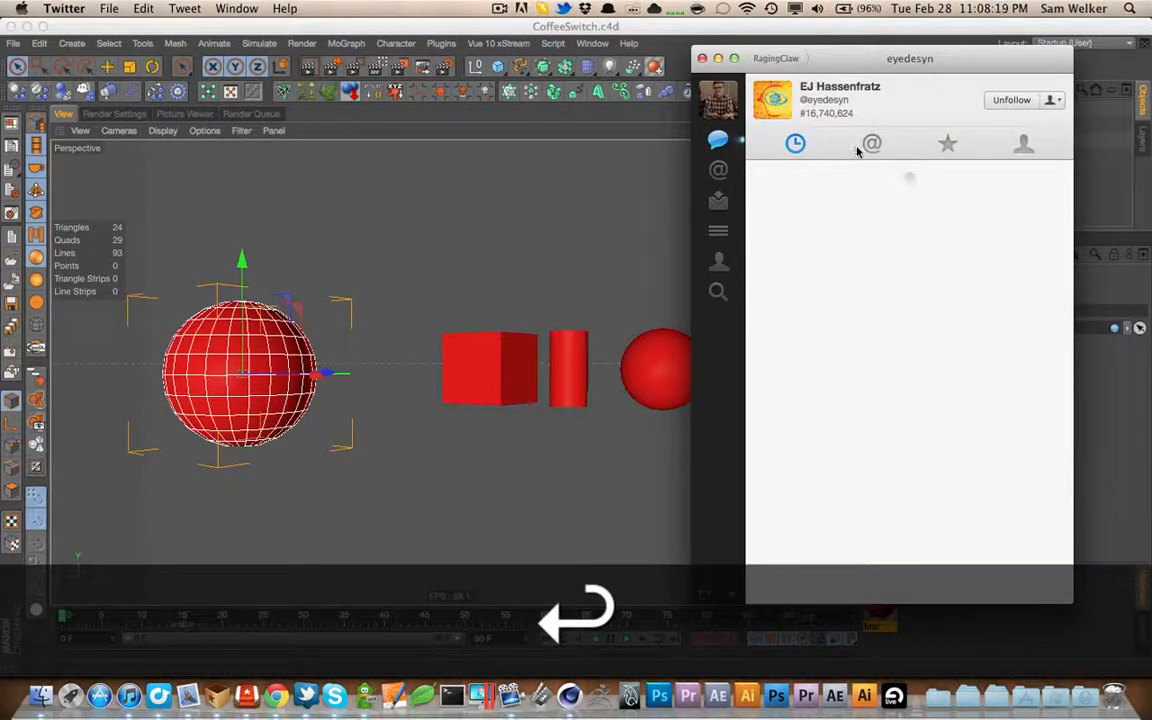
left_click(795, 143)
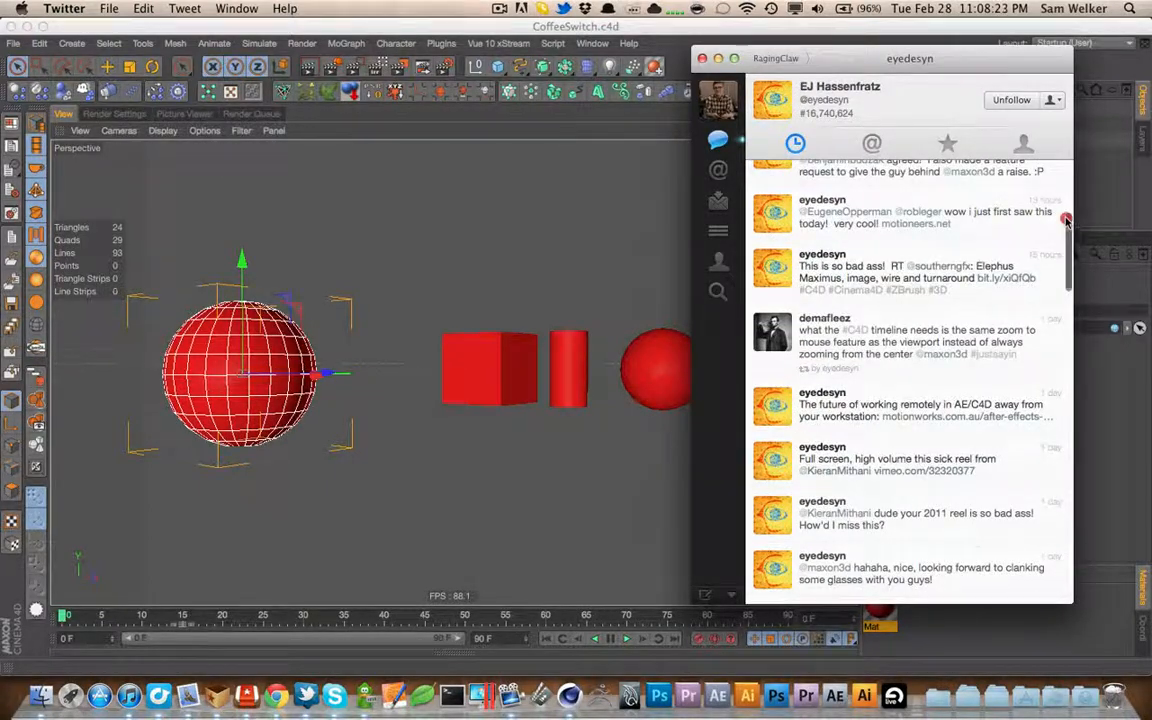
scroll("up", 3)
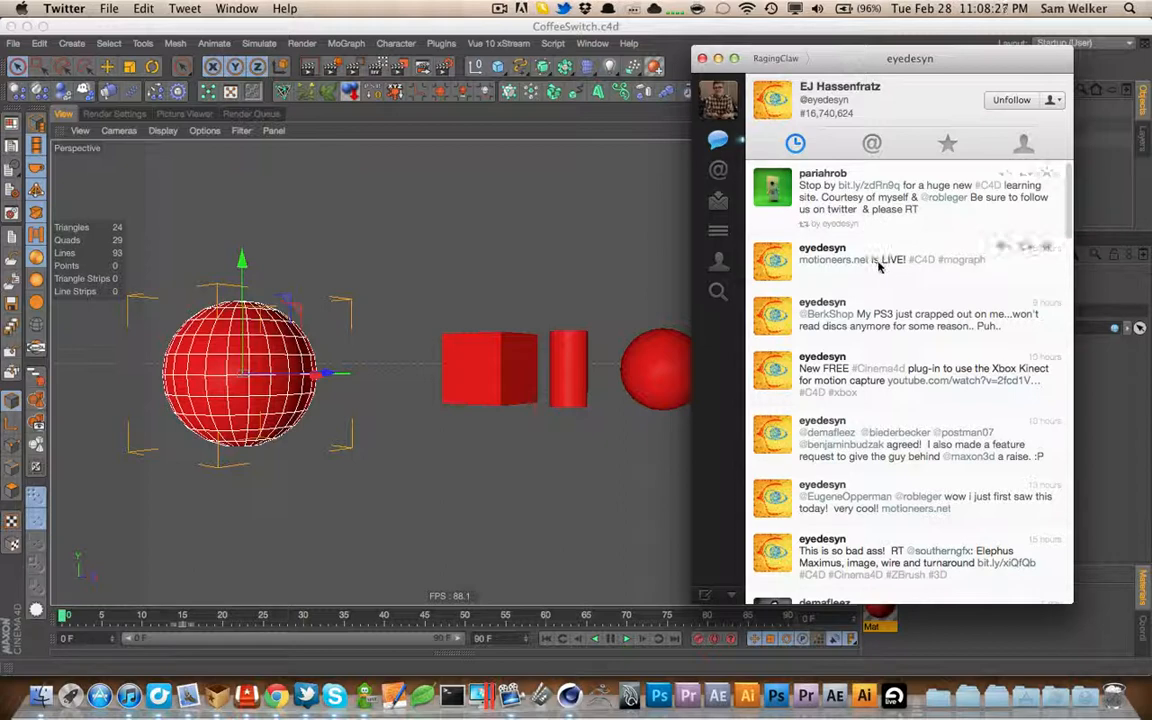
mouse_move(945, 236)
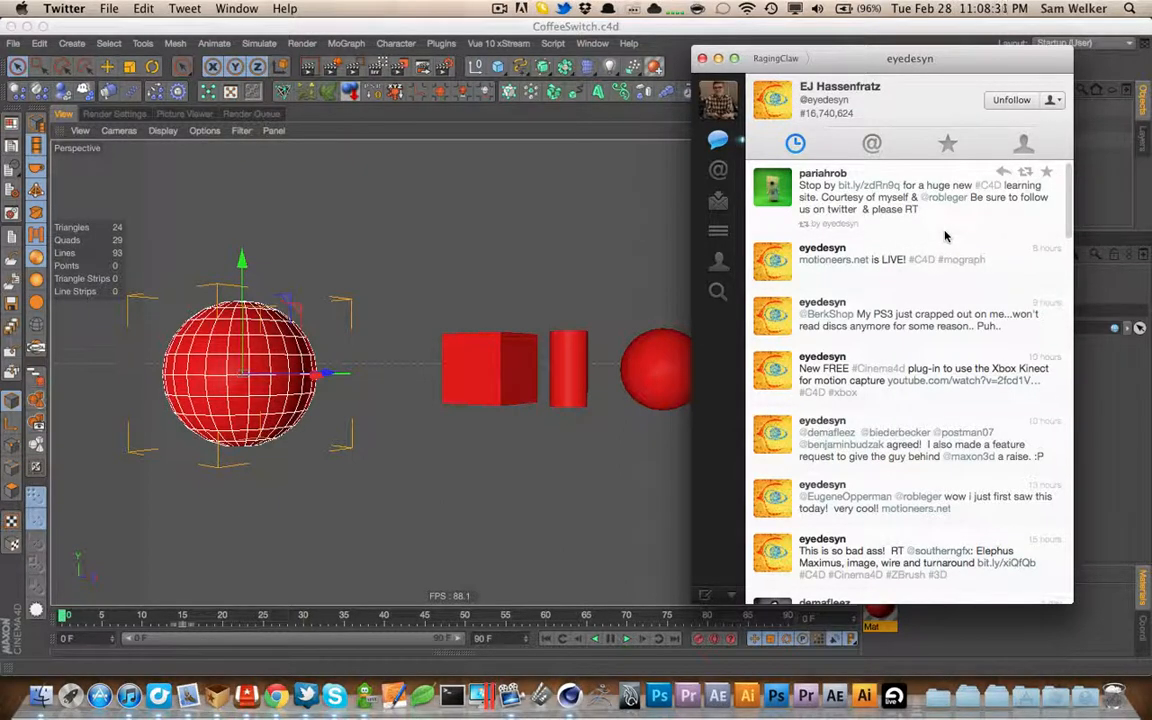
mouse_move(903, 344)
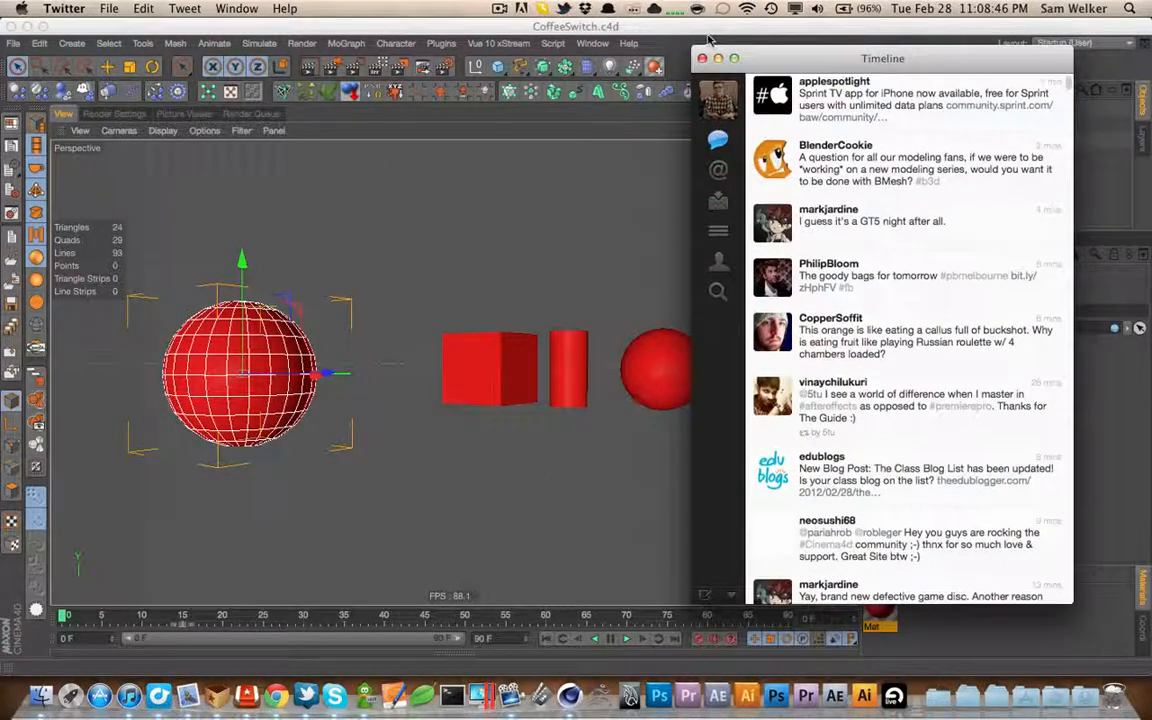
left_click(702, 57)
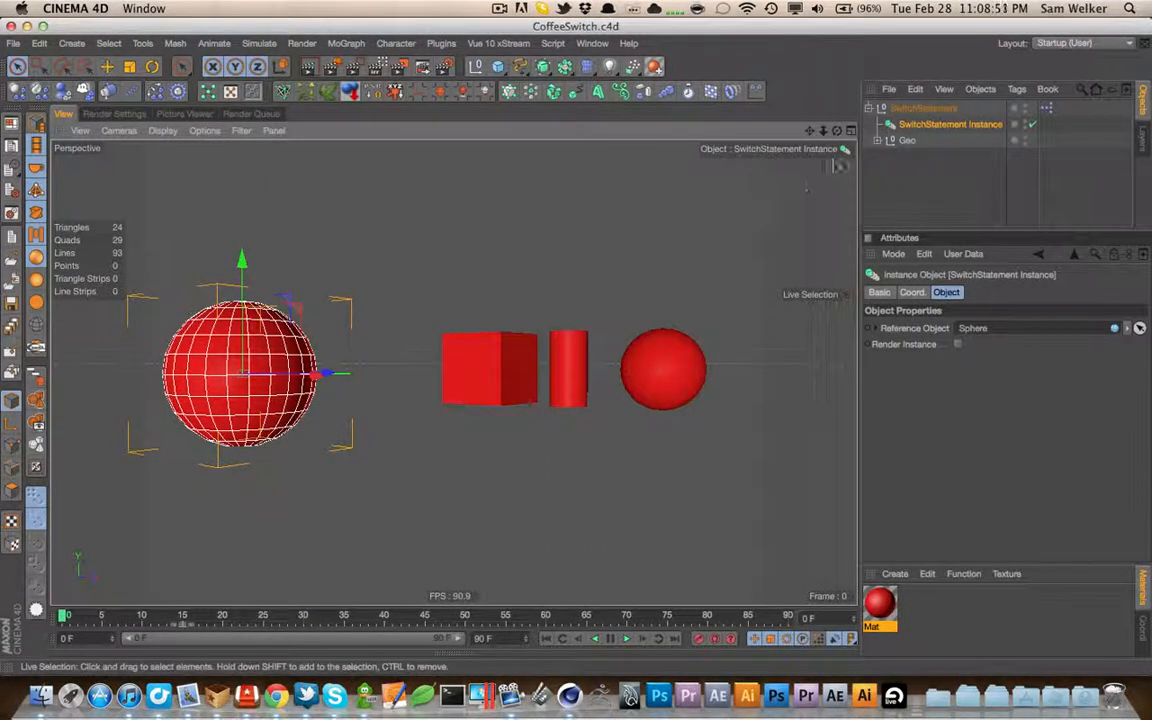
left_click(922, 108)
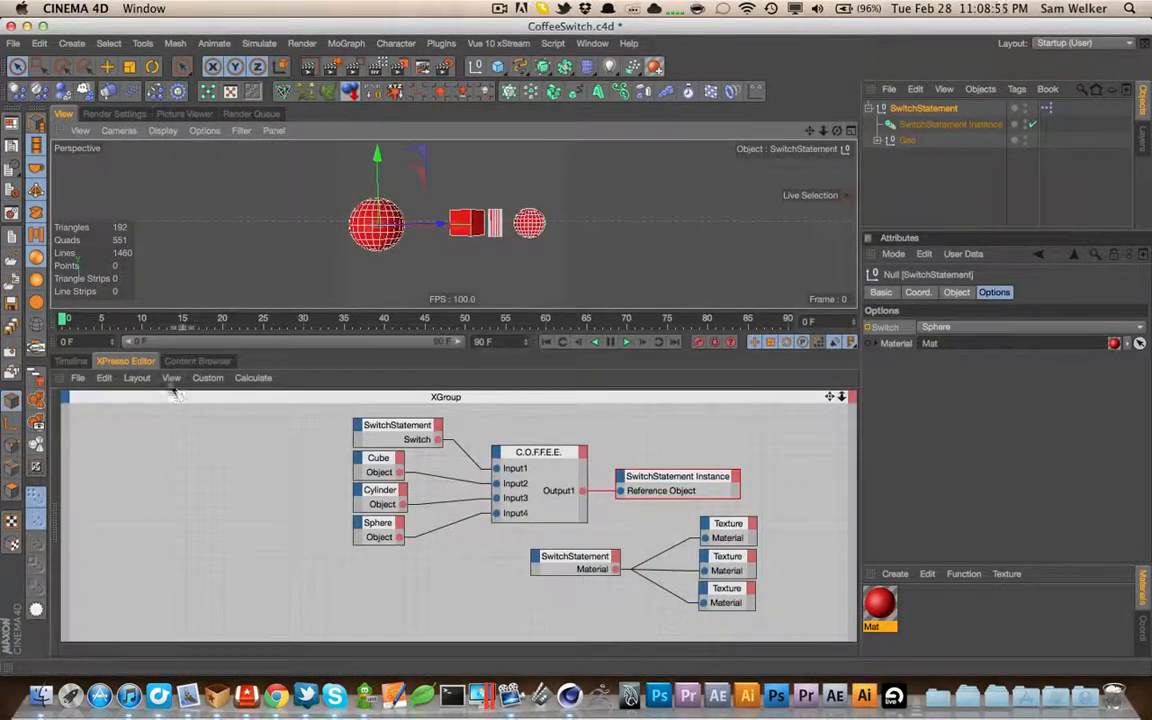
left_click(198, 361)
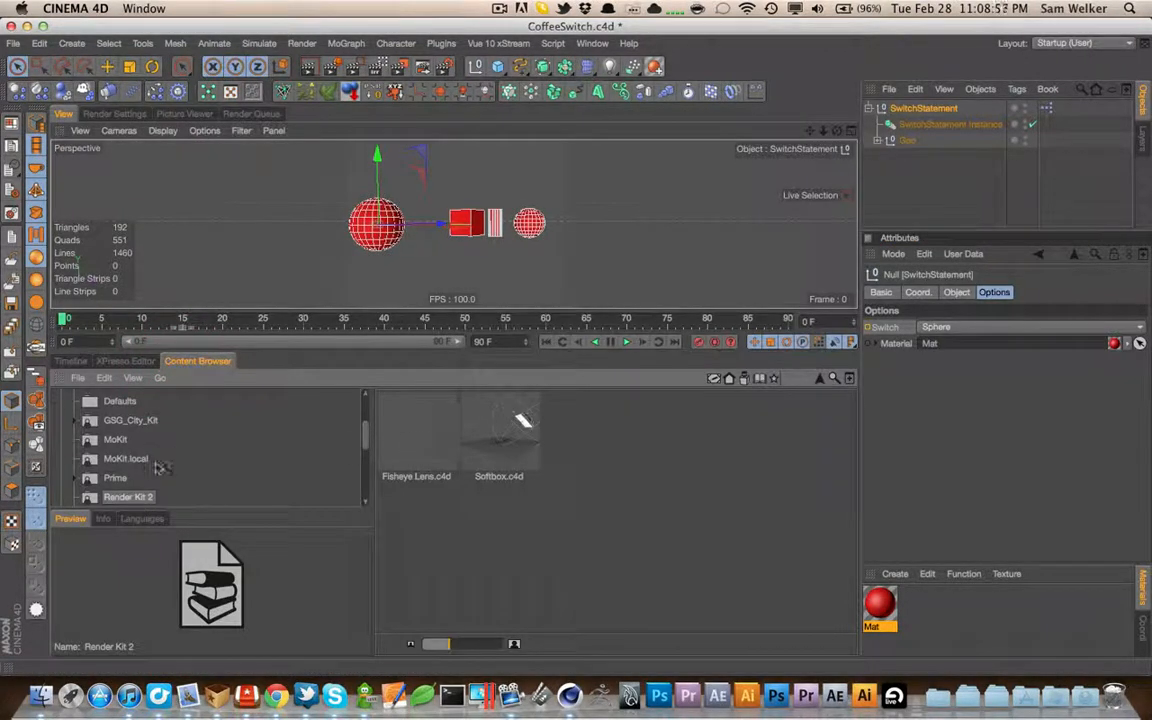
left_click(115, 439)
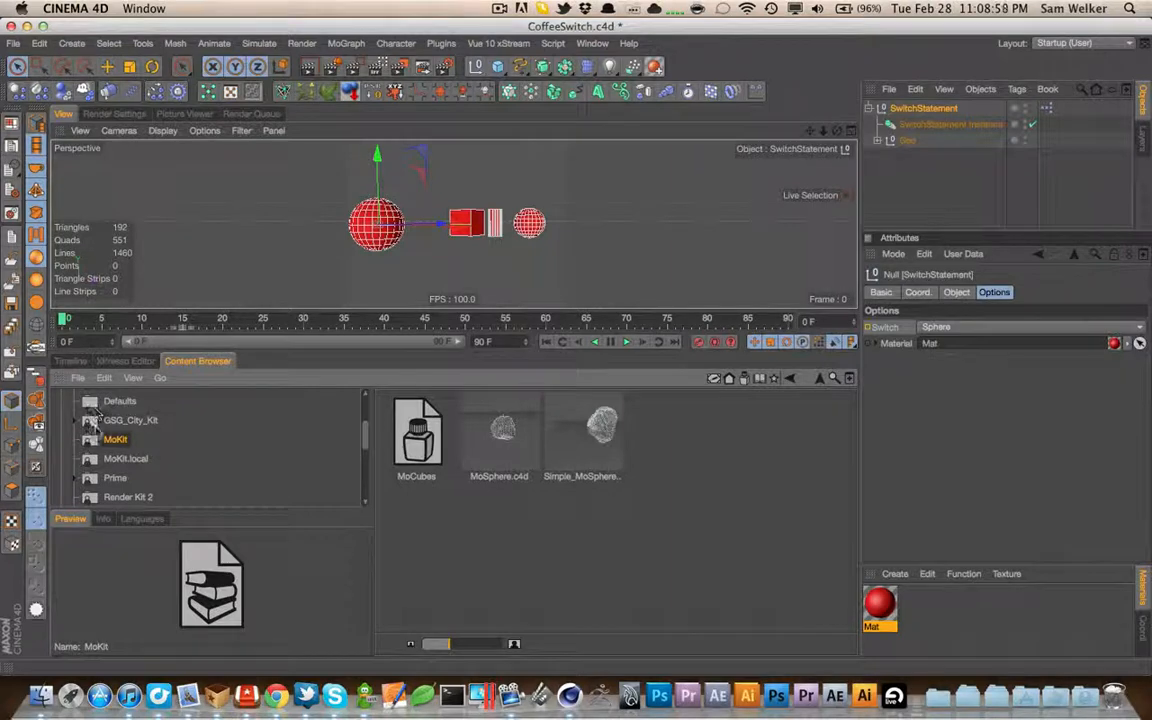
left_click(131, 420)
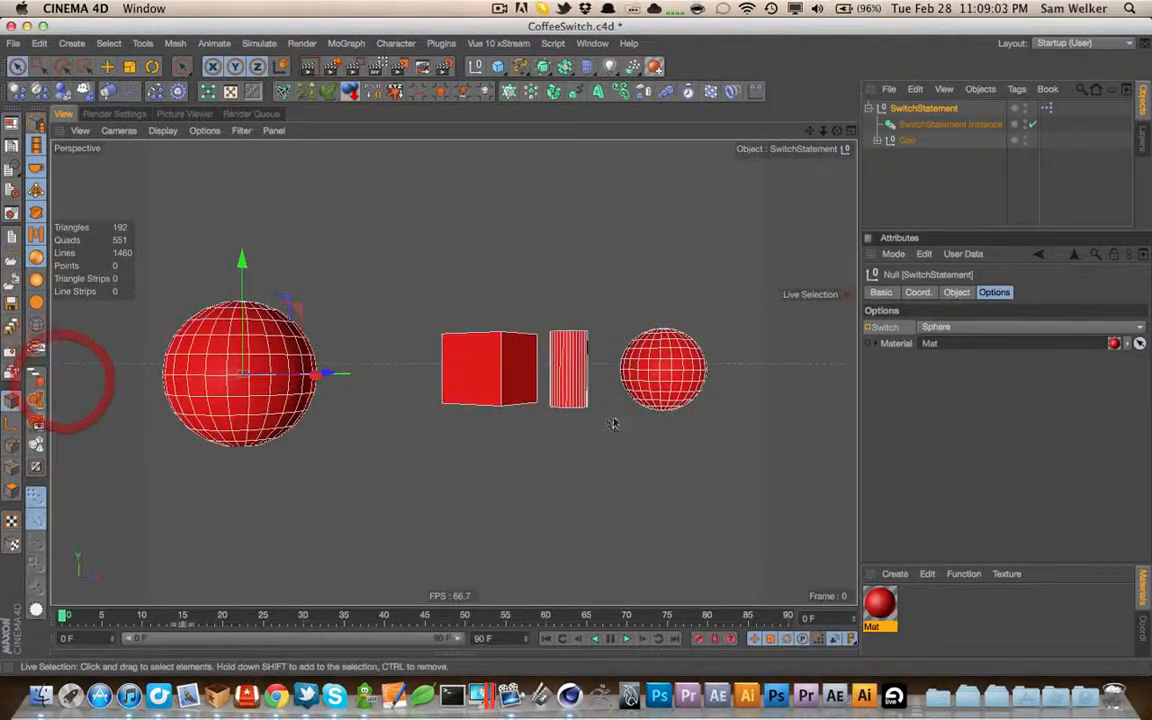
Save CoffeeSwitch.c4d repeatedly with Cmd+S, keeping Switch on the red Sphere
key("cmd+s")
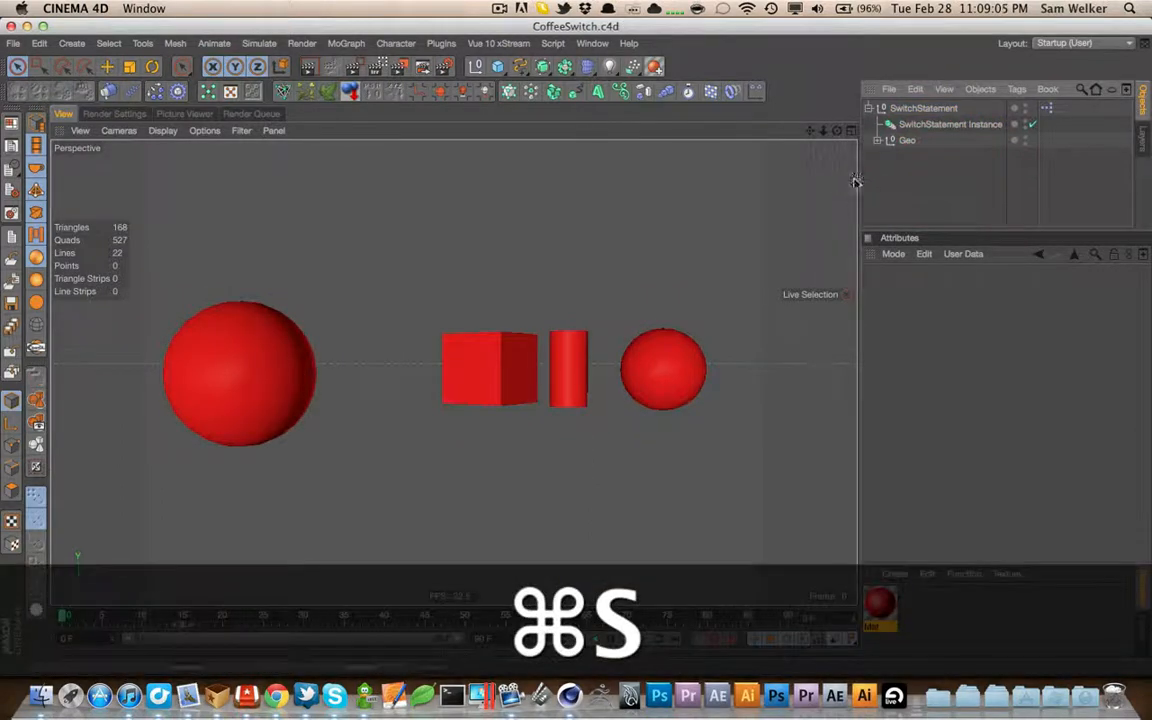
key("cmd+s")
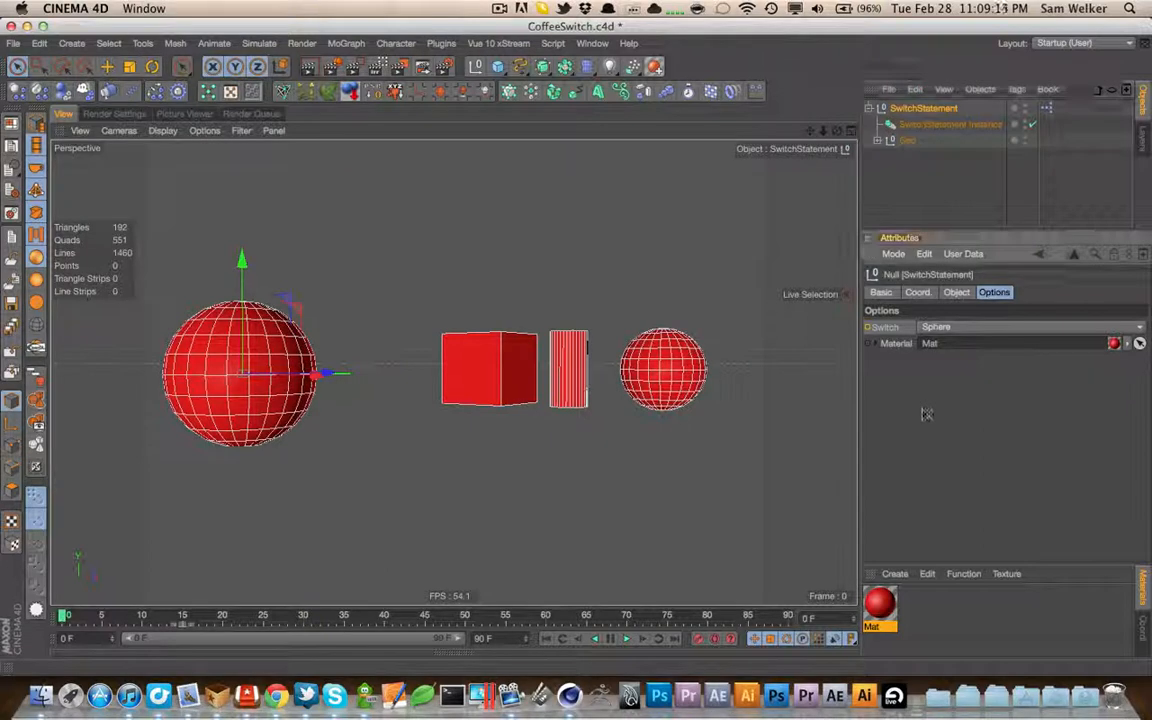
key("cmd+s")
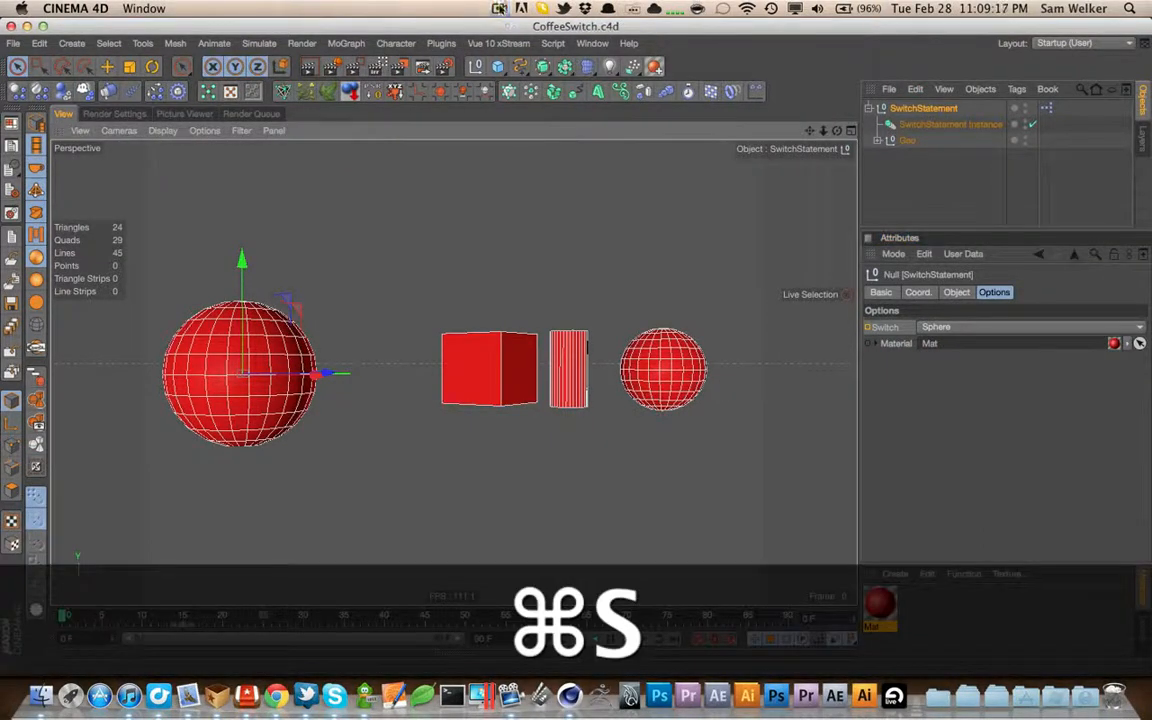
left_click(499, 8)
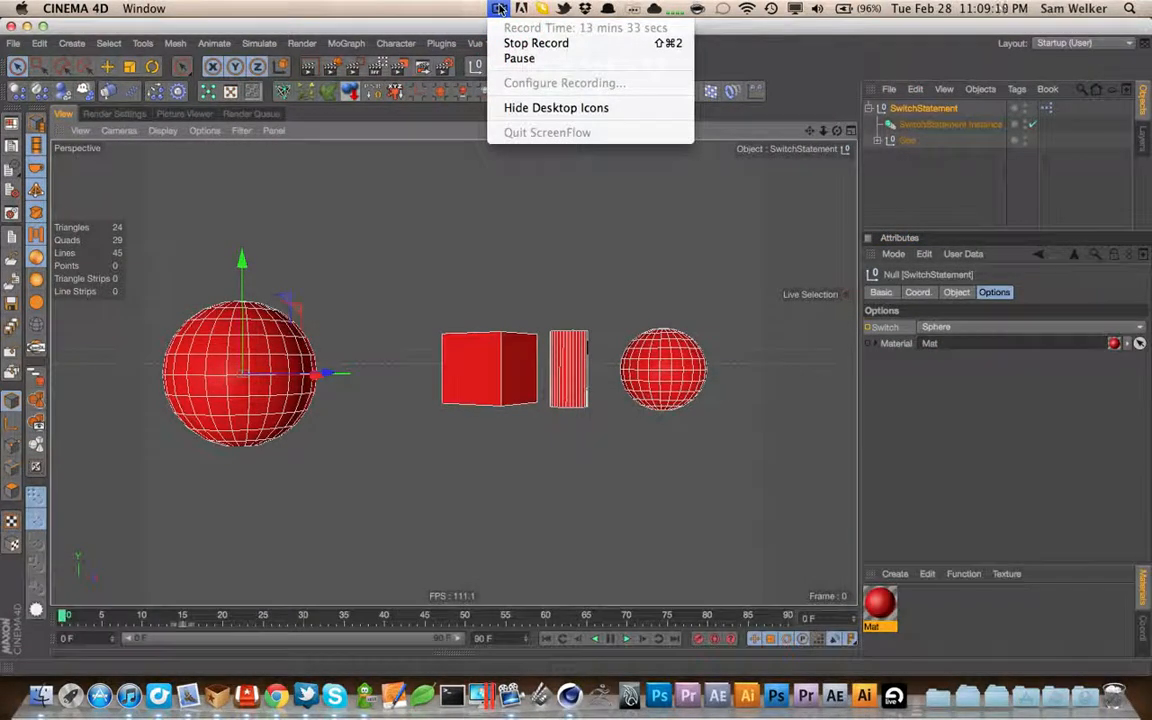